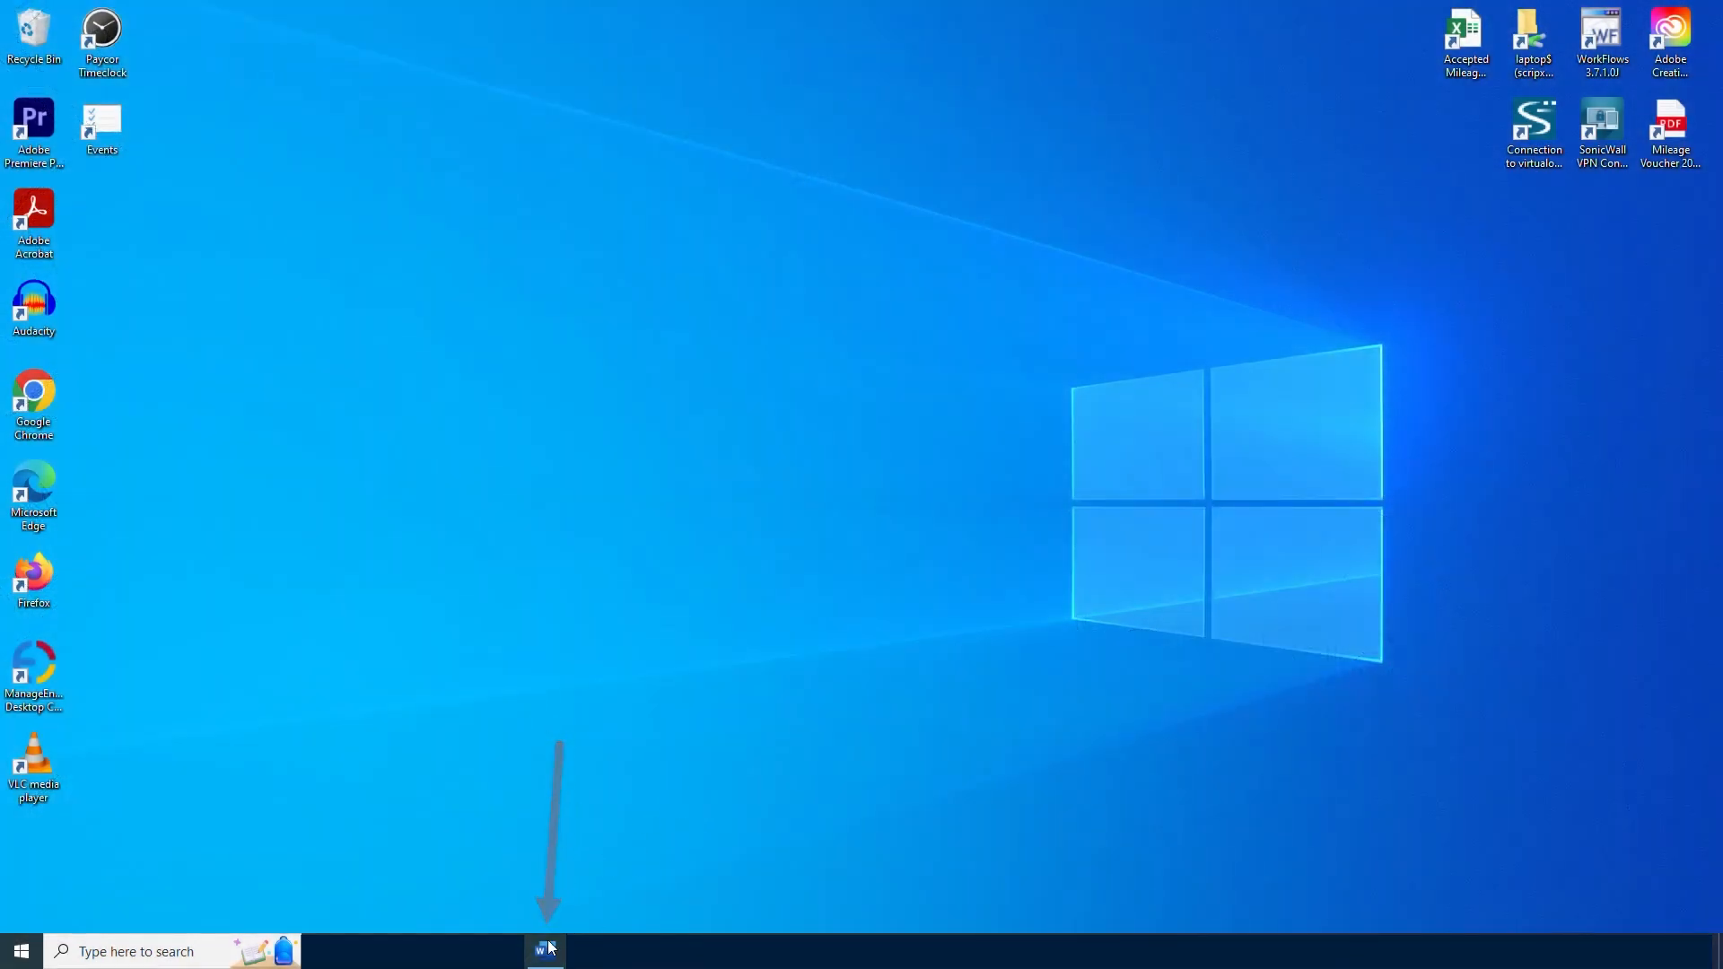
Bring up the Word document and place the insertion point below the second paragraph
click(546, 951)
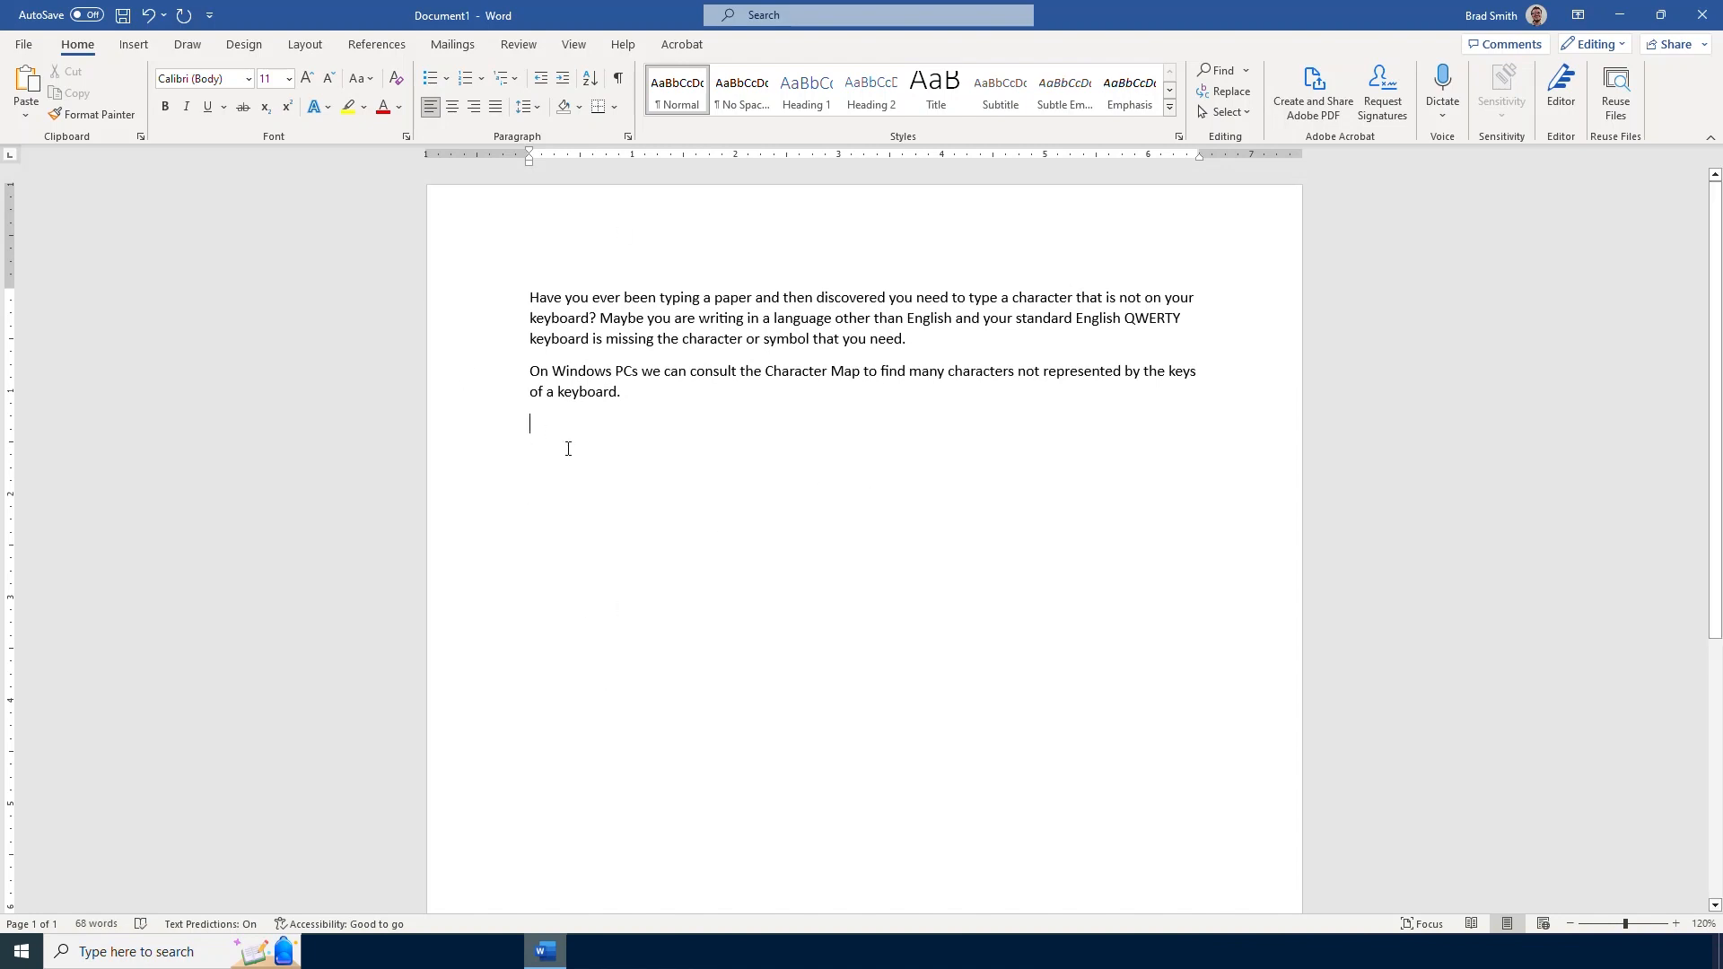
mouse_move(542, 447)
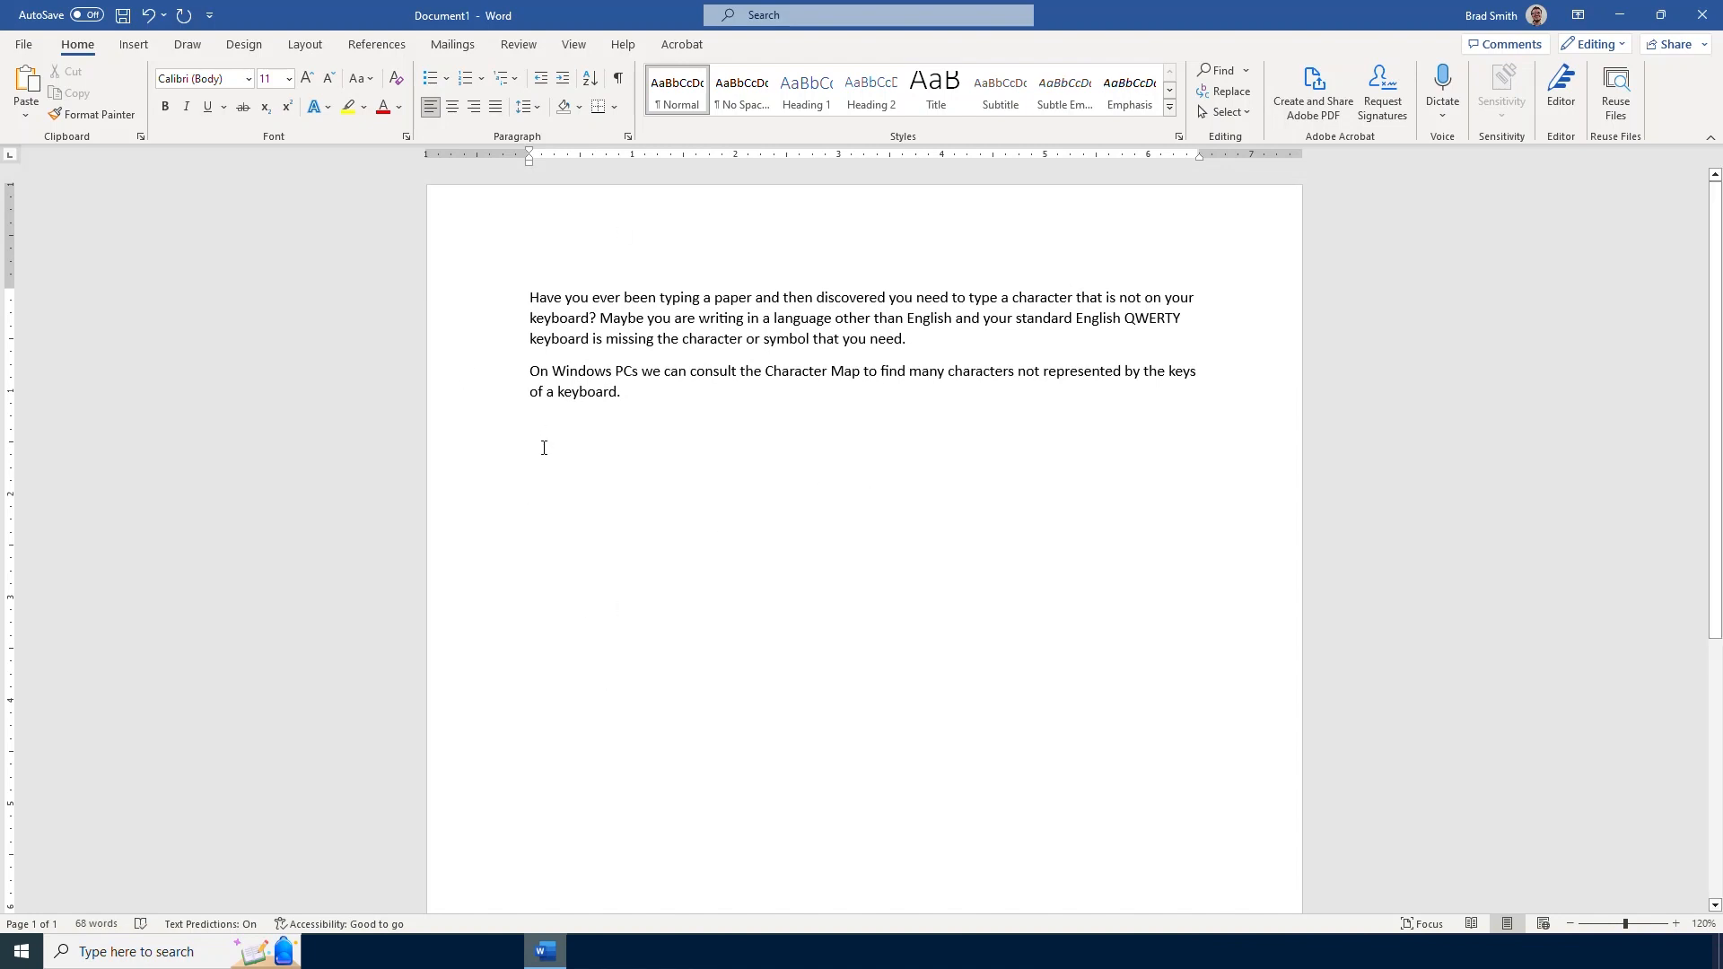
click(532, 424)
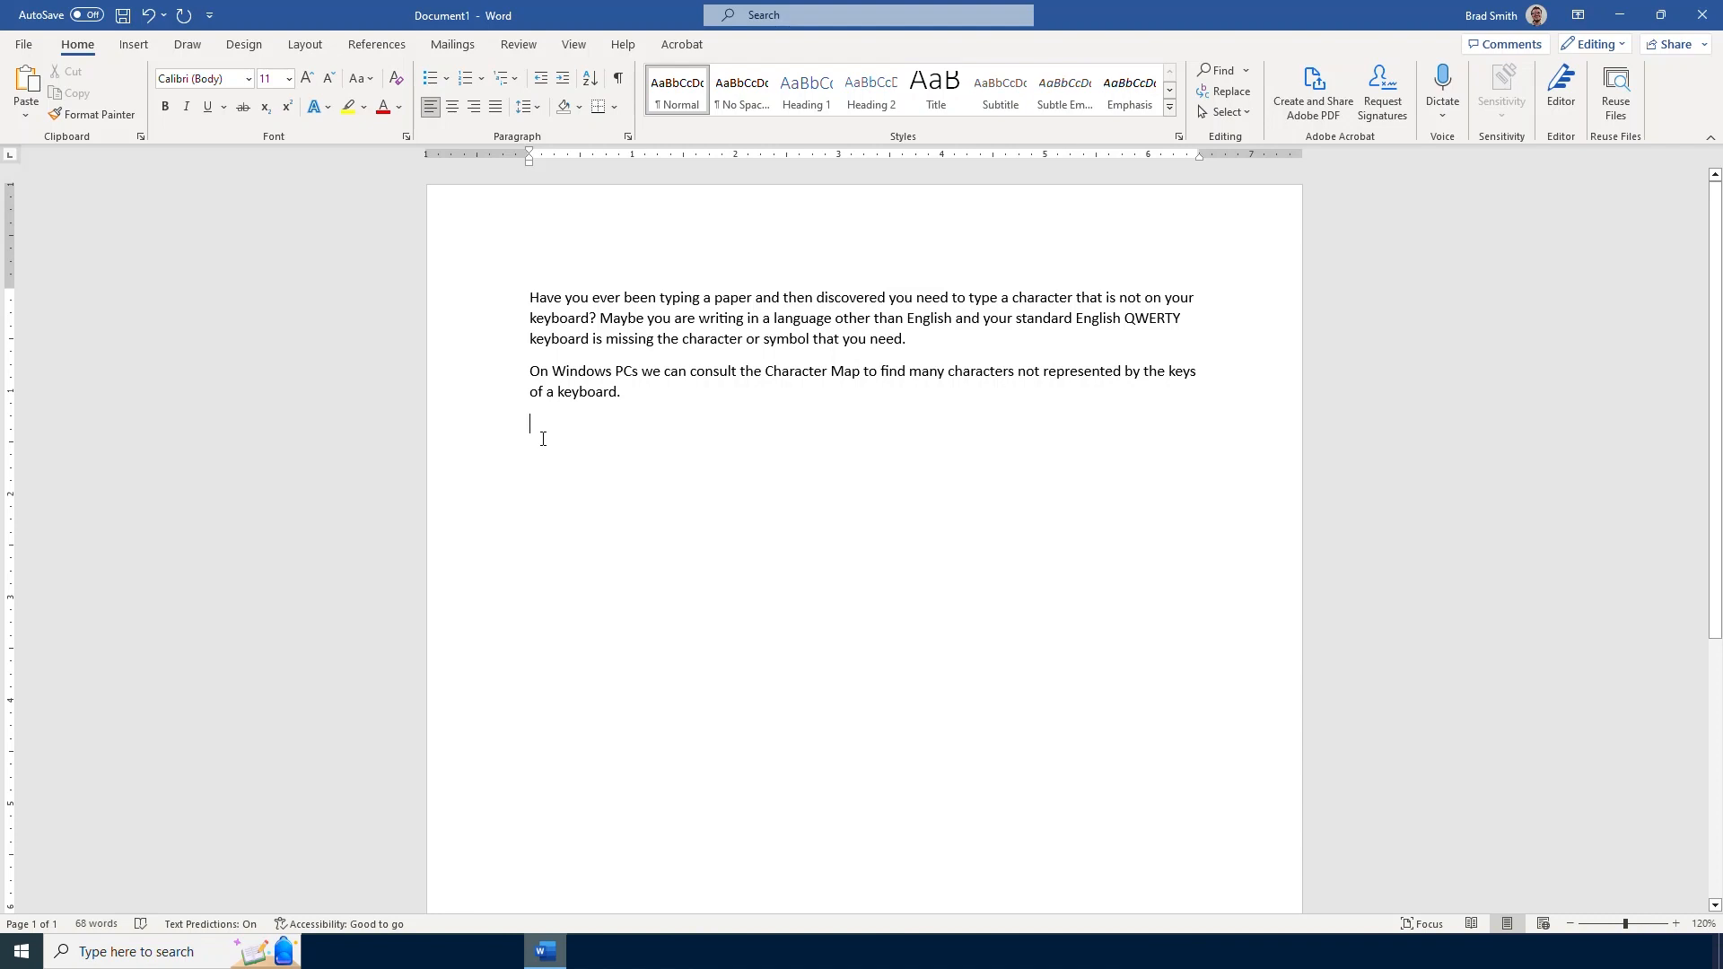
mouse_move(549, 432)
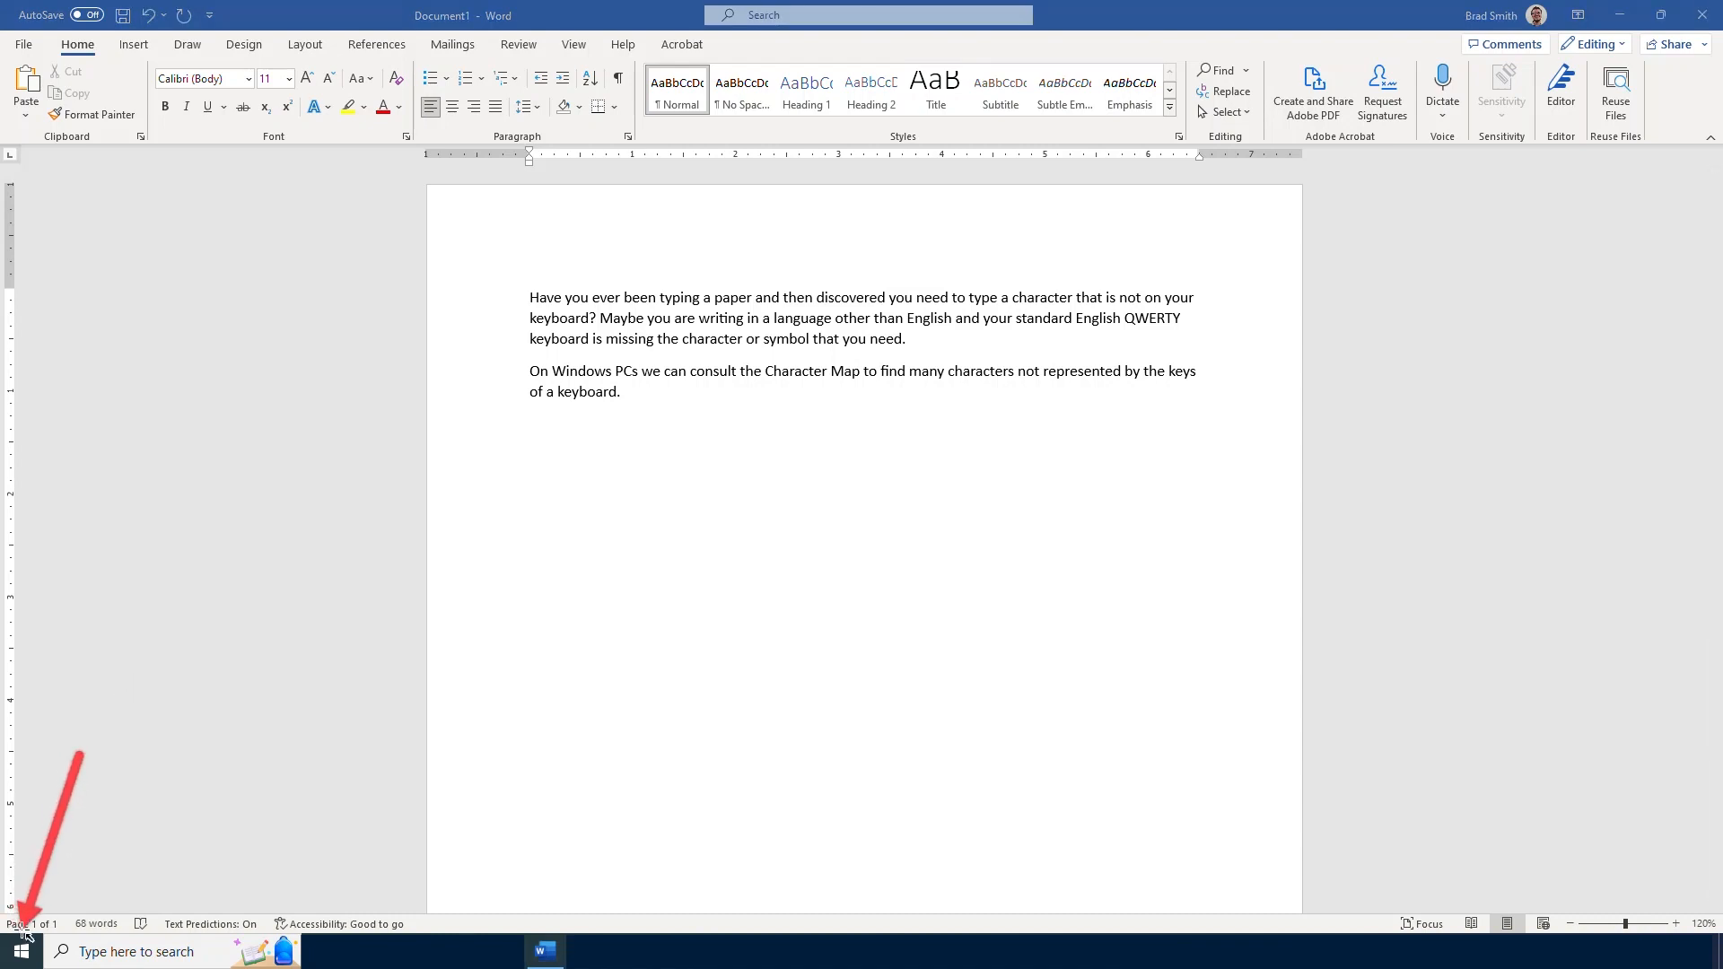
mouse_move(226, 776)
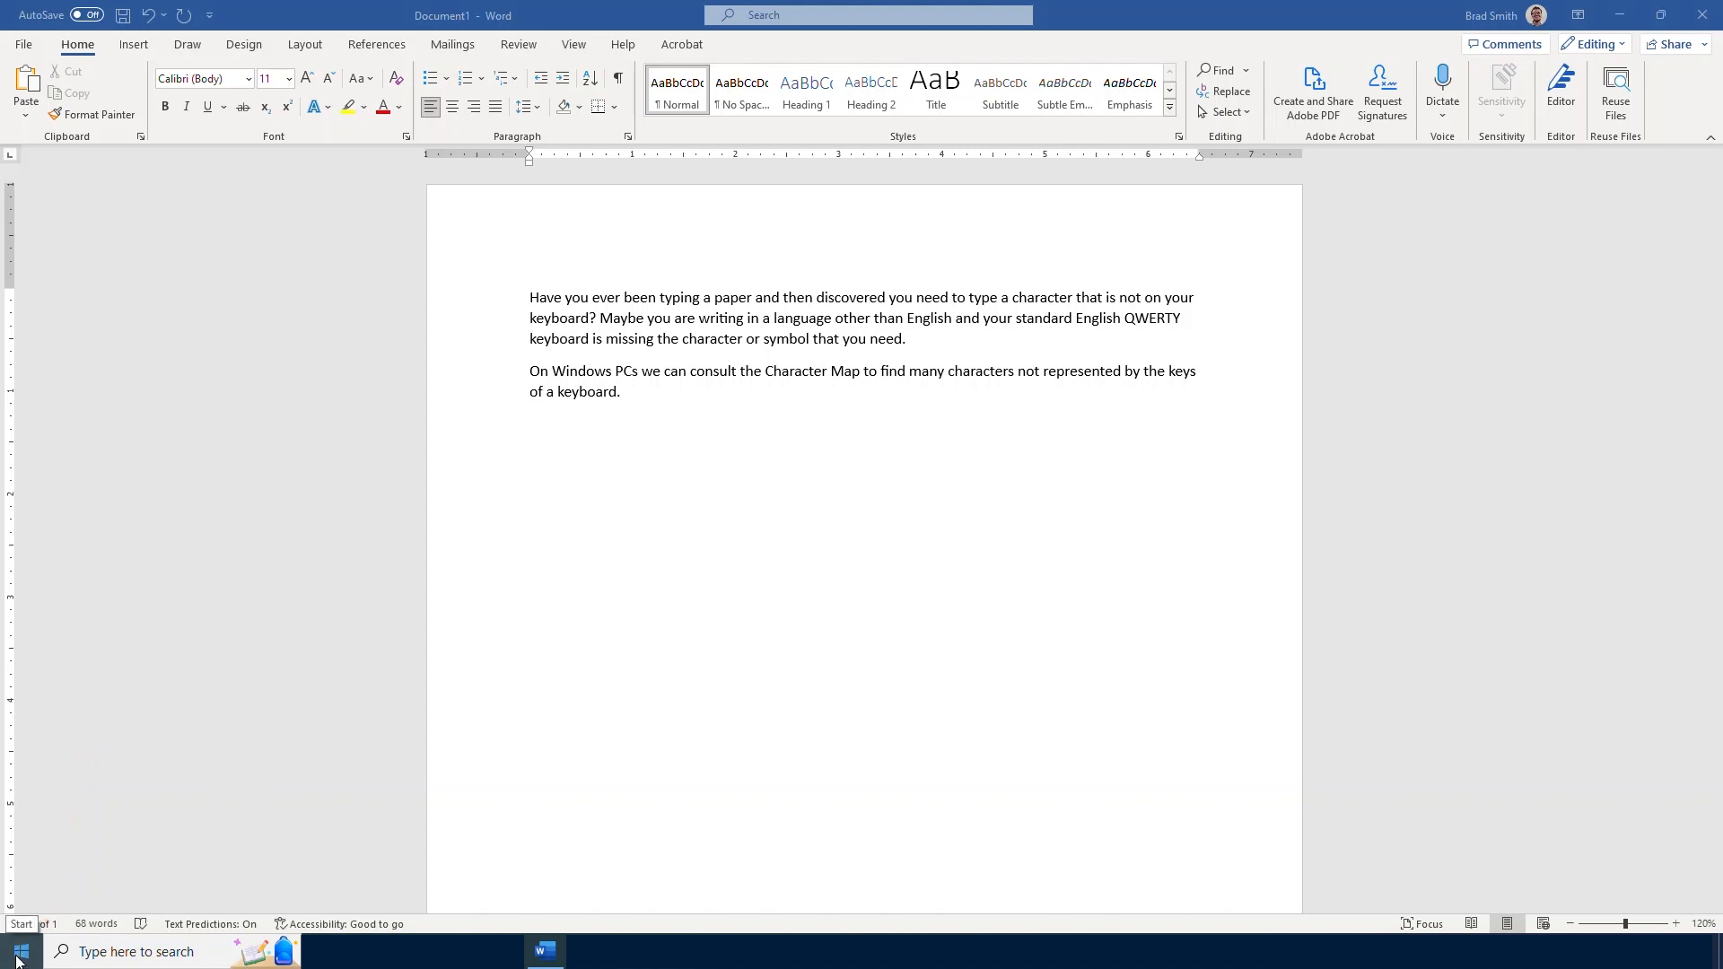
Expand the Windows Accessories folder under W in the Start menu so Character Map is listed
click(16, 952)
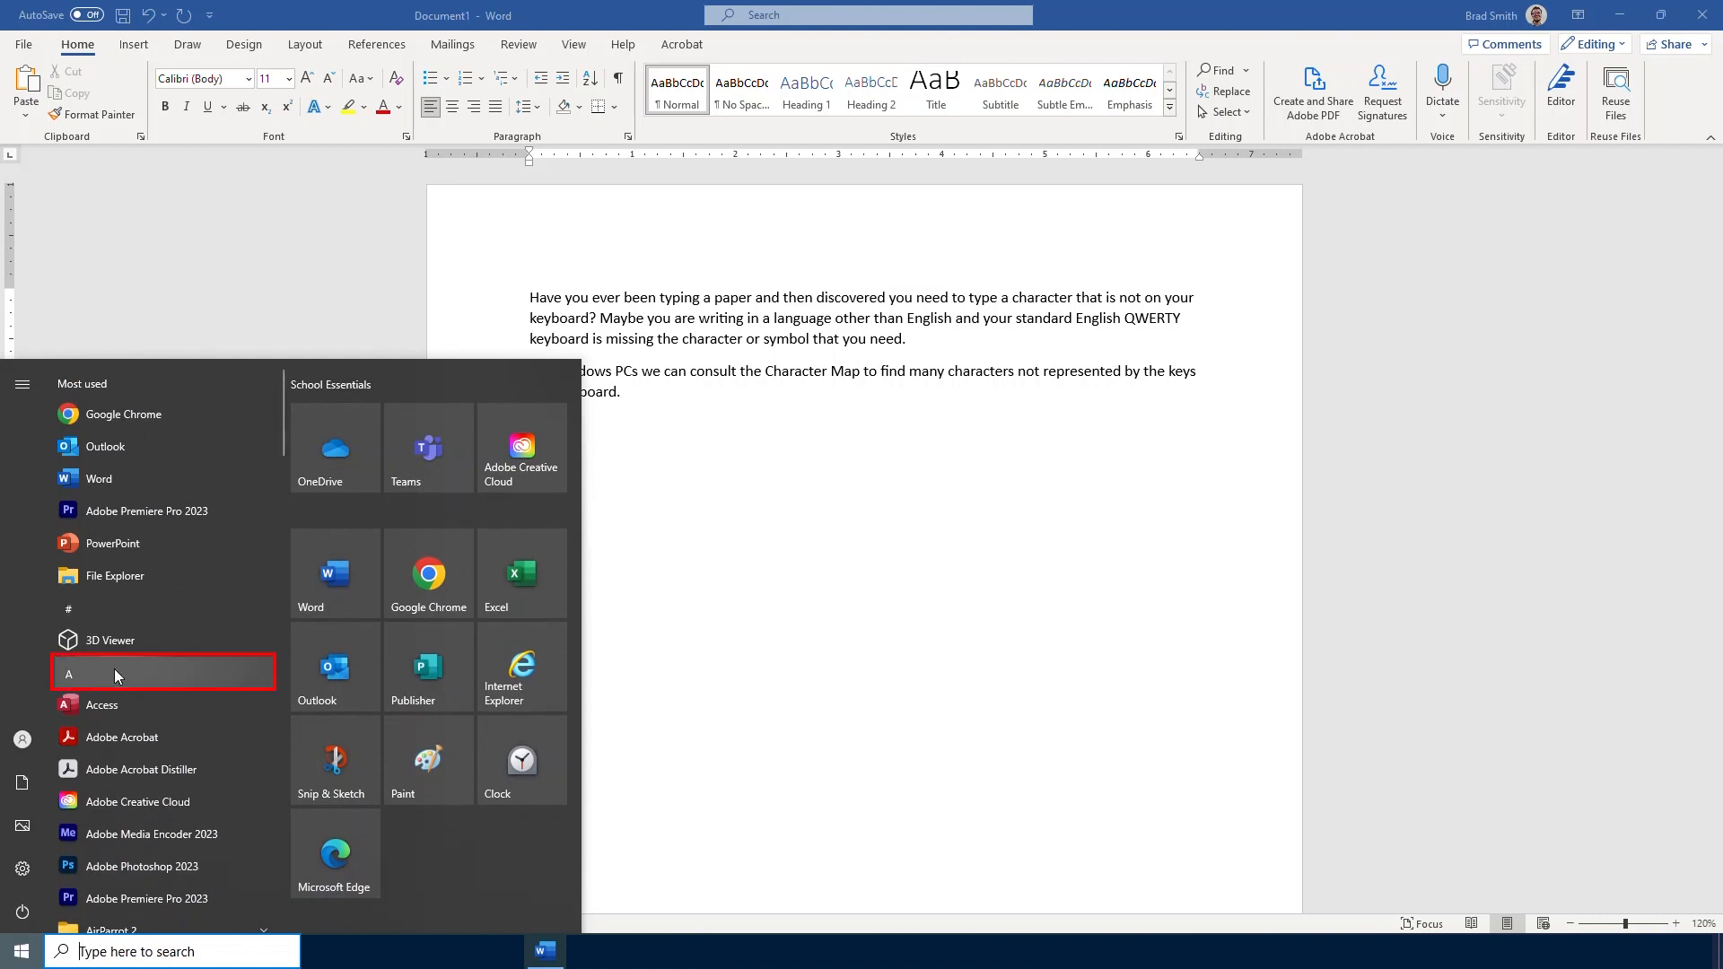
mouse_move(174, 678)
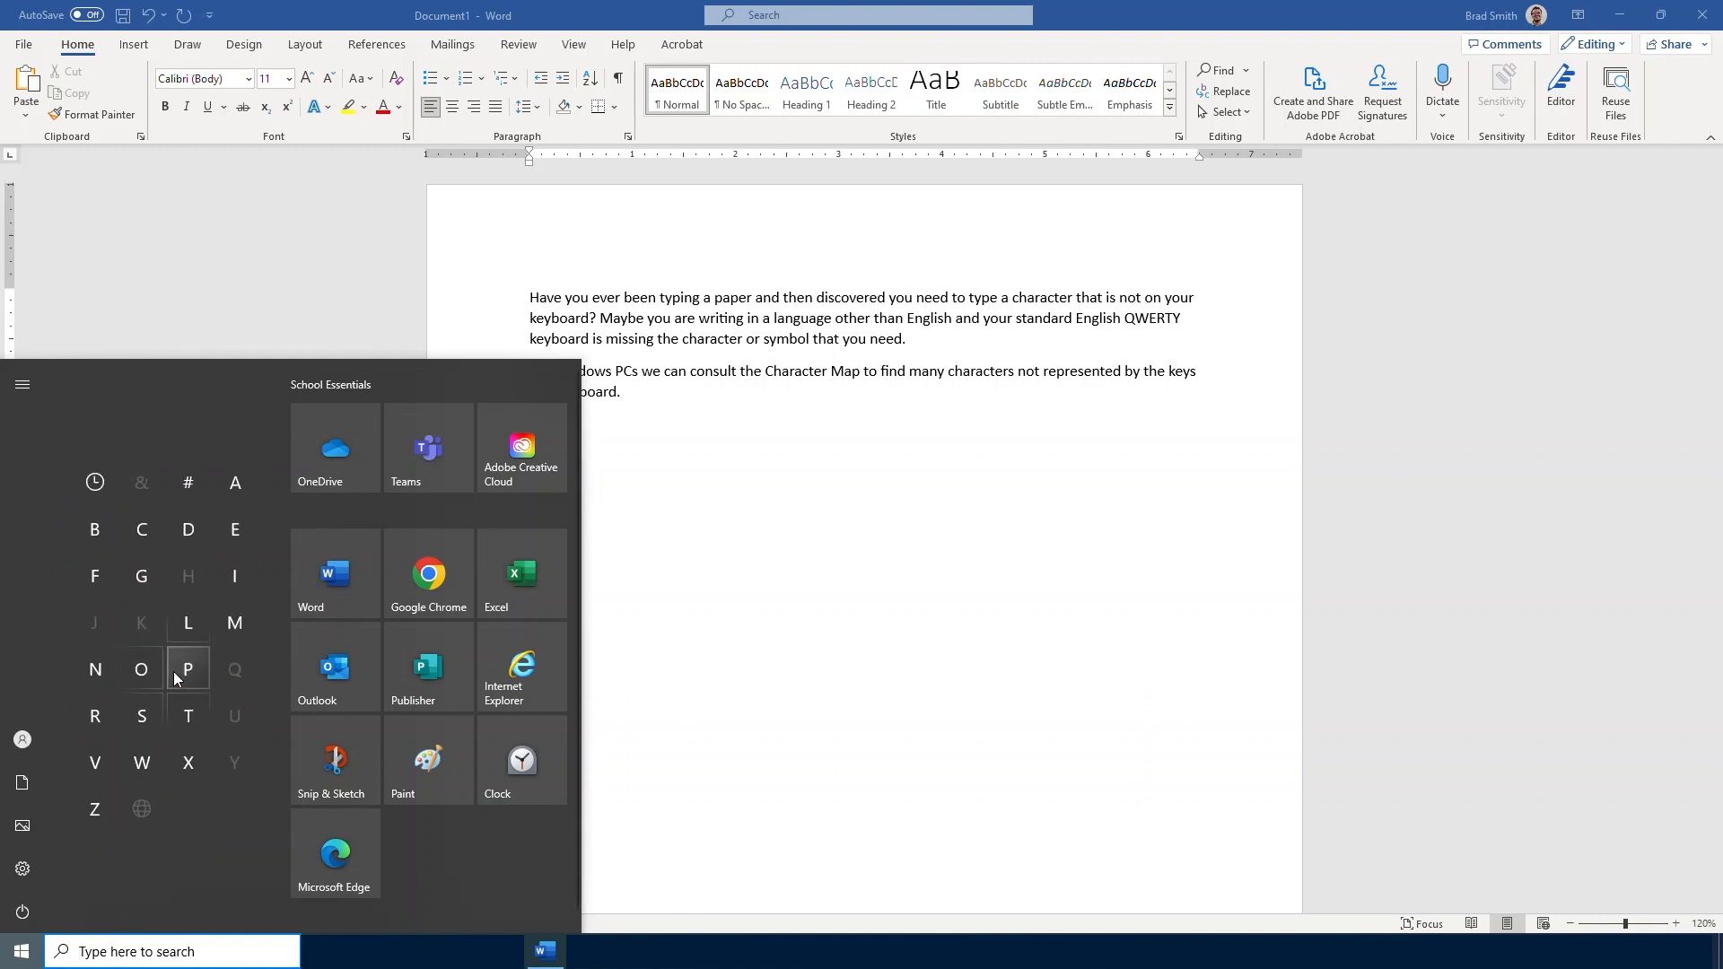
mouse_move(140, 717)
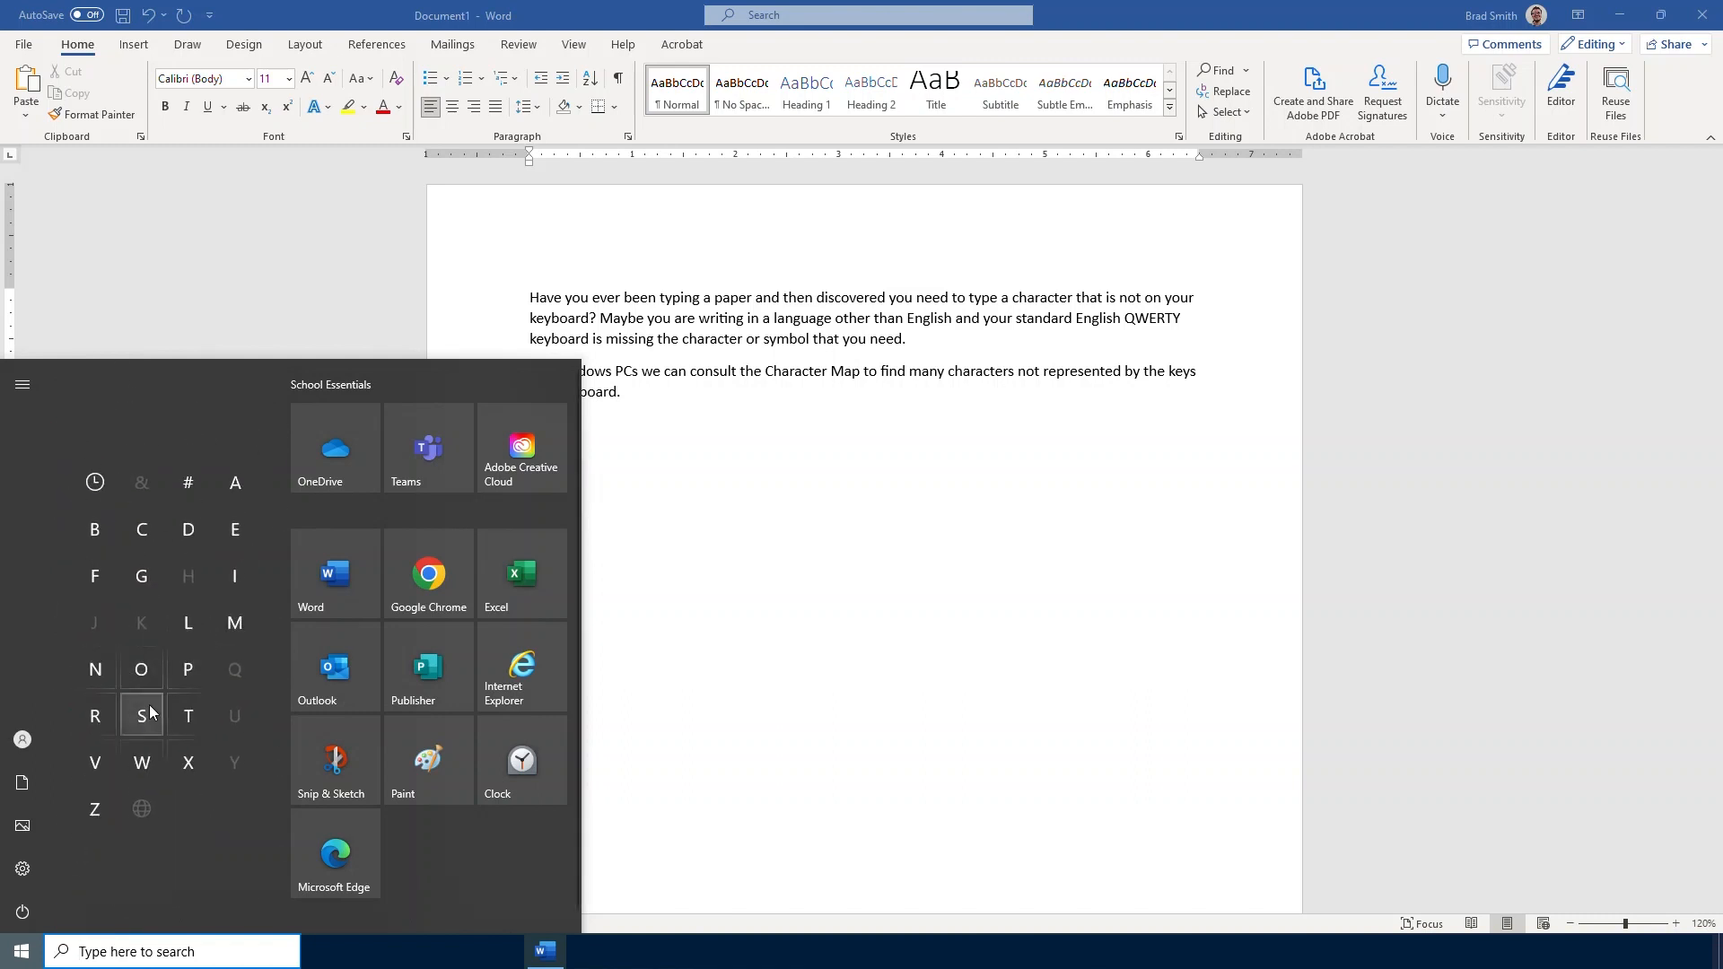
mouse_move(142, 761)
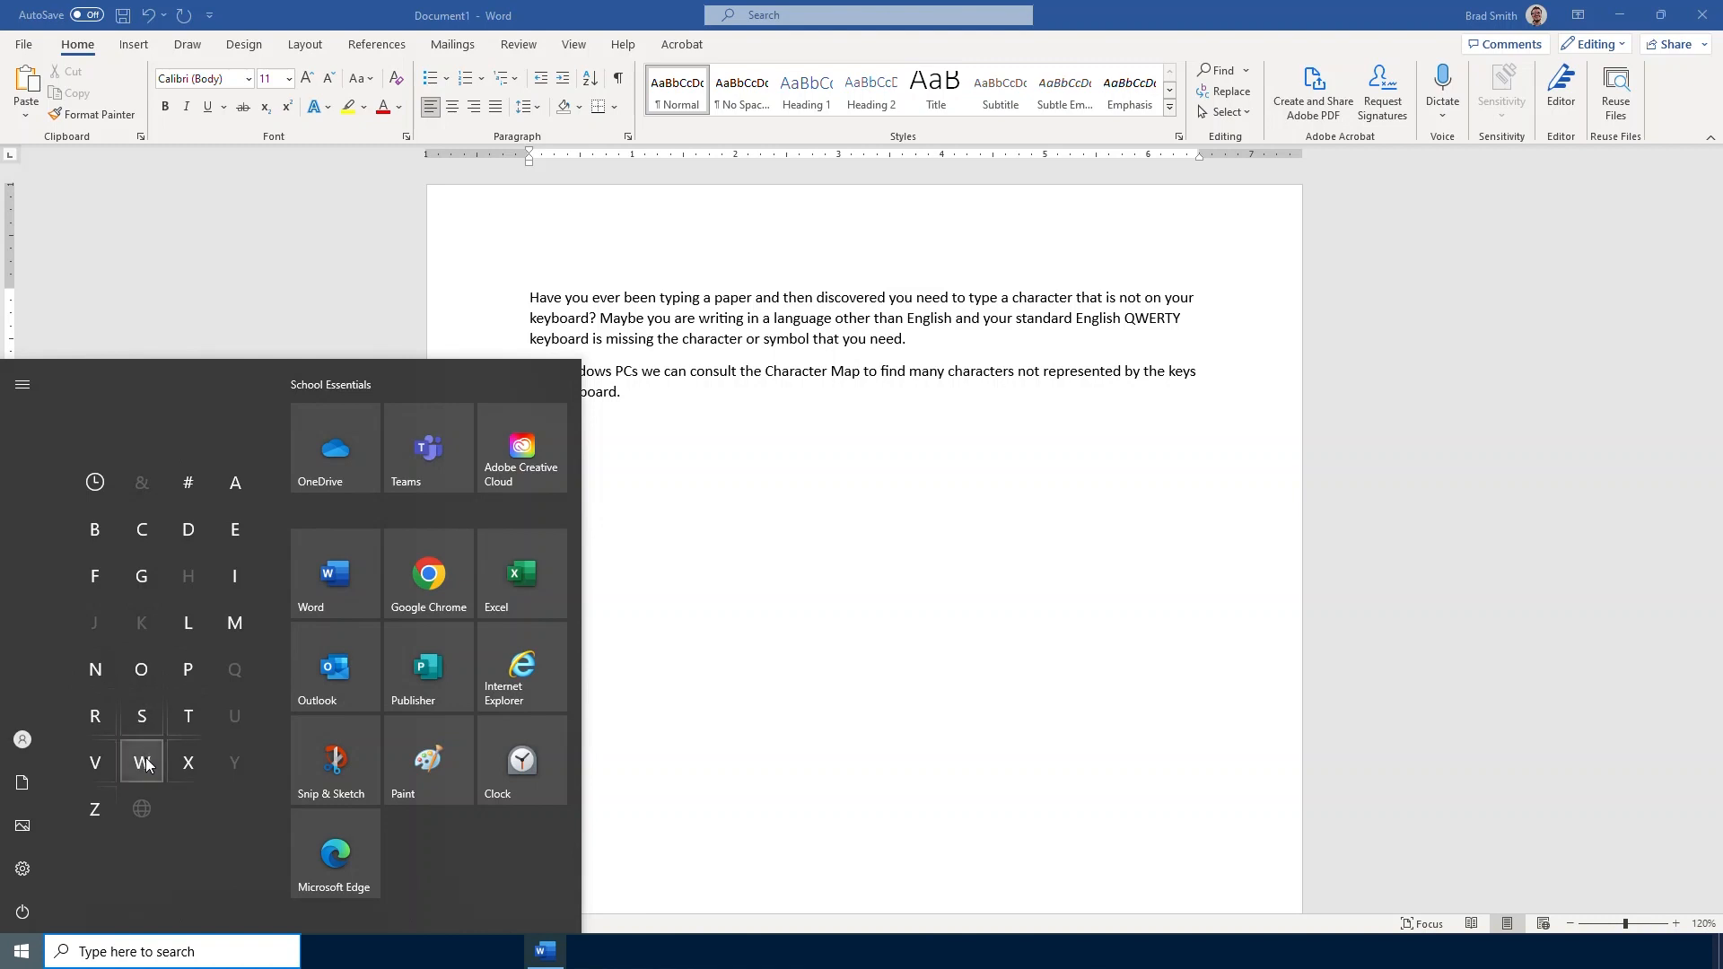
click(140, 763)
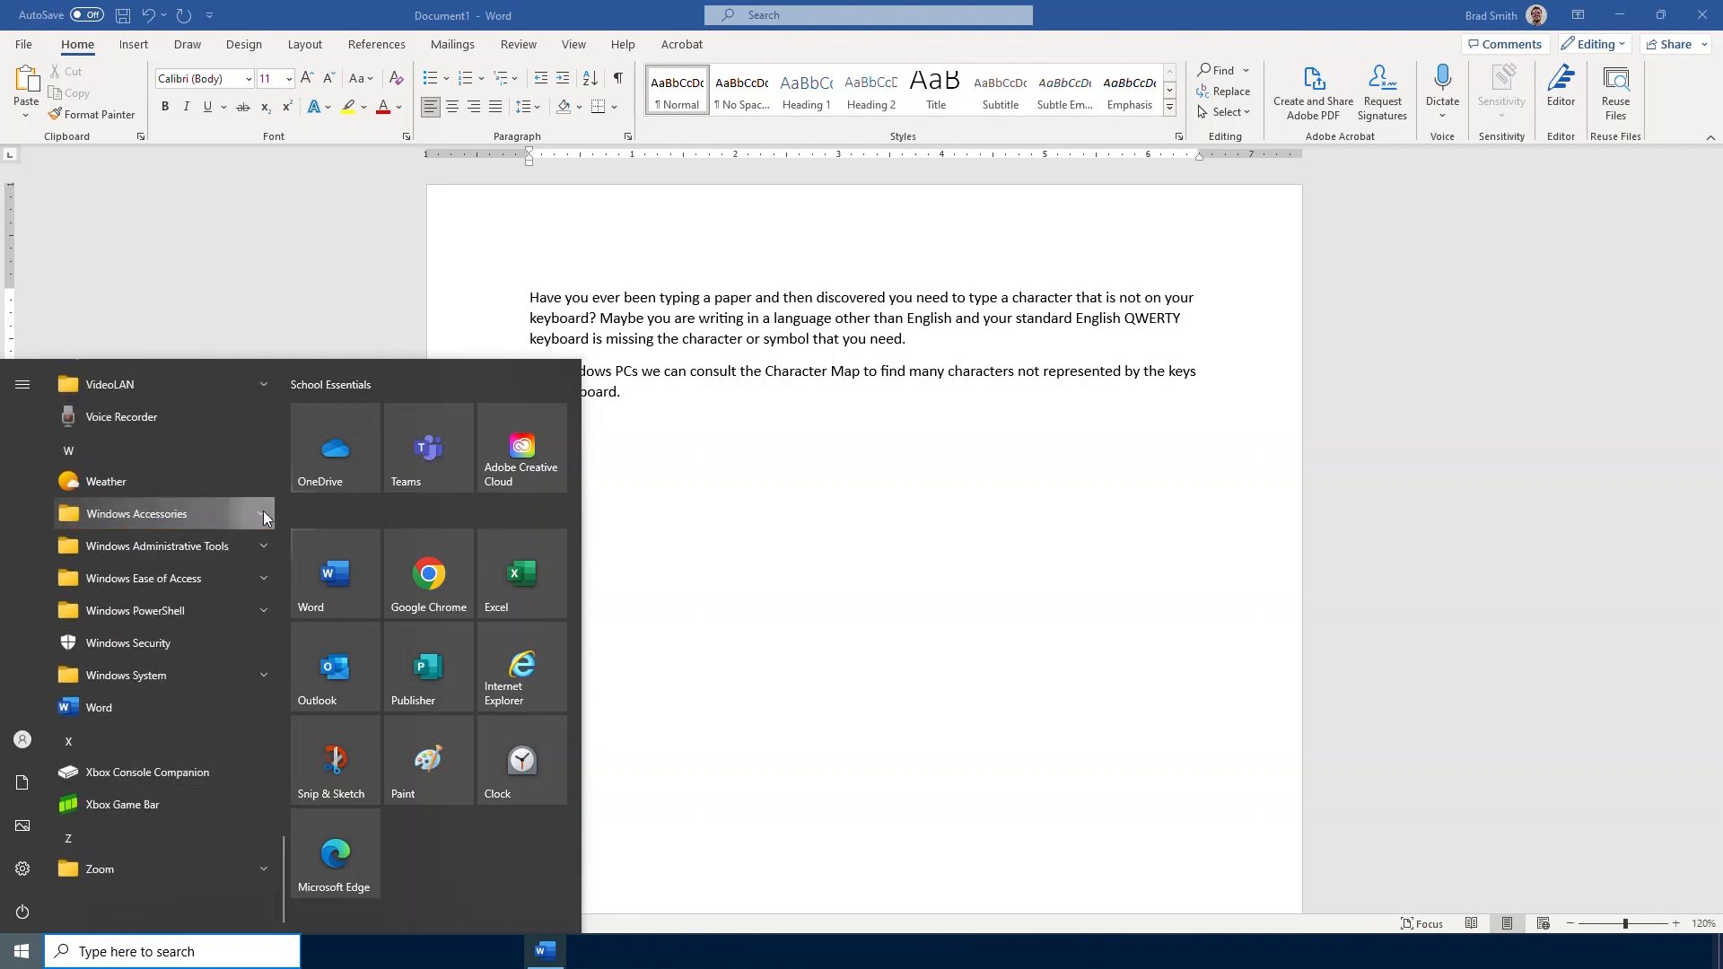
click(136, 513)
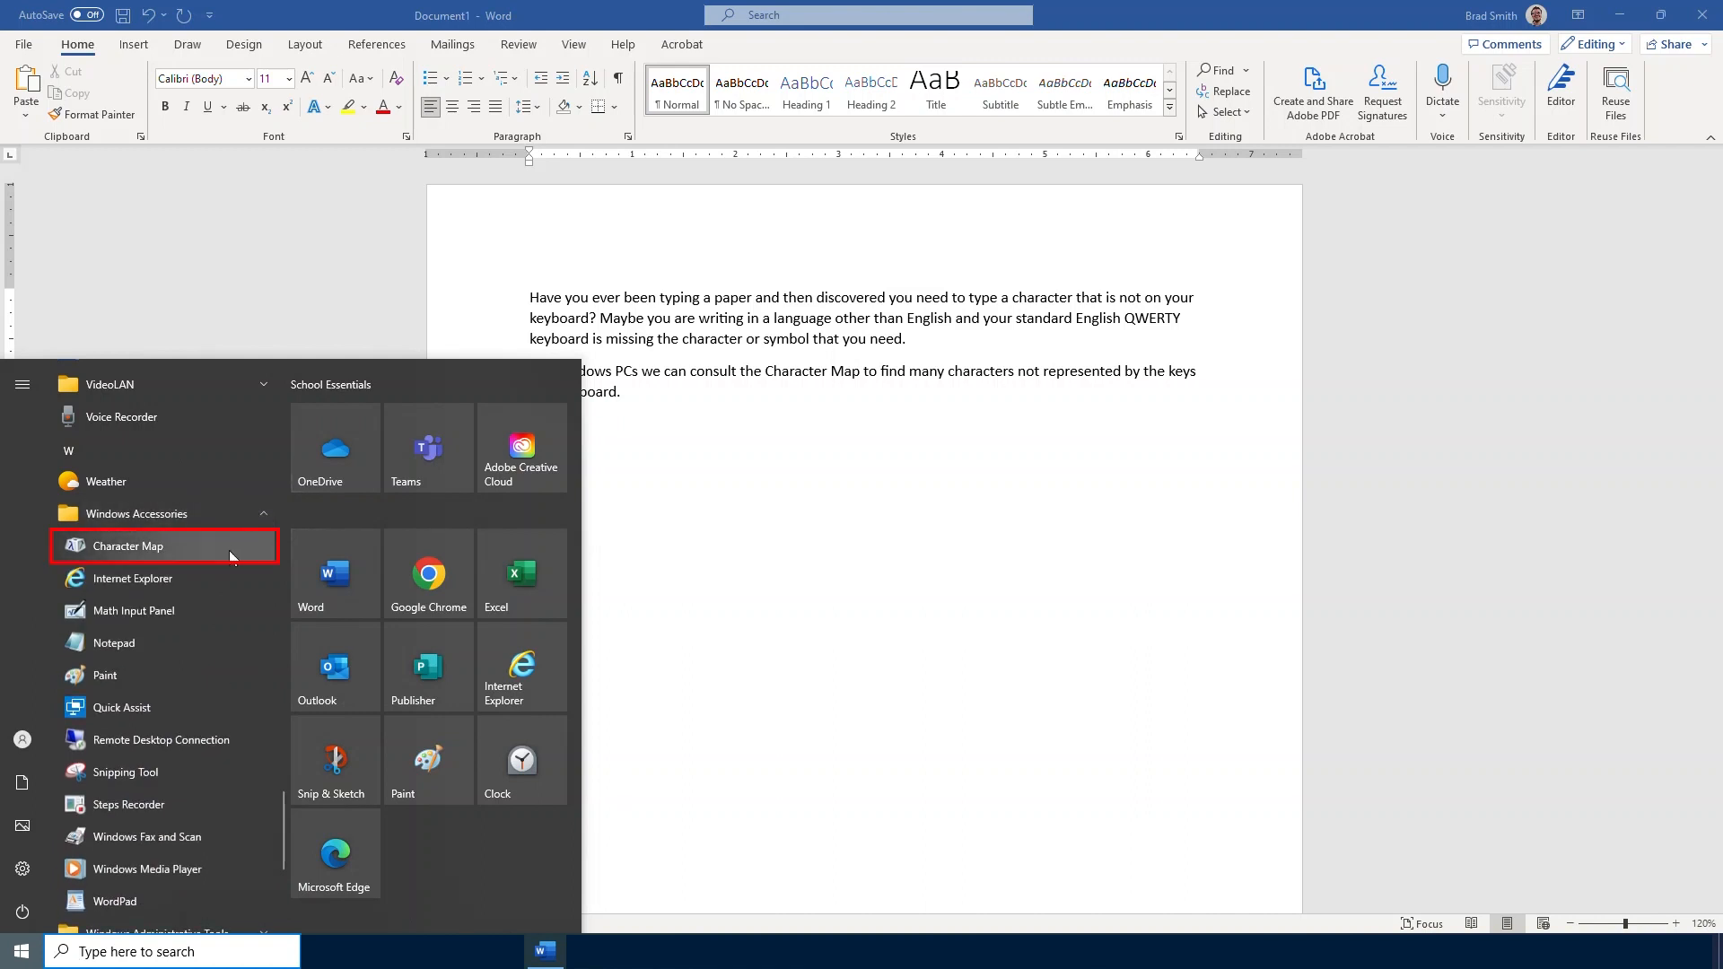
mouse_move(228, 558)
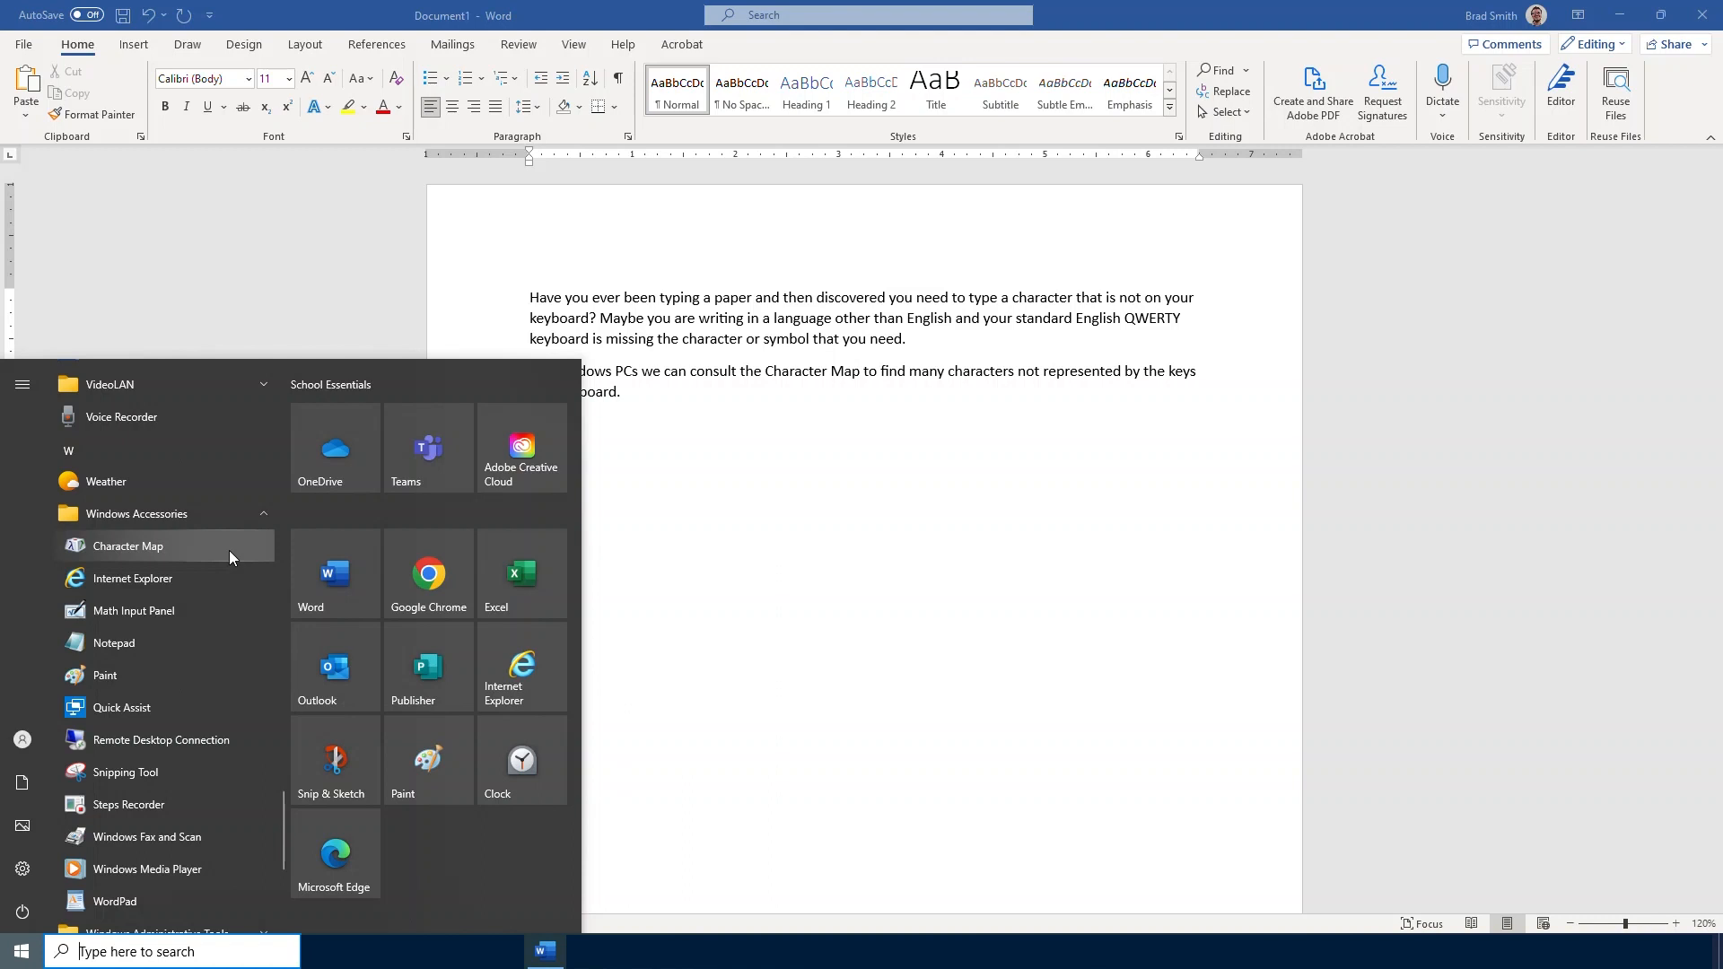
Launch Character Map over the Word document showing the Arial character grid
click(127, 546)
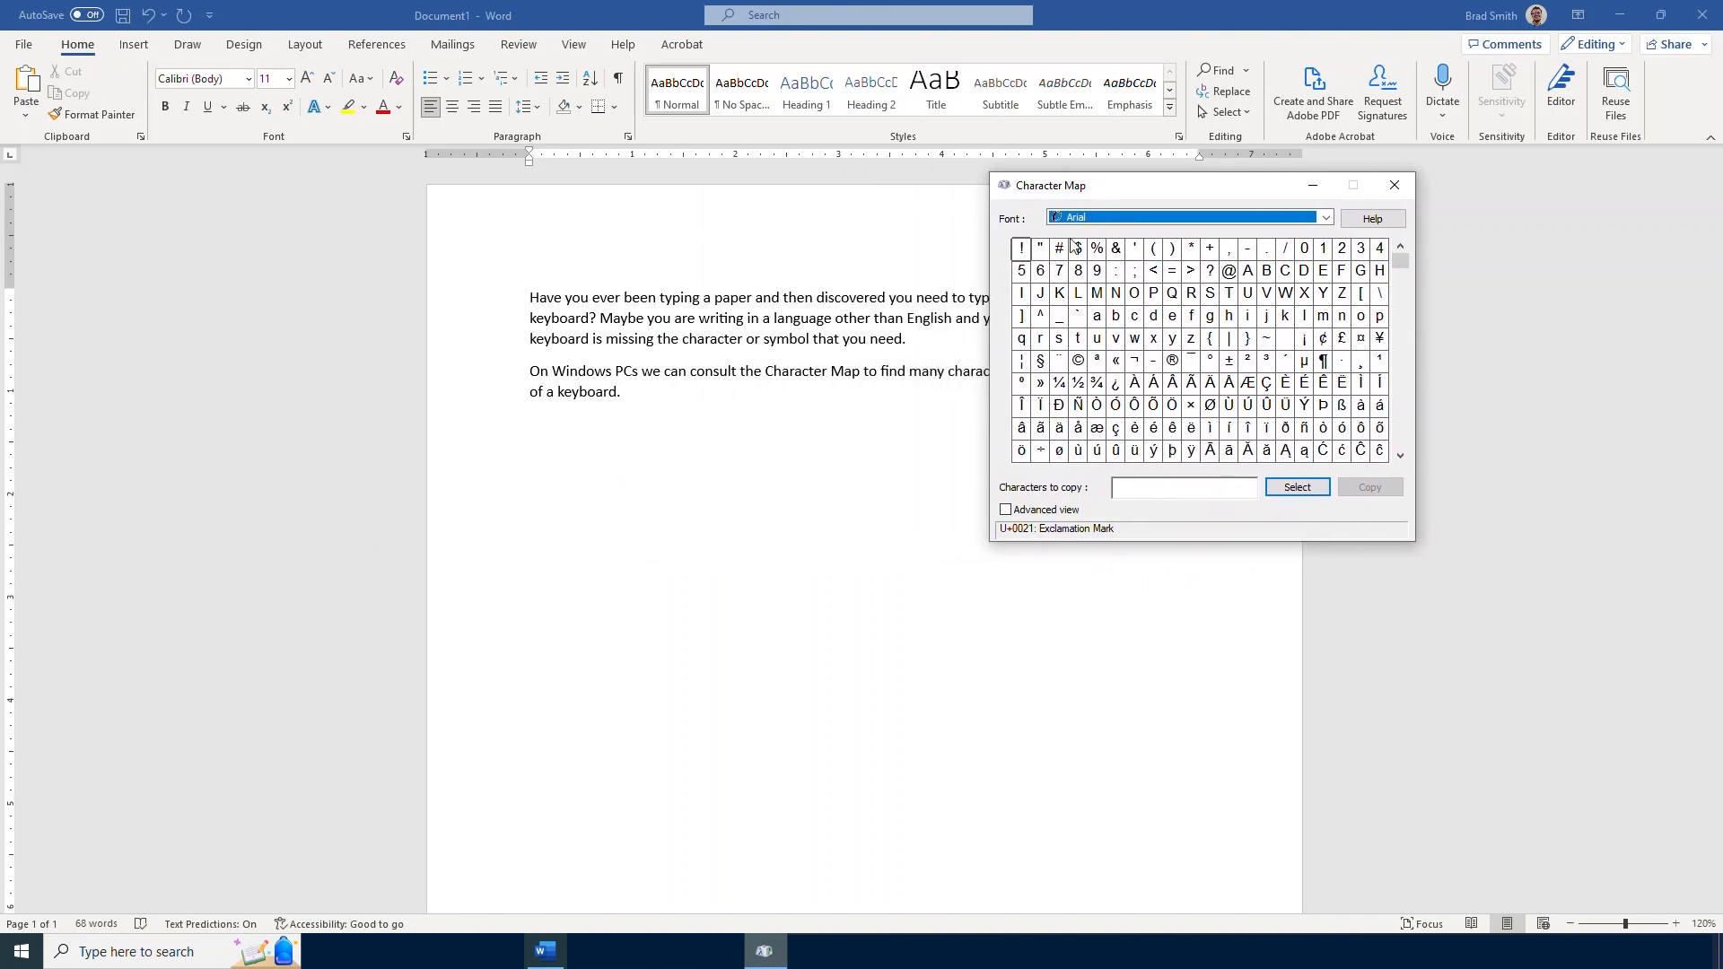
mouse_move(1095, 293)
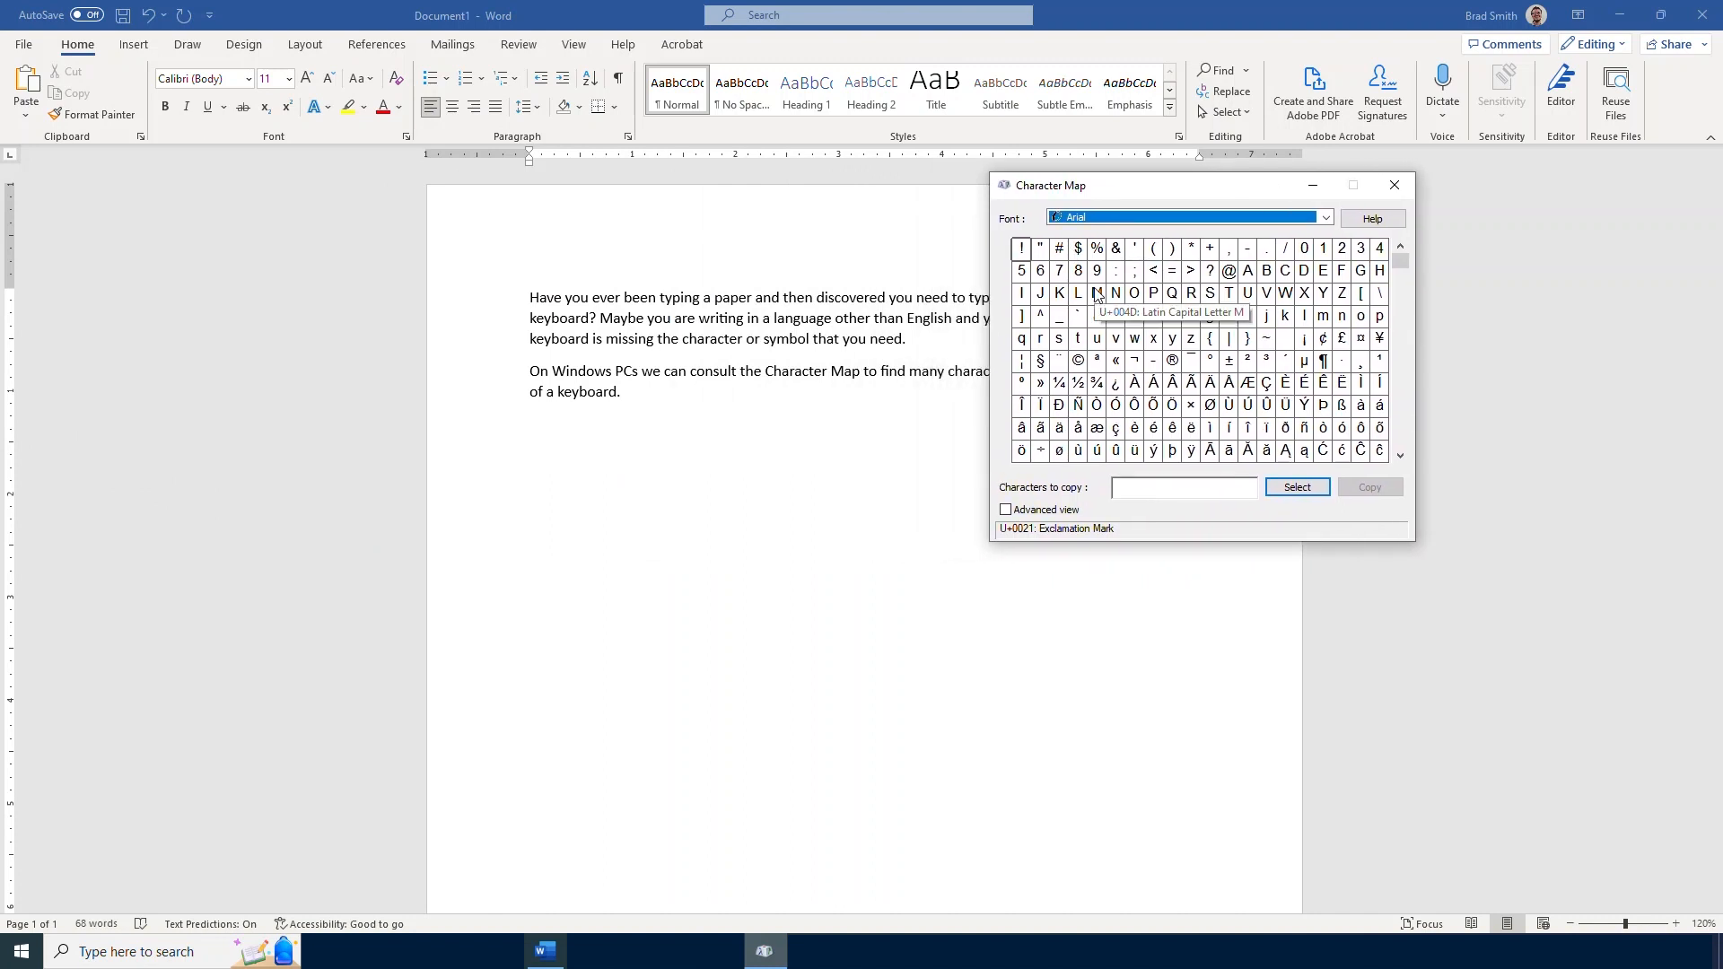
mouse_move(1000, 371)
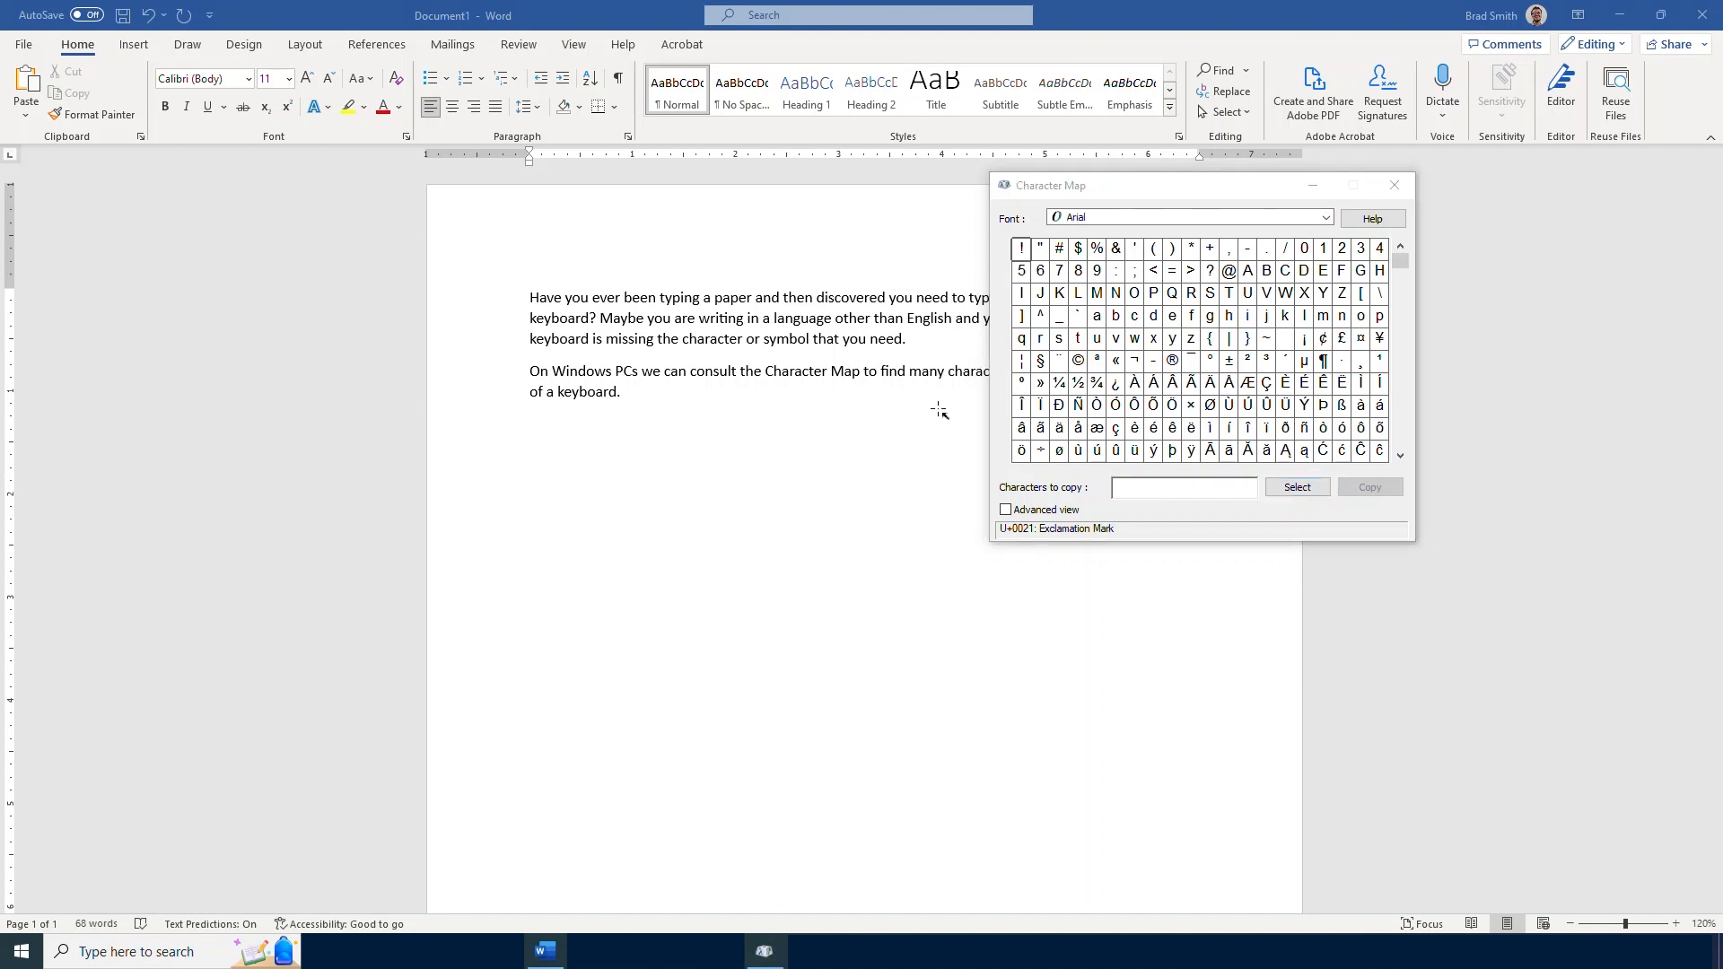
mouse_move(1460, 341)
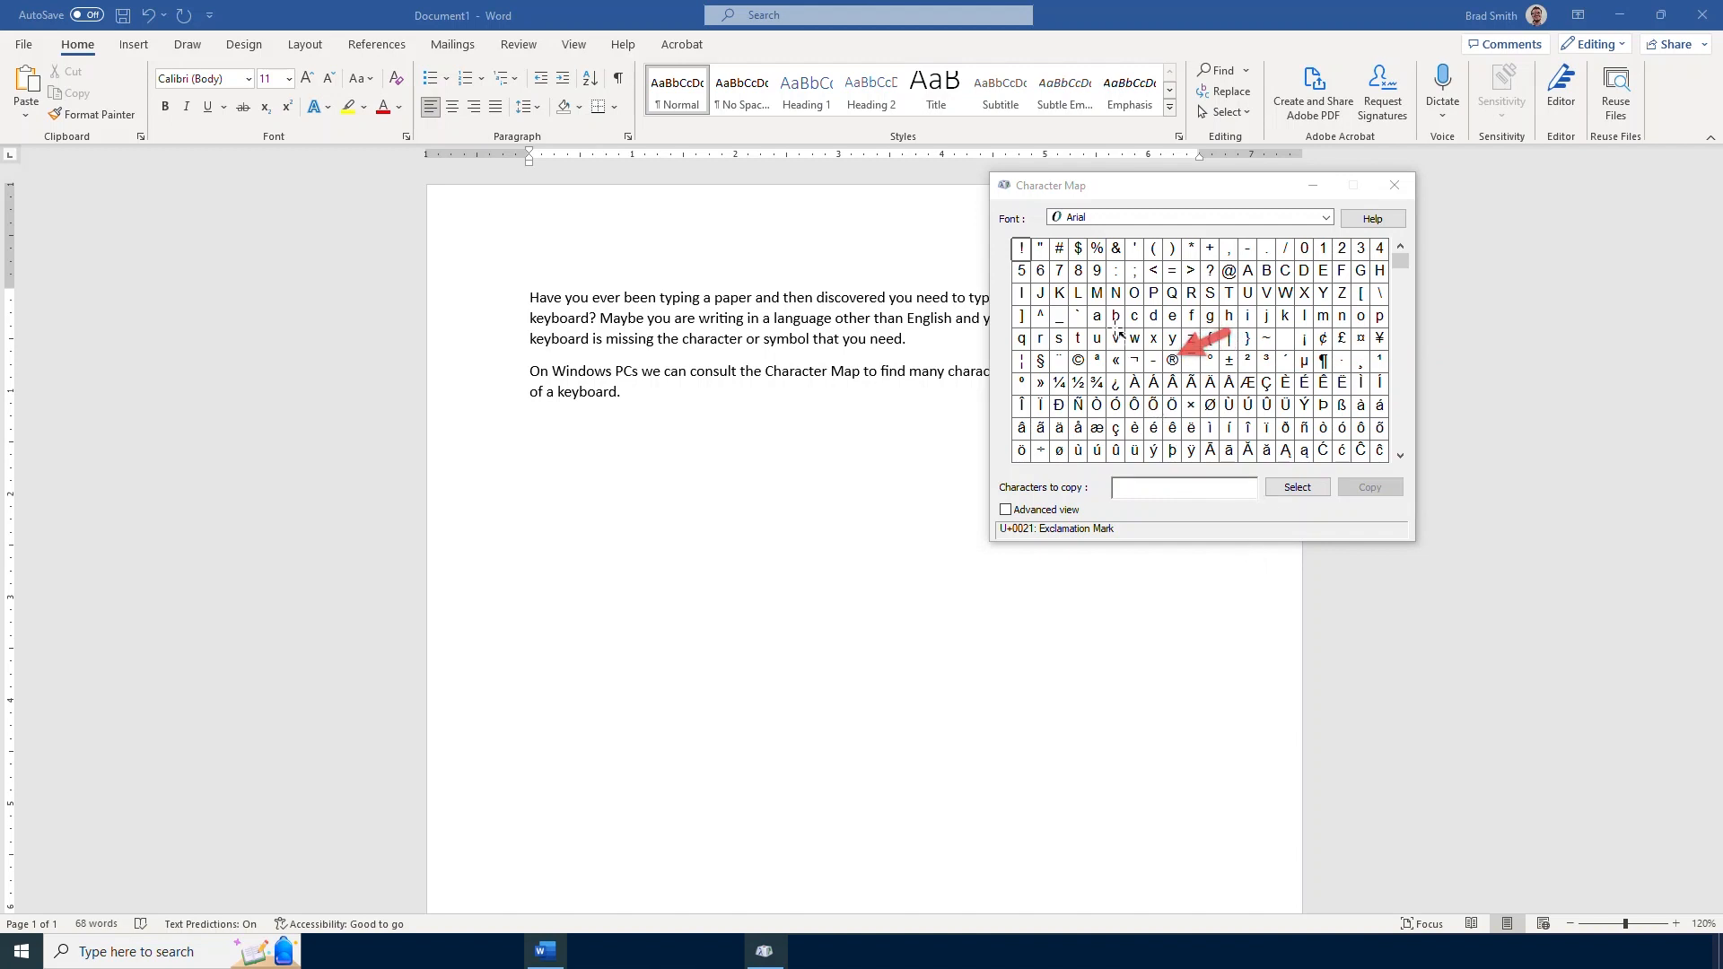
mouse_move(1082, 319)
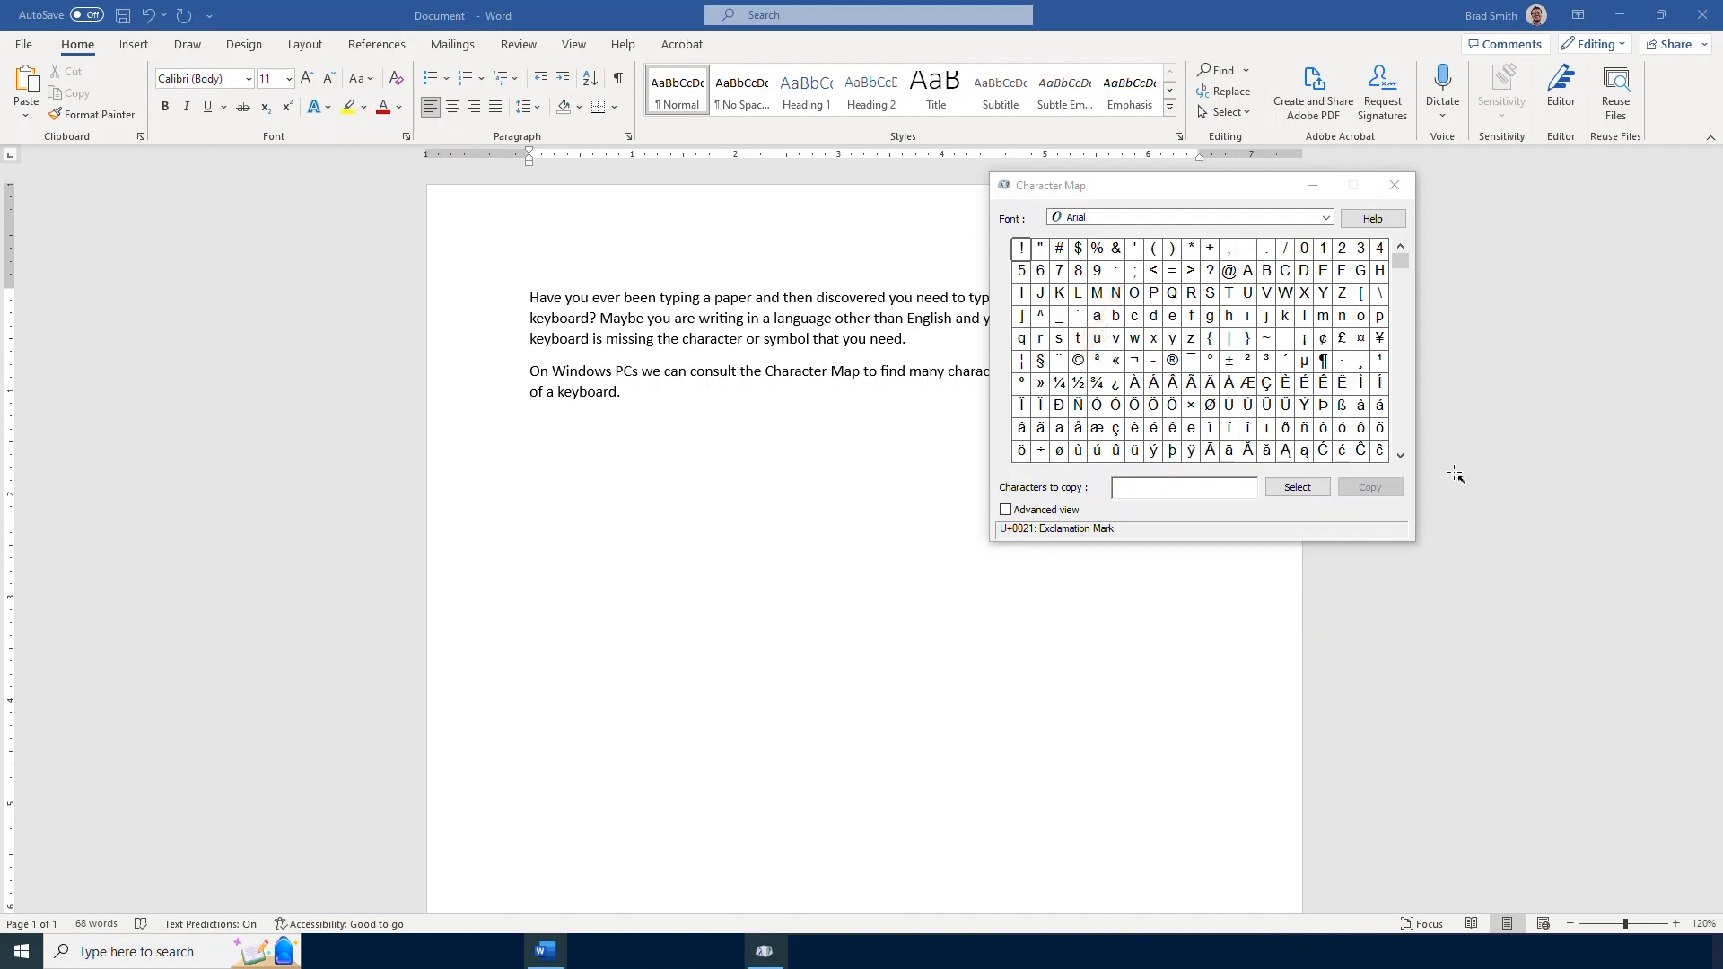
mouse_move(1135, 291)
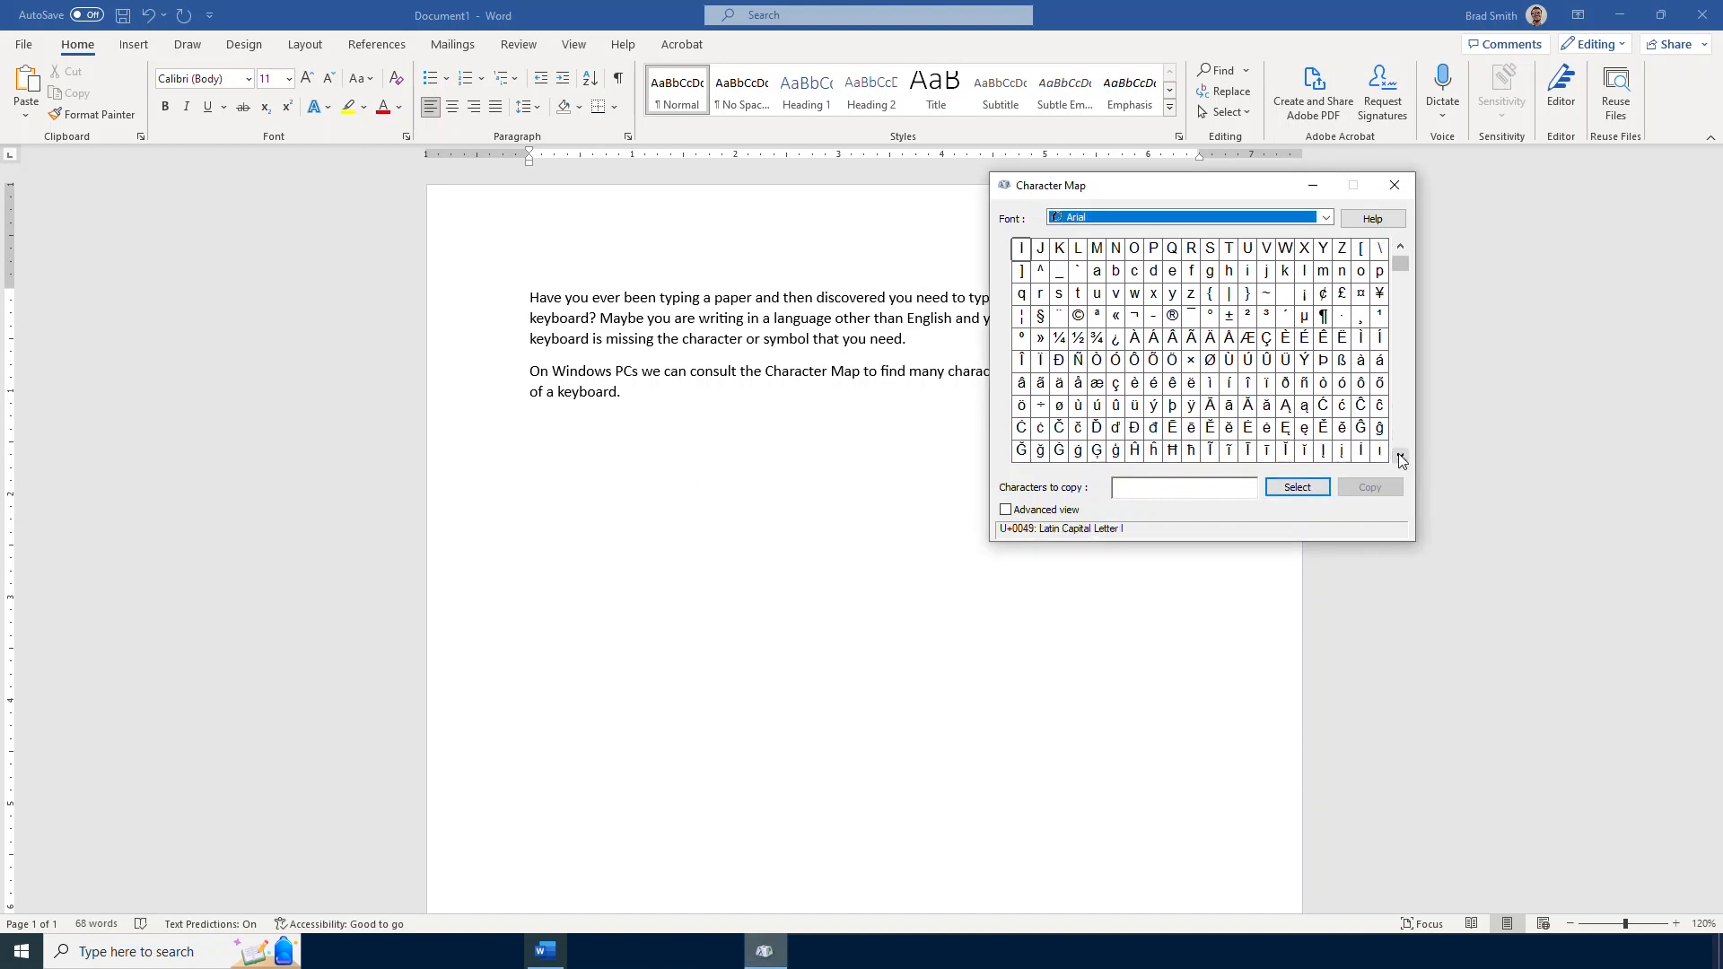
mouse_move(1263, 405)
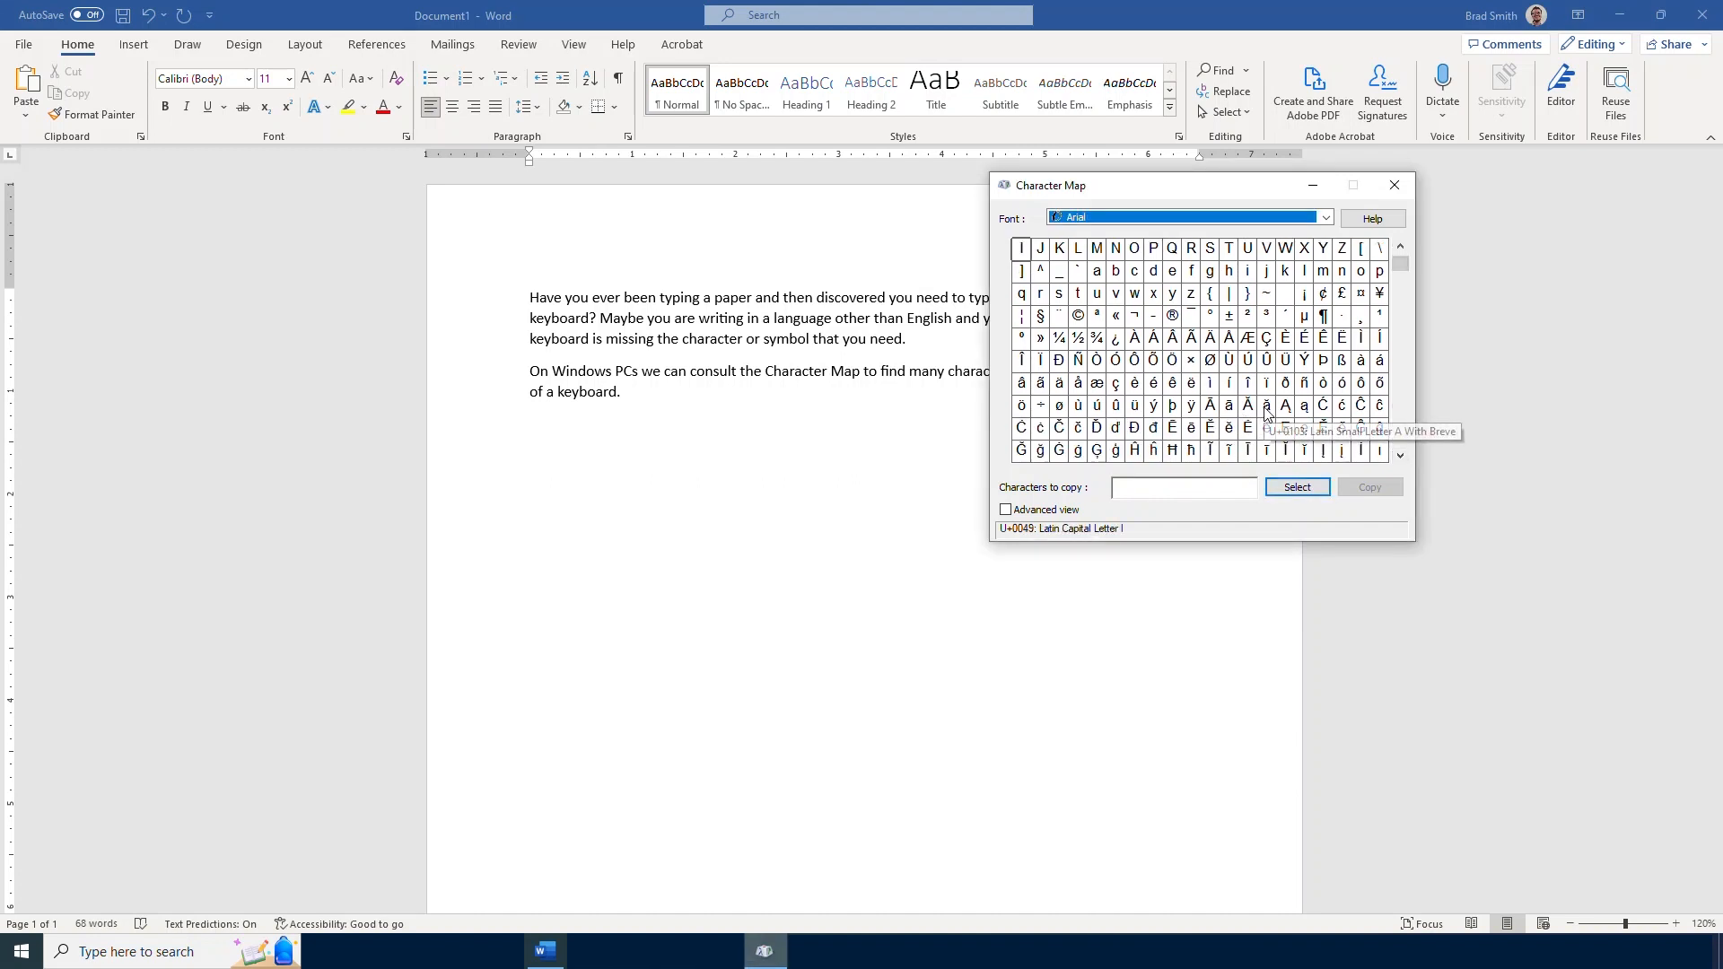
mouse_move(1133, 424)
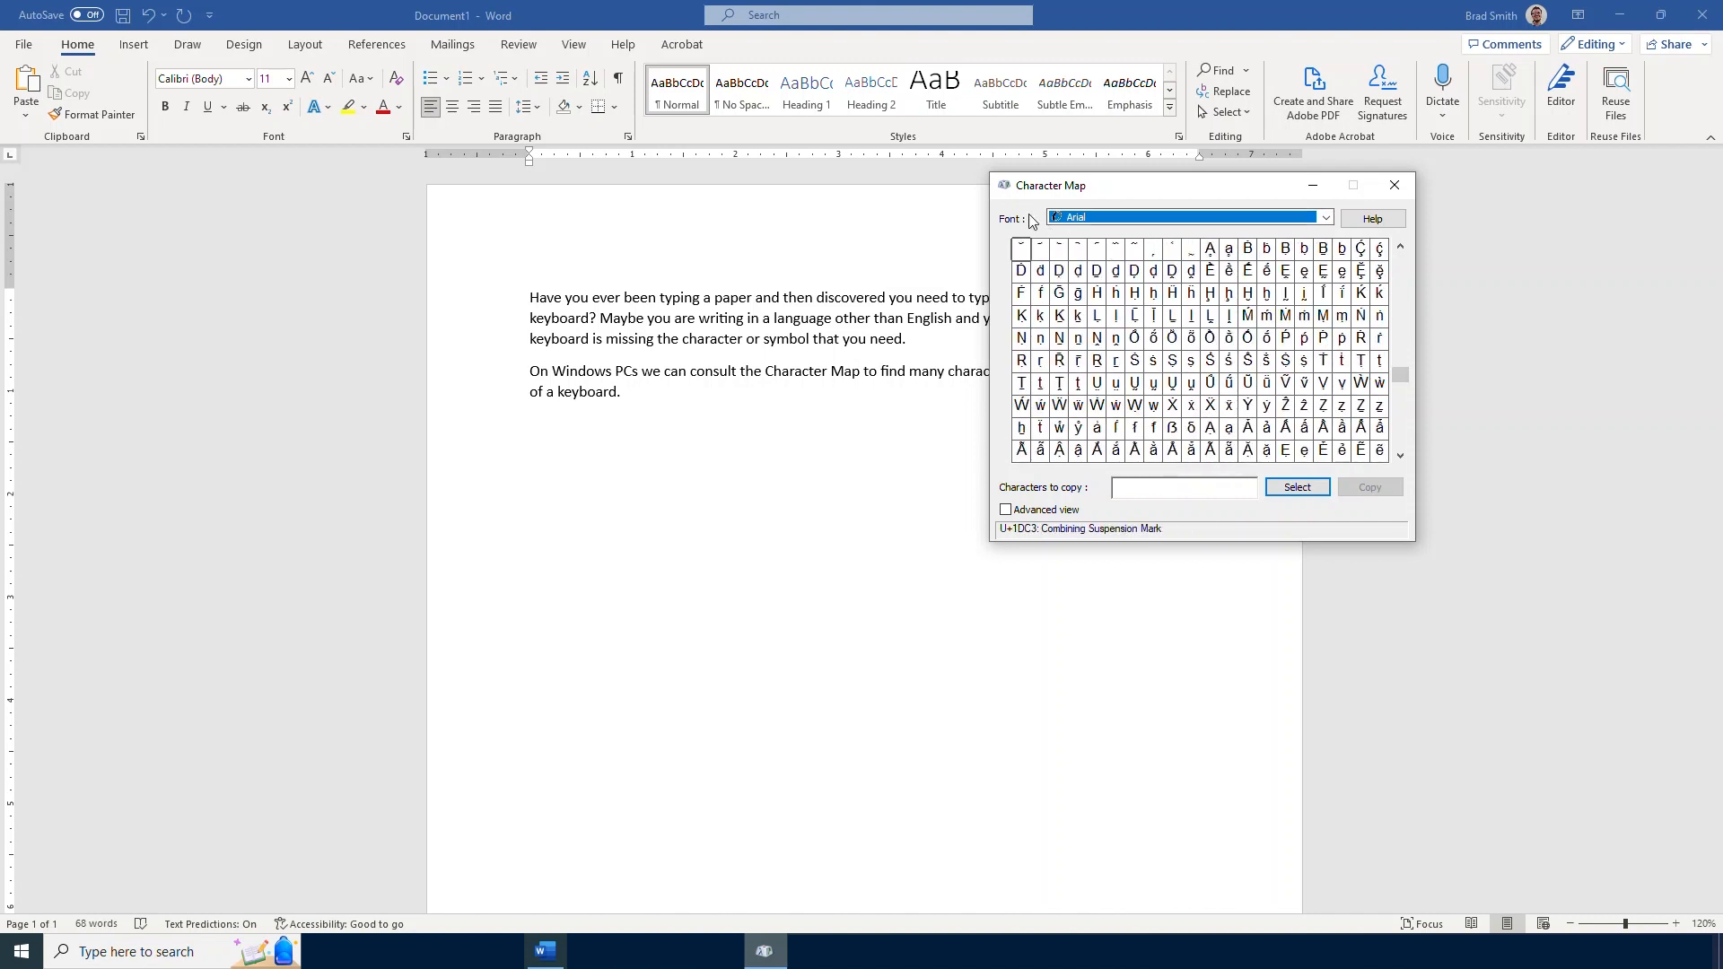
Switch the Character Map font to Bauhaus 93, then to Franklin Gothic Book
click(1325, 217)
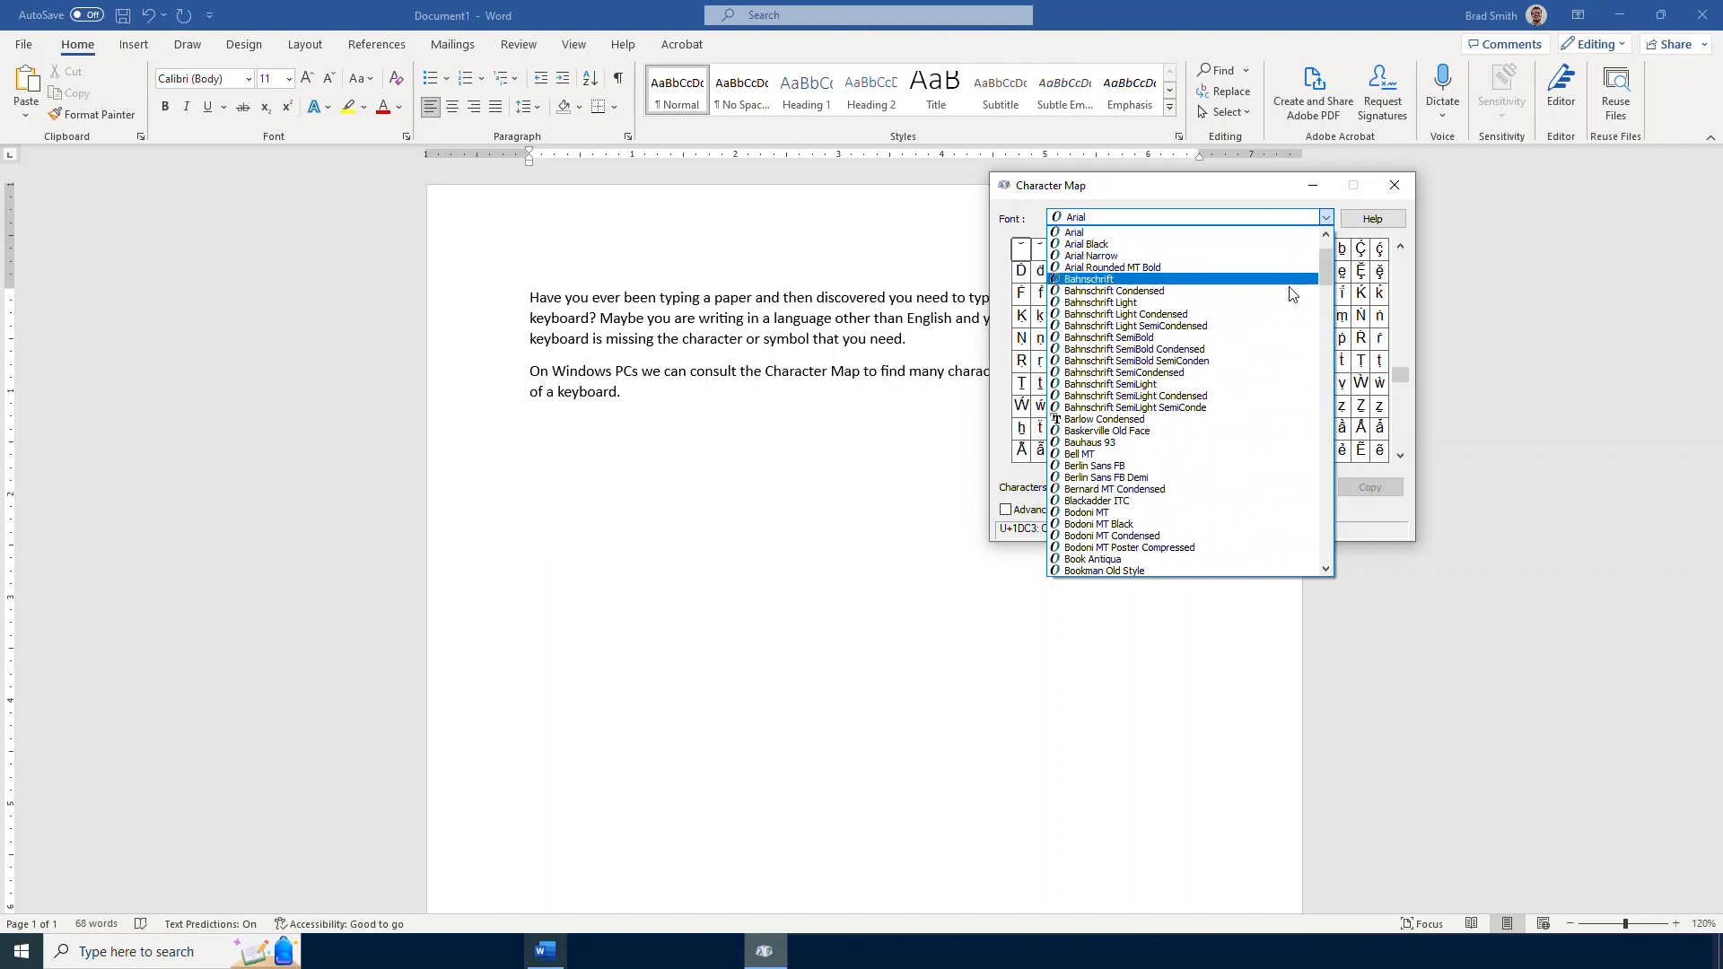
click(1088, 441)
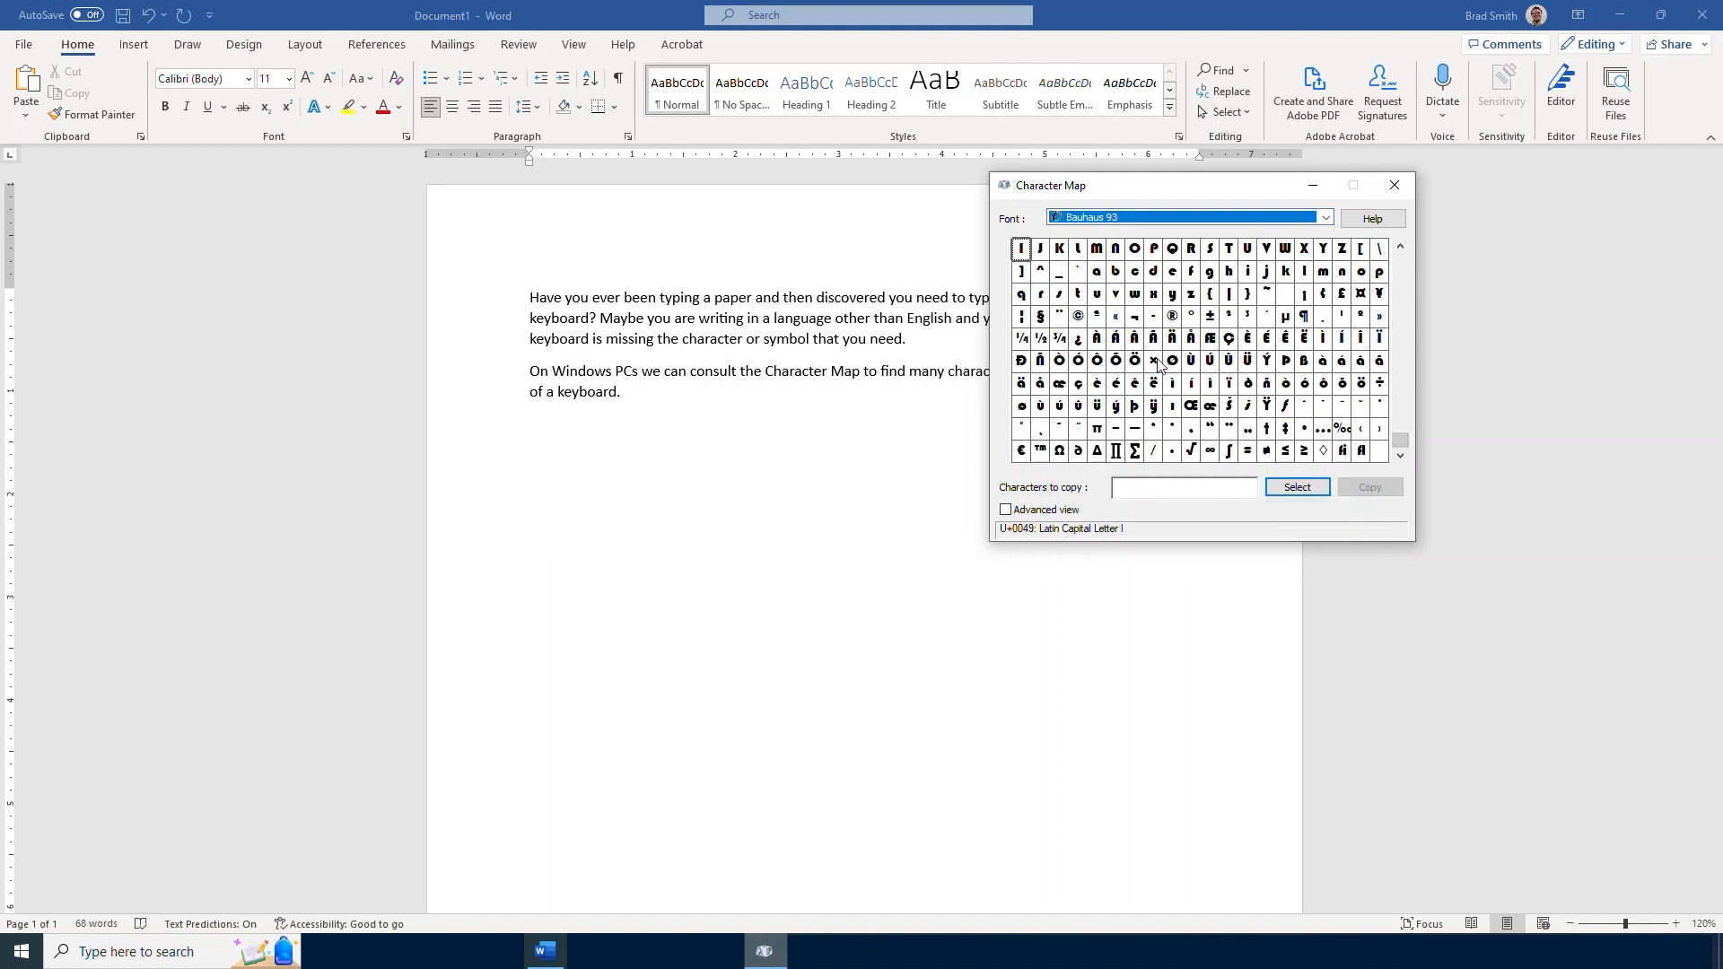
mouse_move(1264, 389)
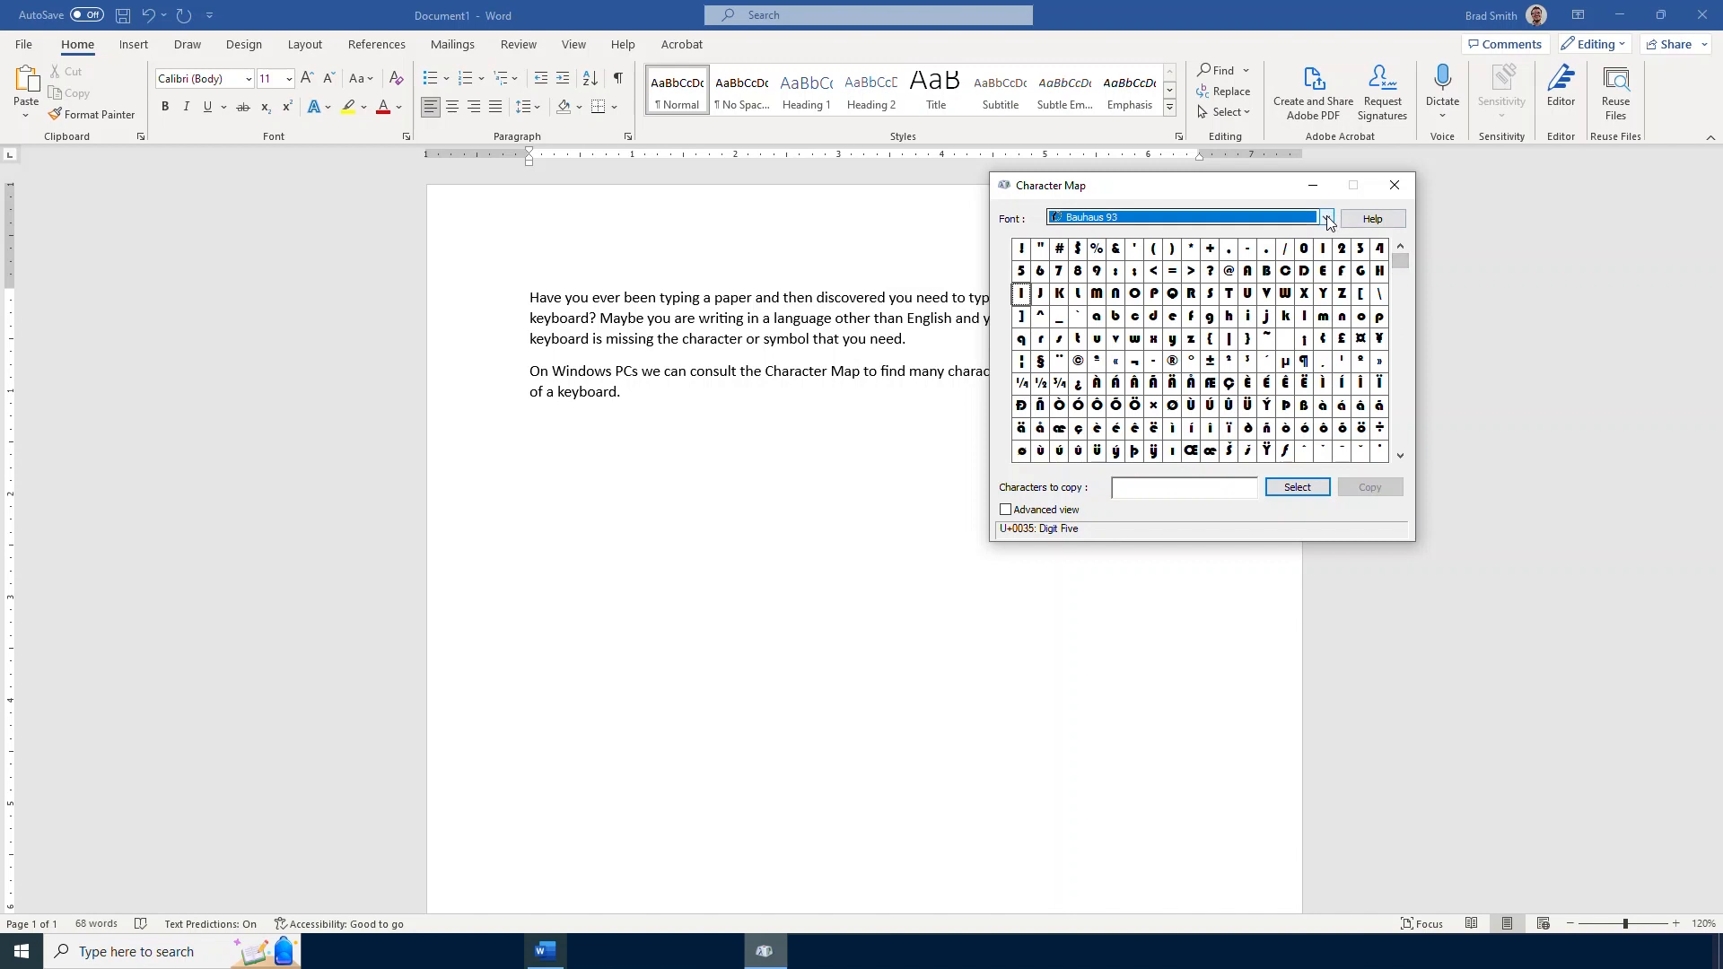
click(1325, 217)
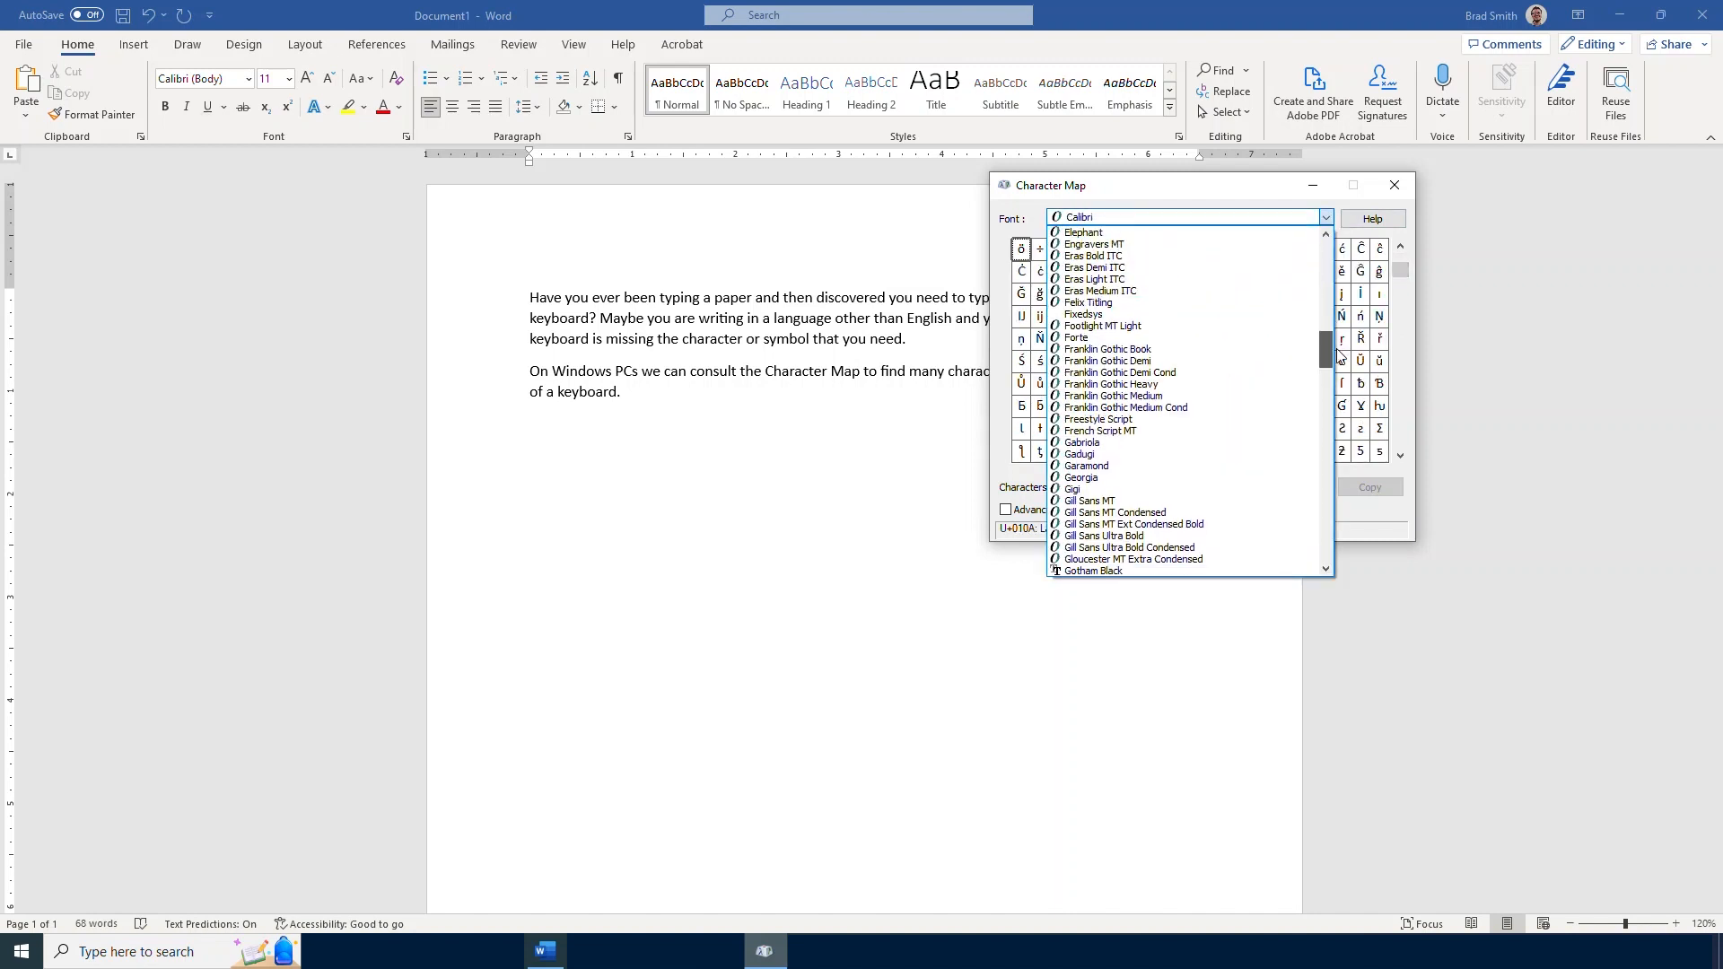
click(1108, 349)
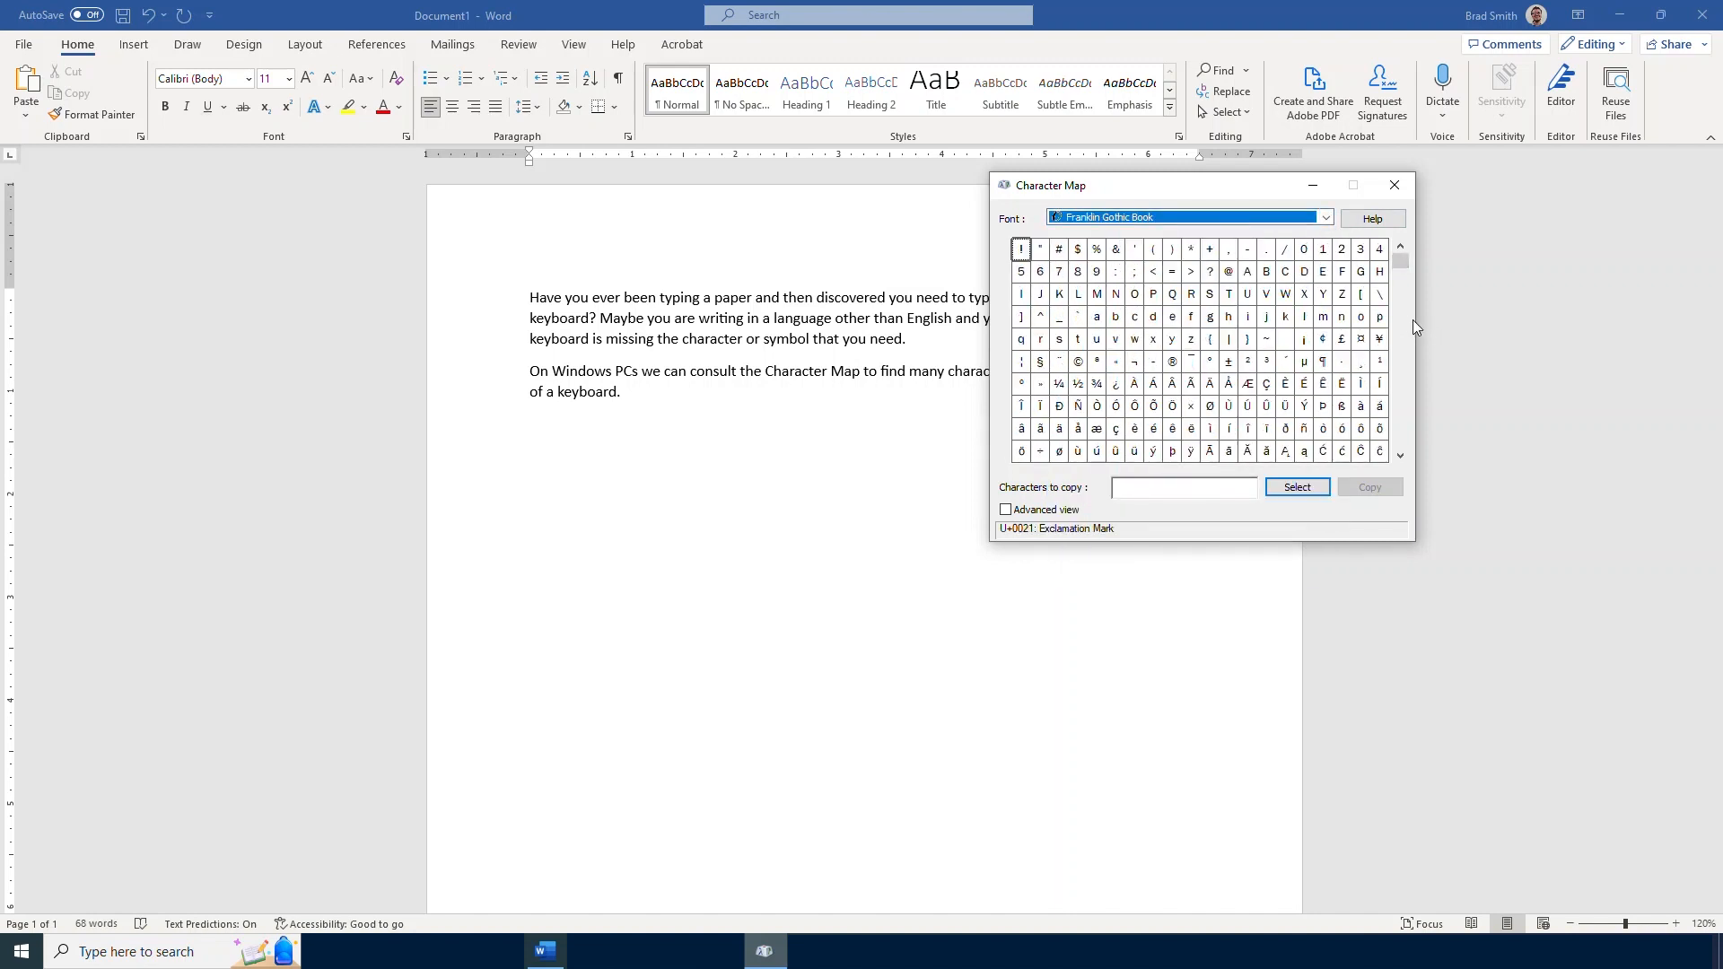
scroll(down, 3)
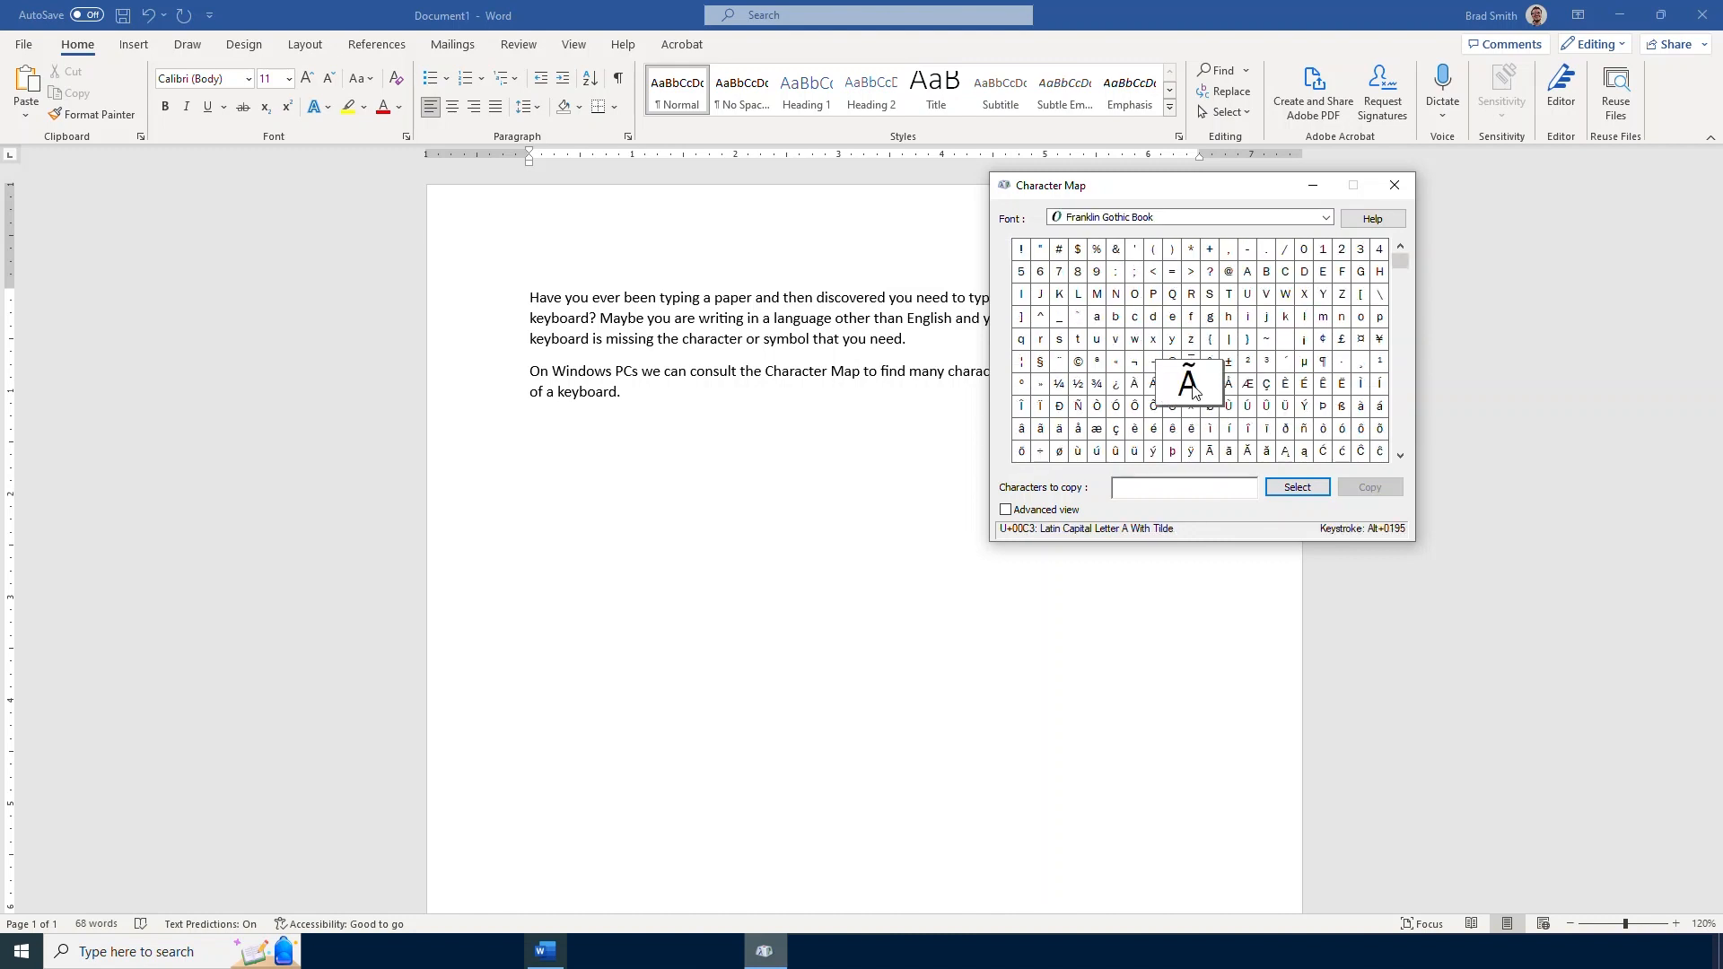
mouse_move(1246, 459)
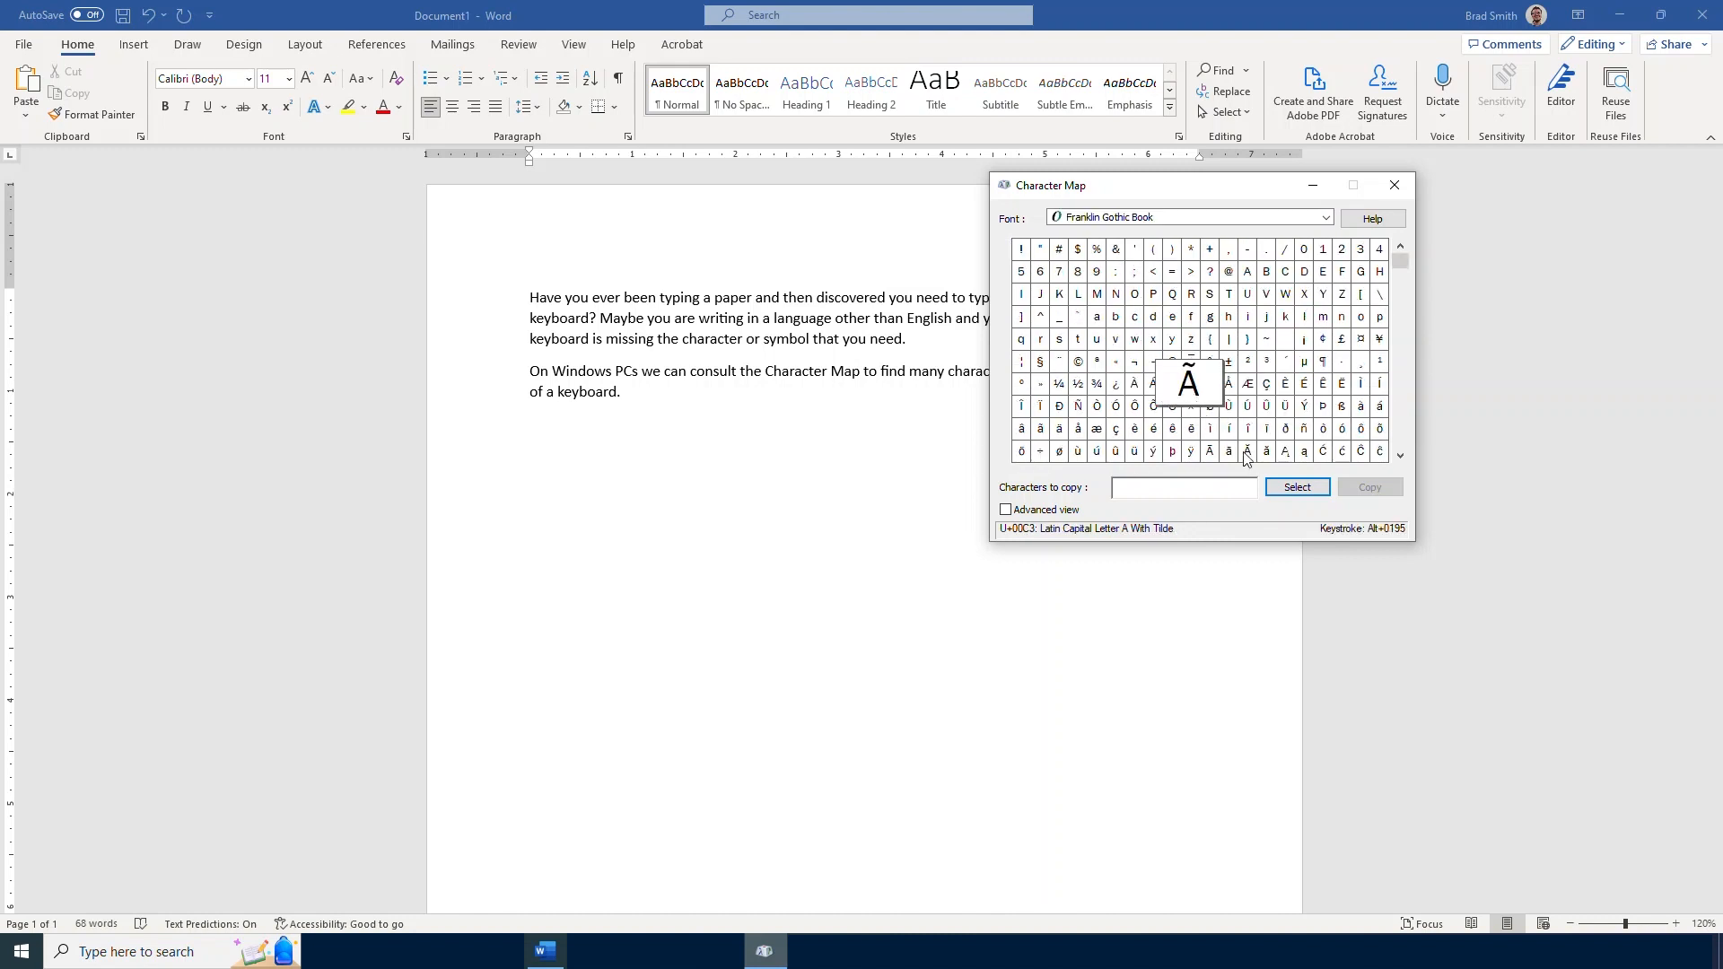
Paste Ã below the second paragraph with Keep Source Formatting, then delete it again
click(1296, 487)
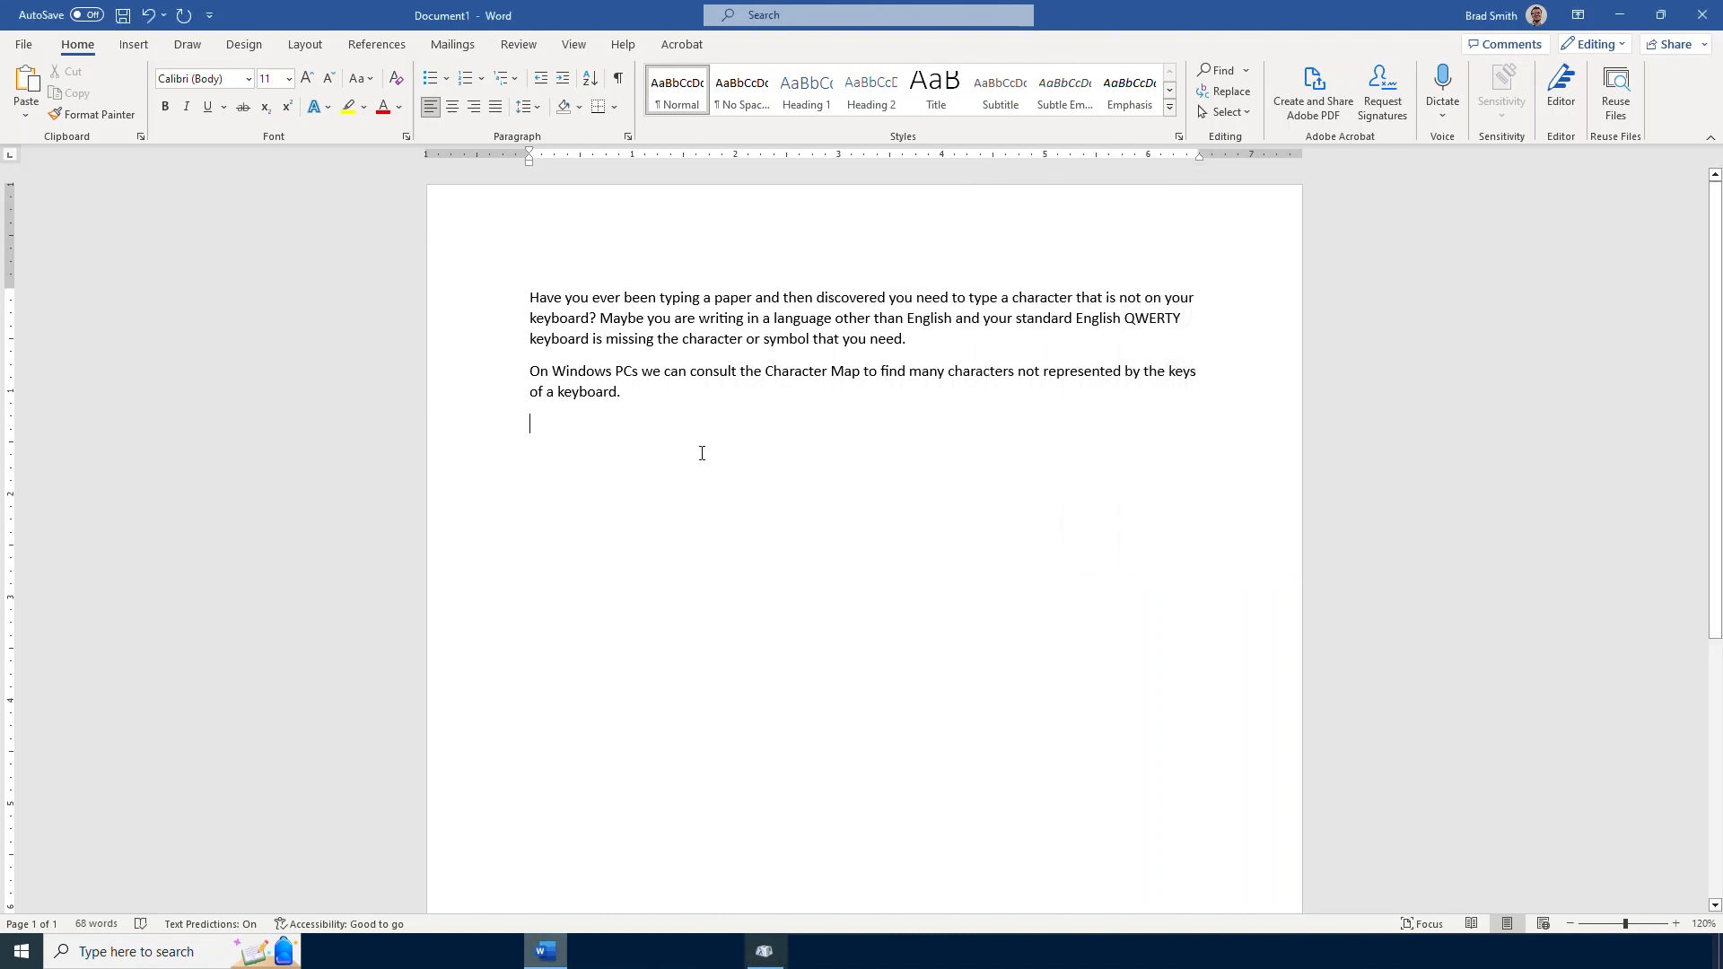
mouse_move(535, 429)
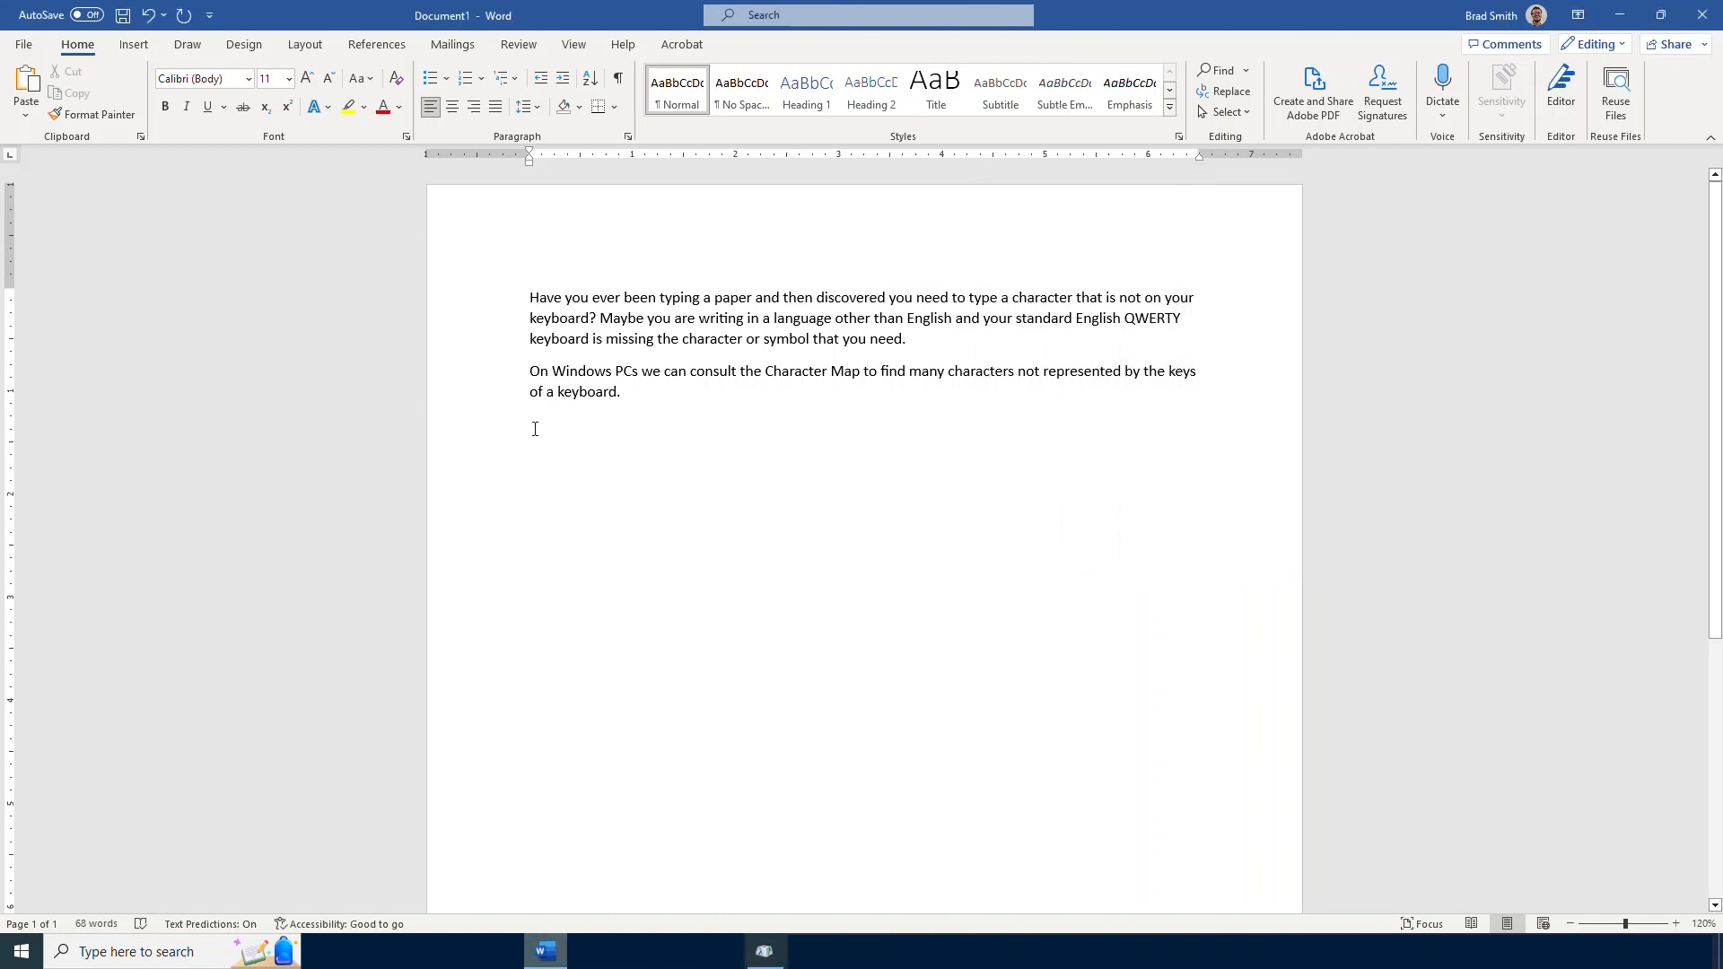
right_click(535, 429)
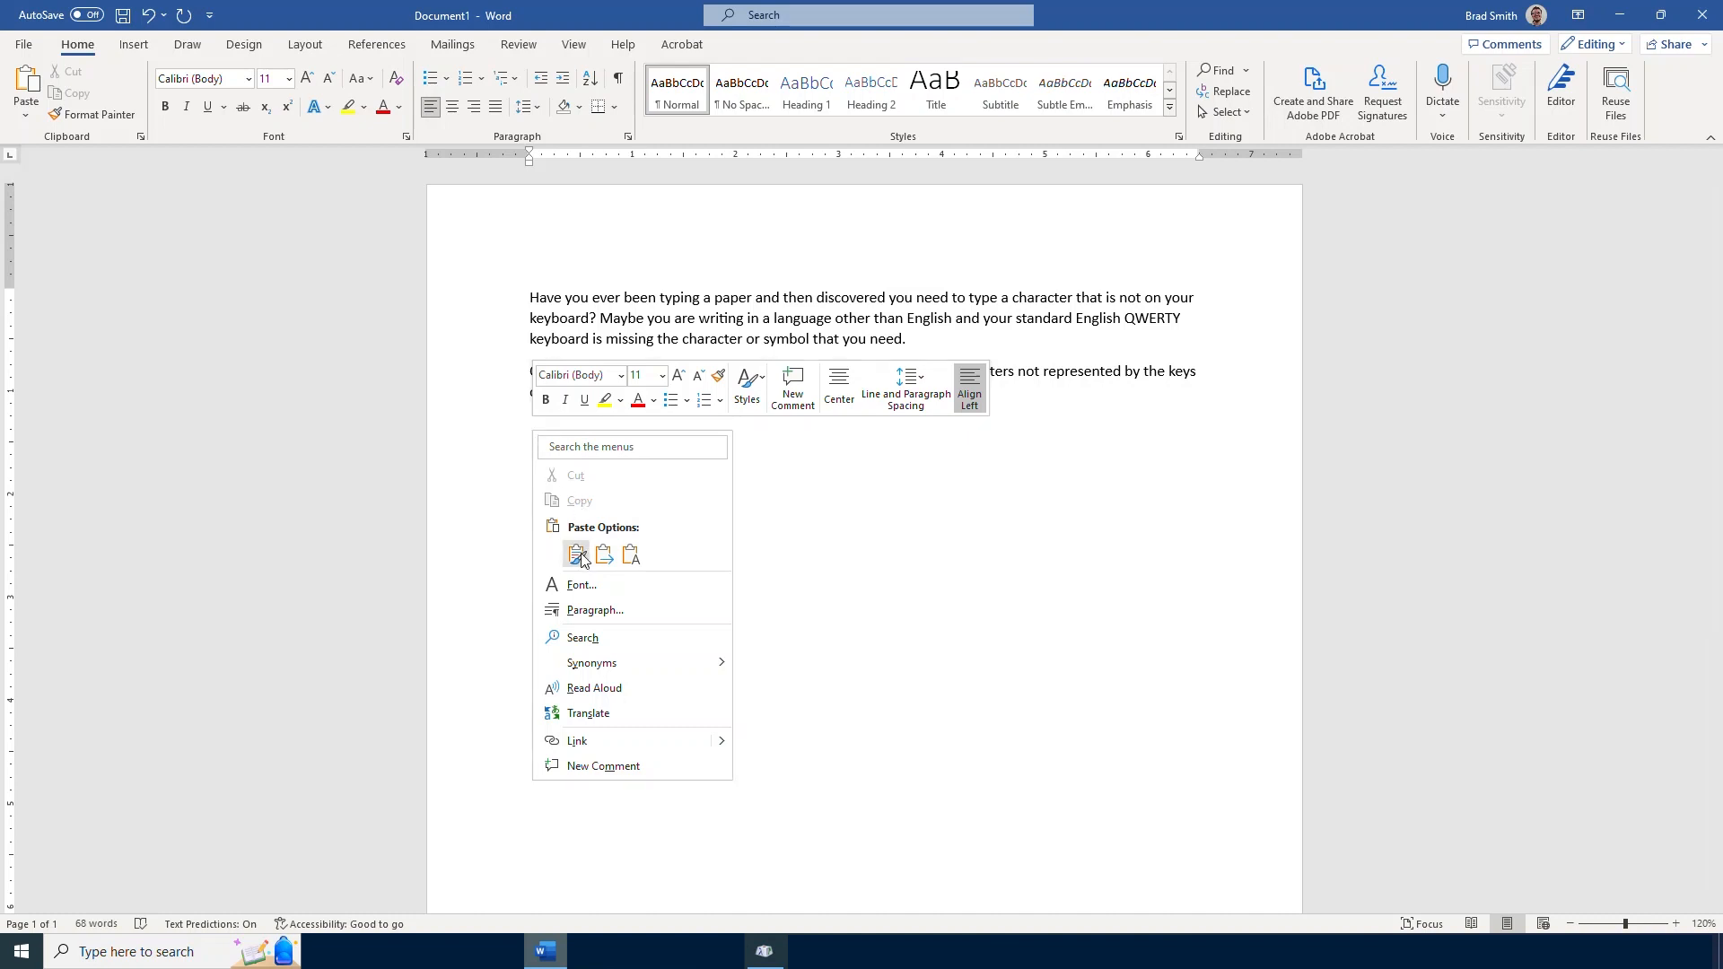
click(574, 554)
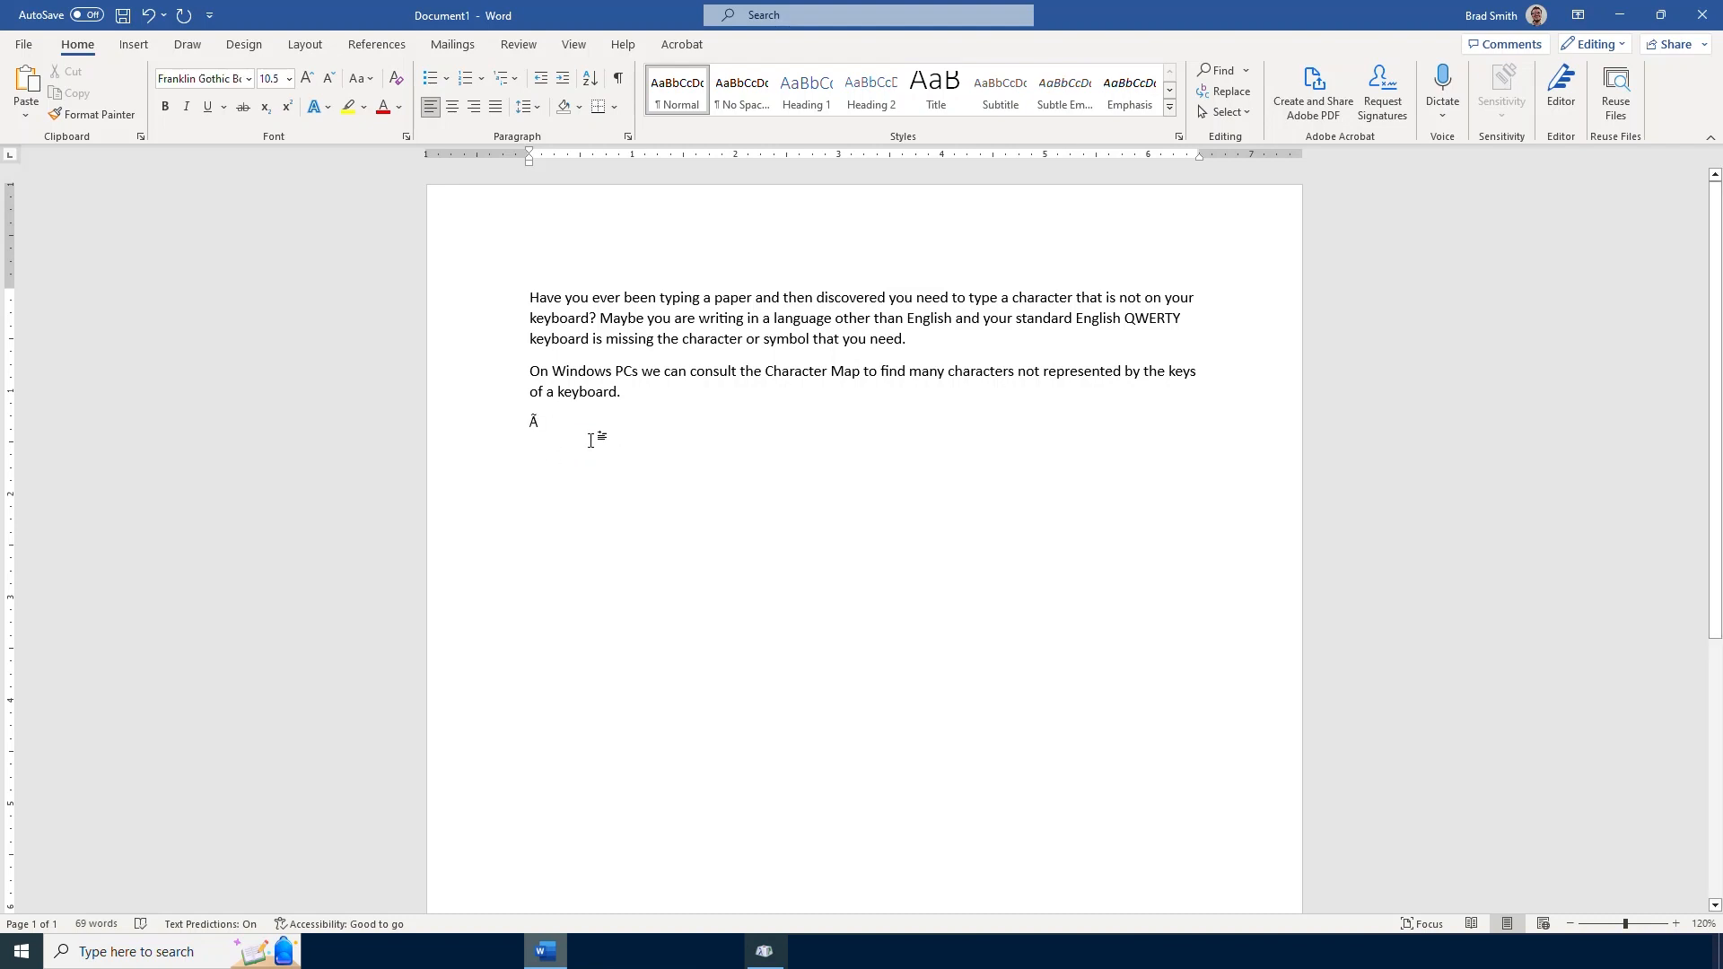
key(Backspace)
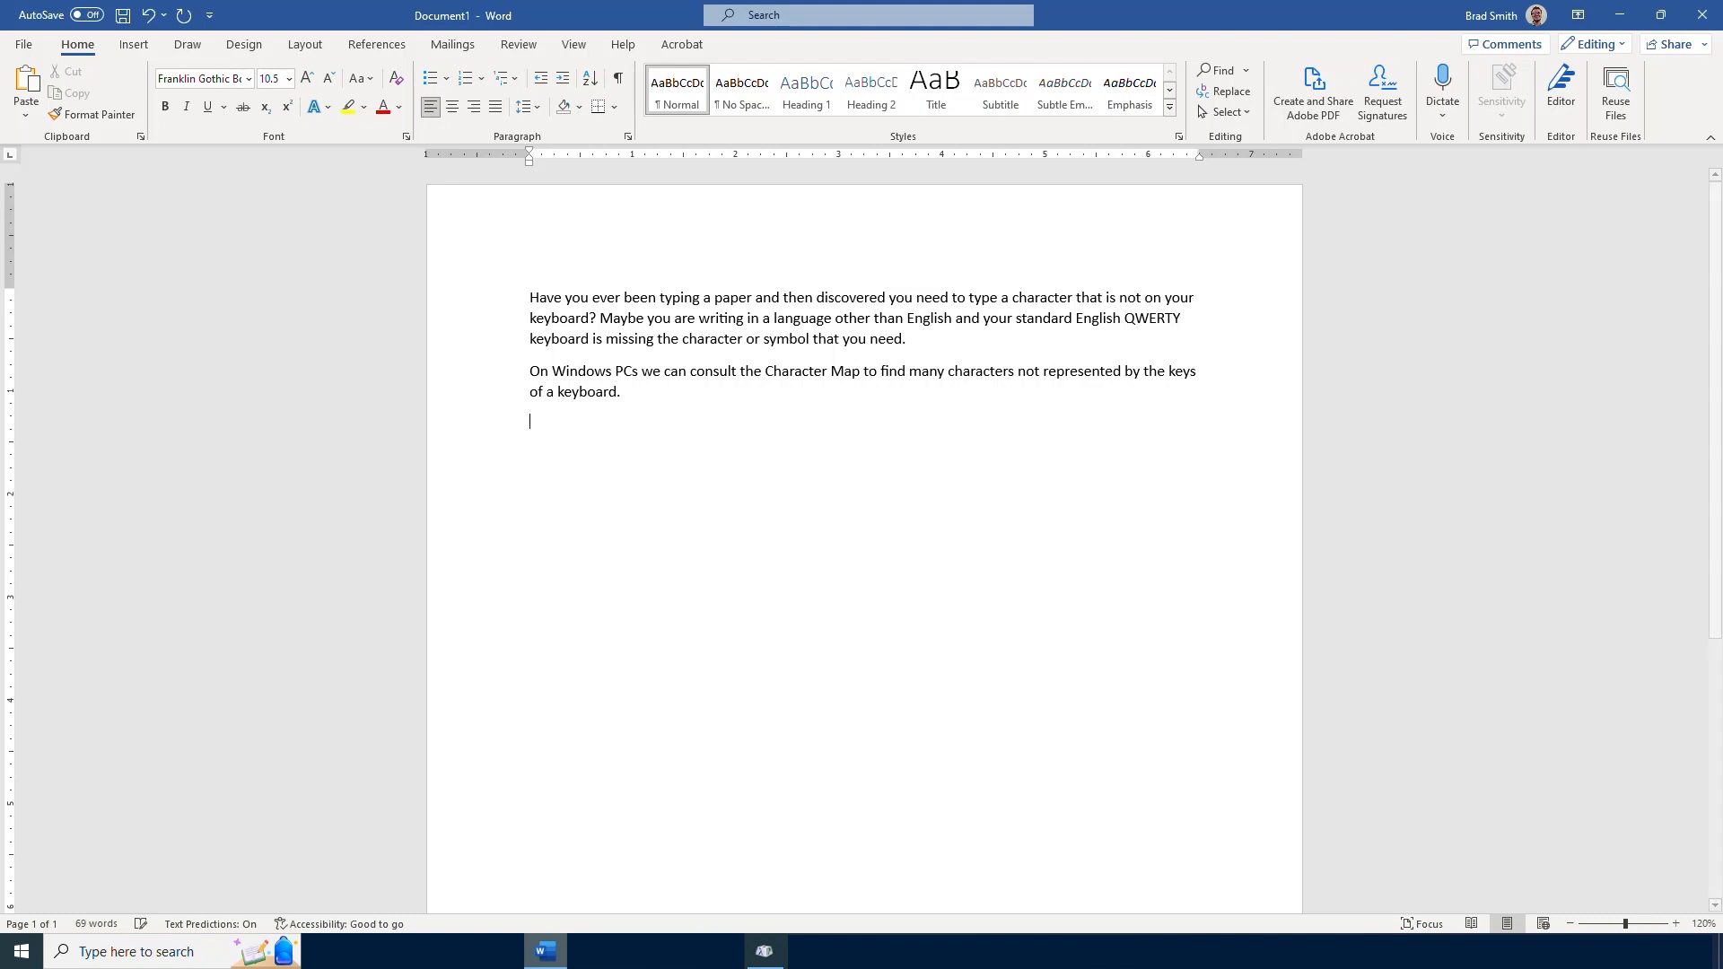
Switch Character Map to Calibri and queue the © copyright sign for copying instead of Ã
click(765, 951)
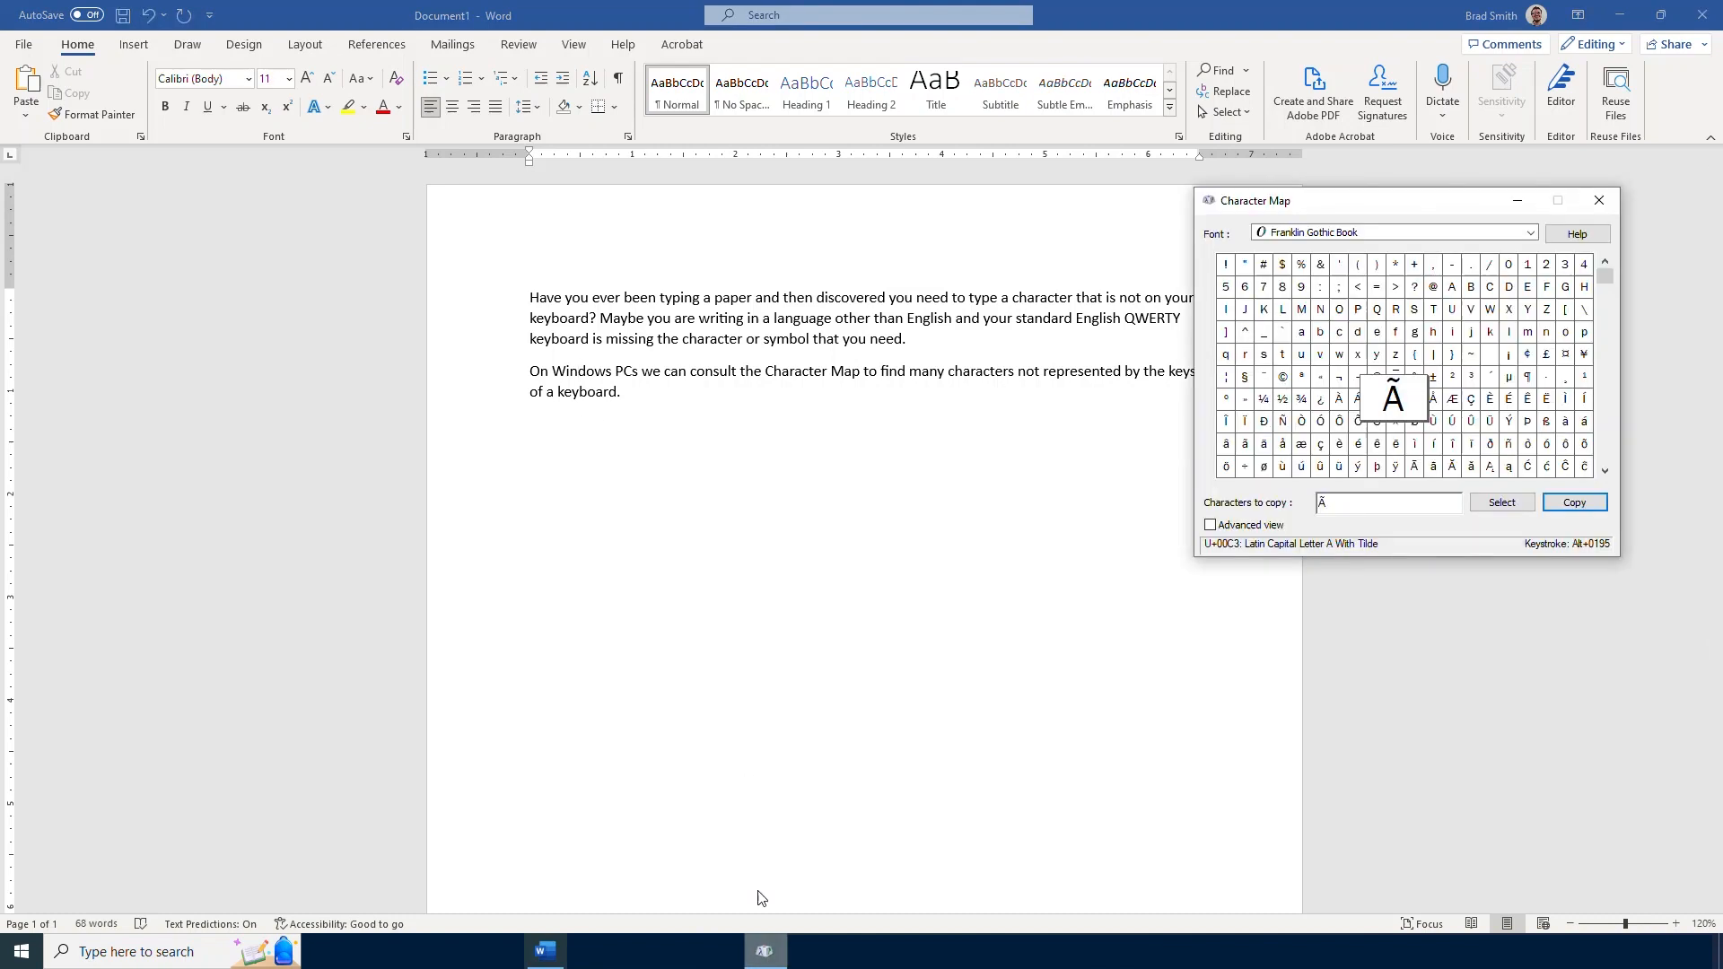
click(1528, 232)
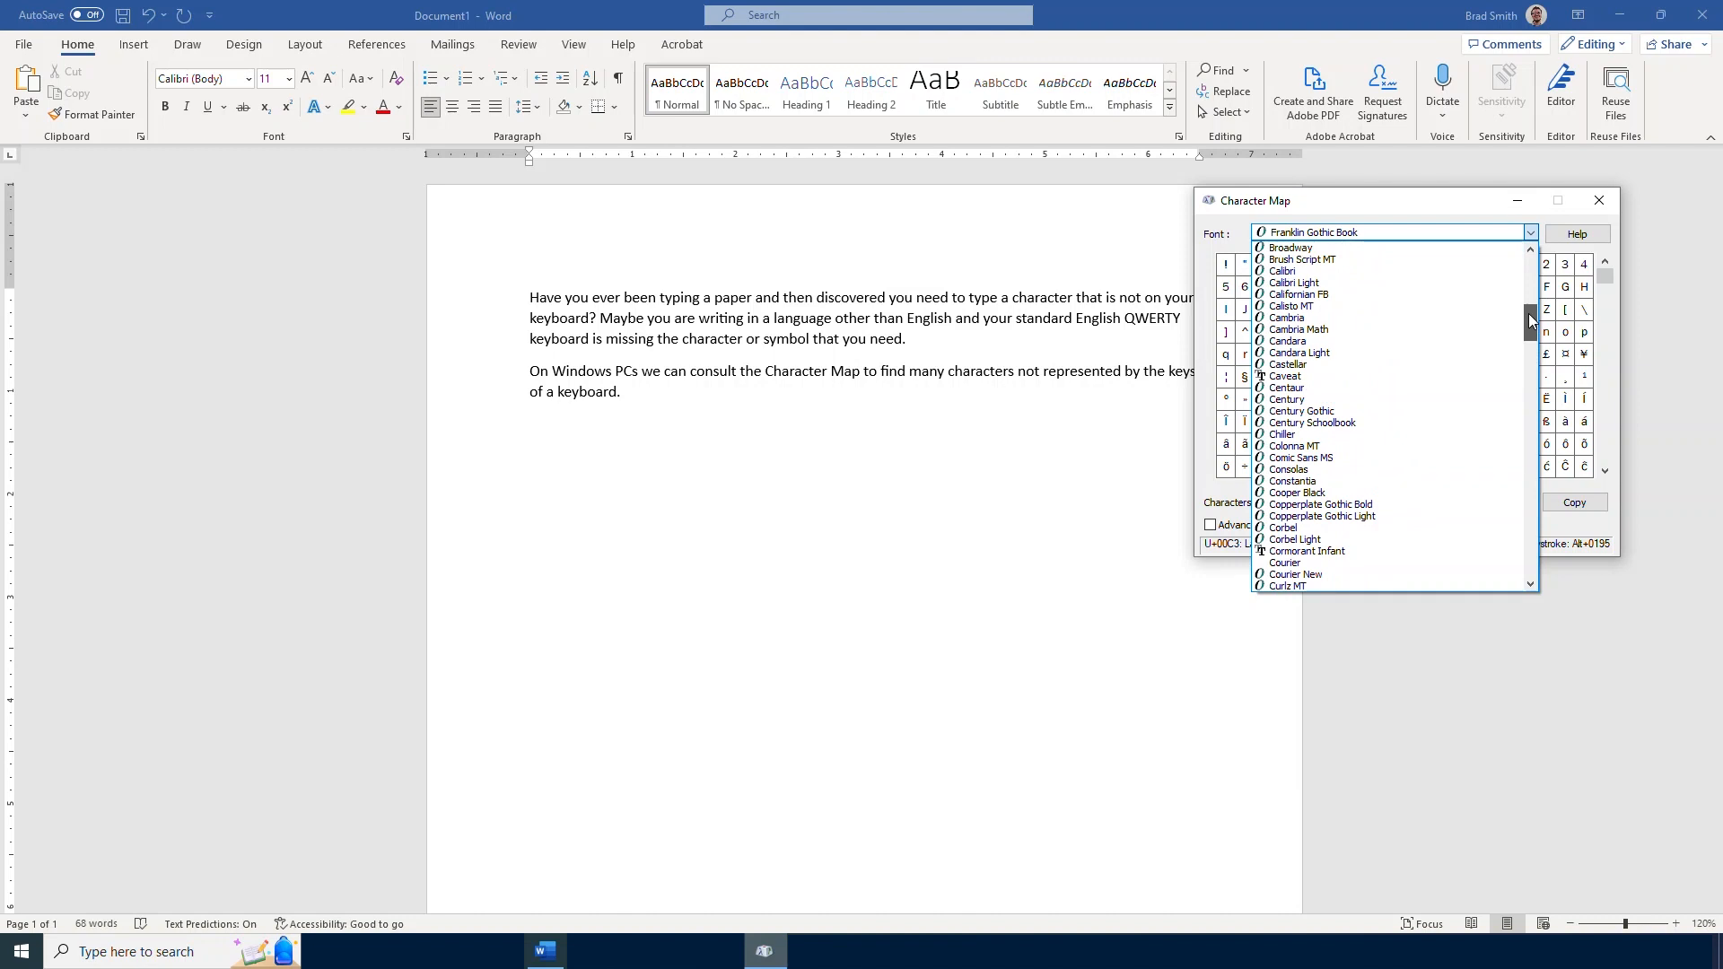
click(1282, 271)
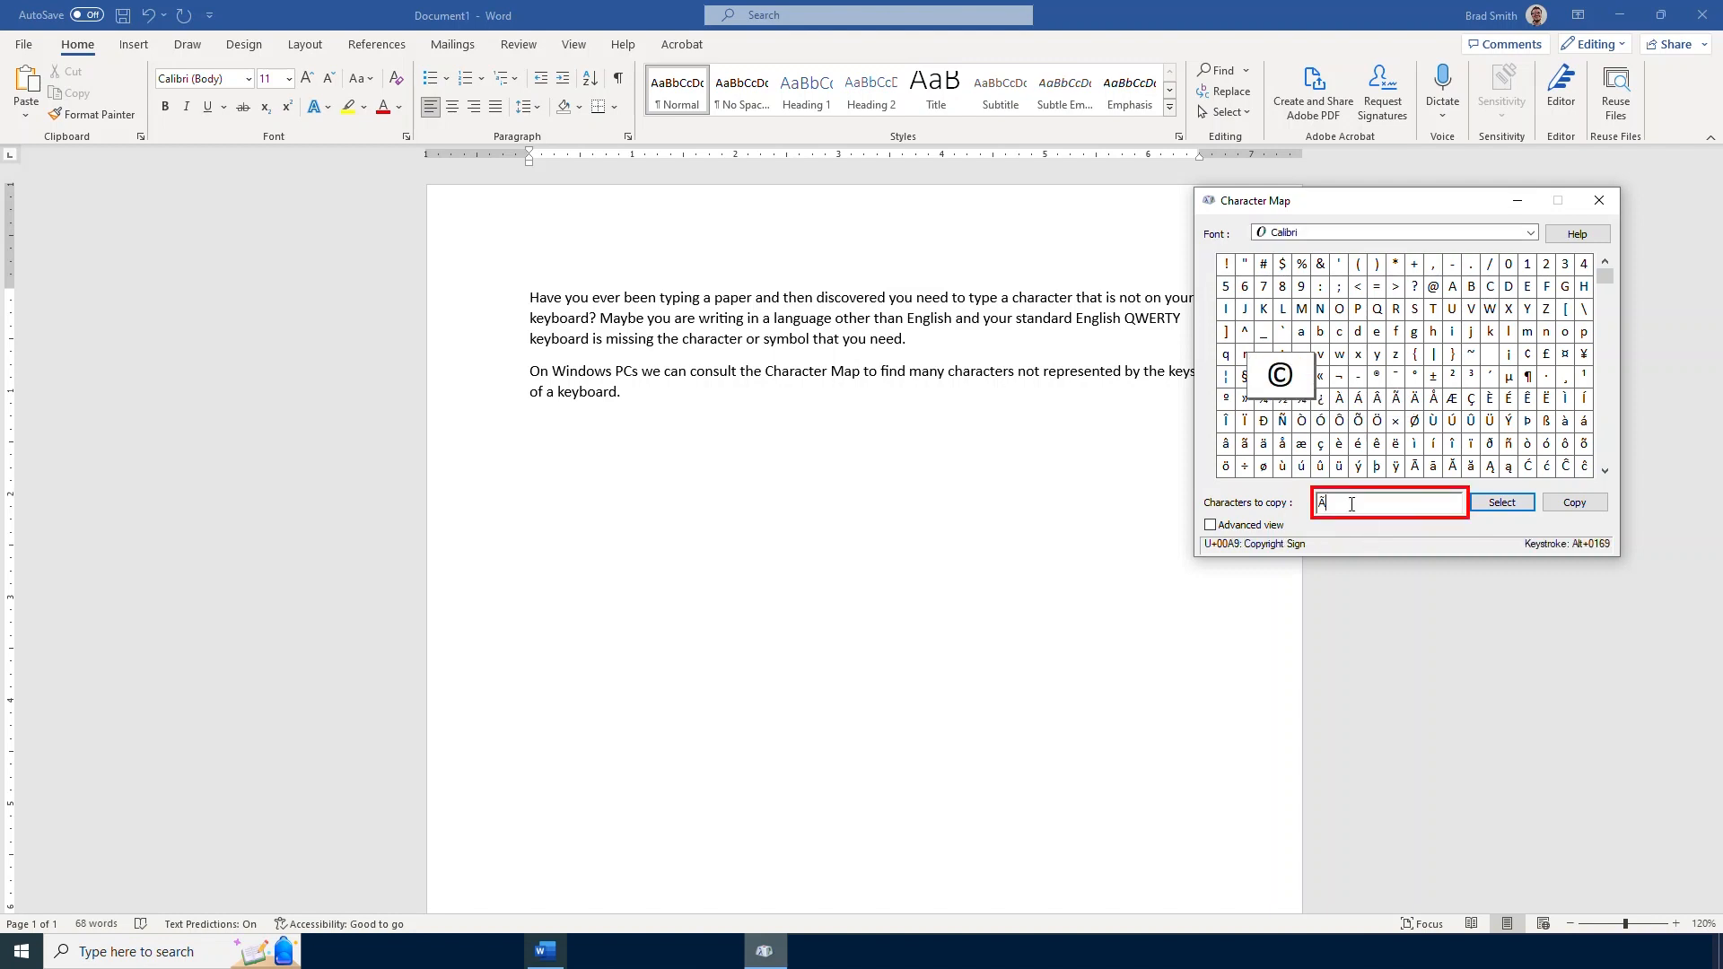
click(1357, 399)
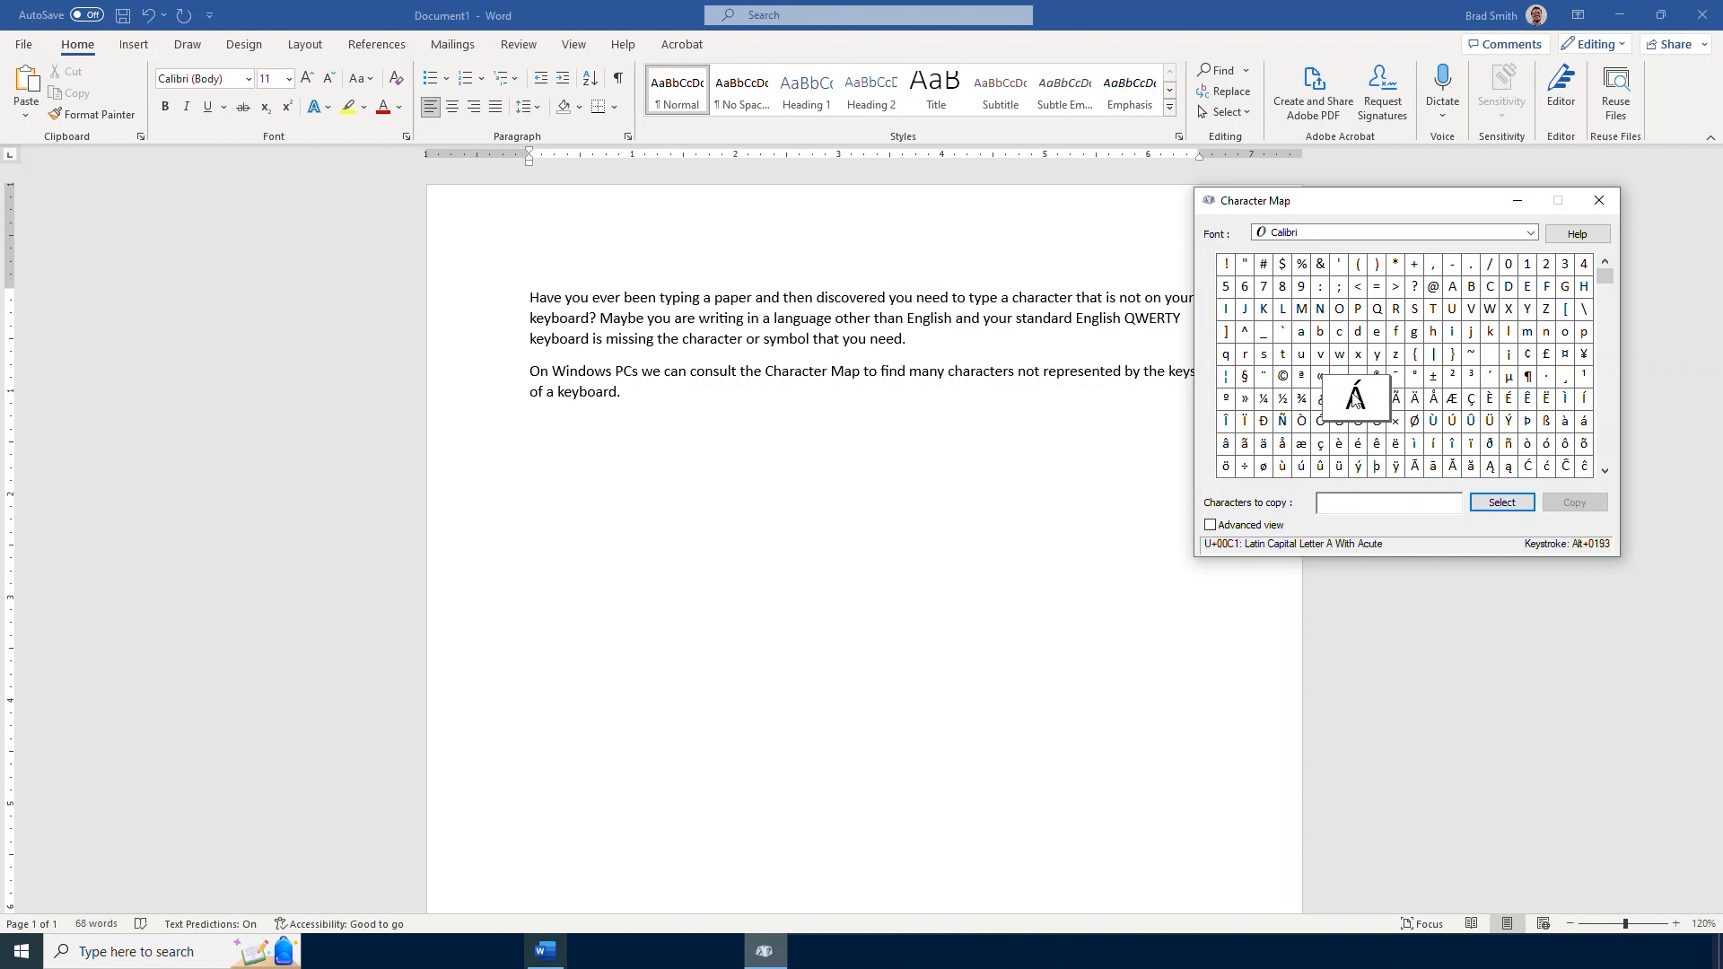
click(1280, 375)
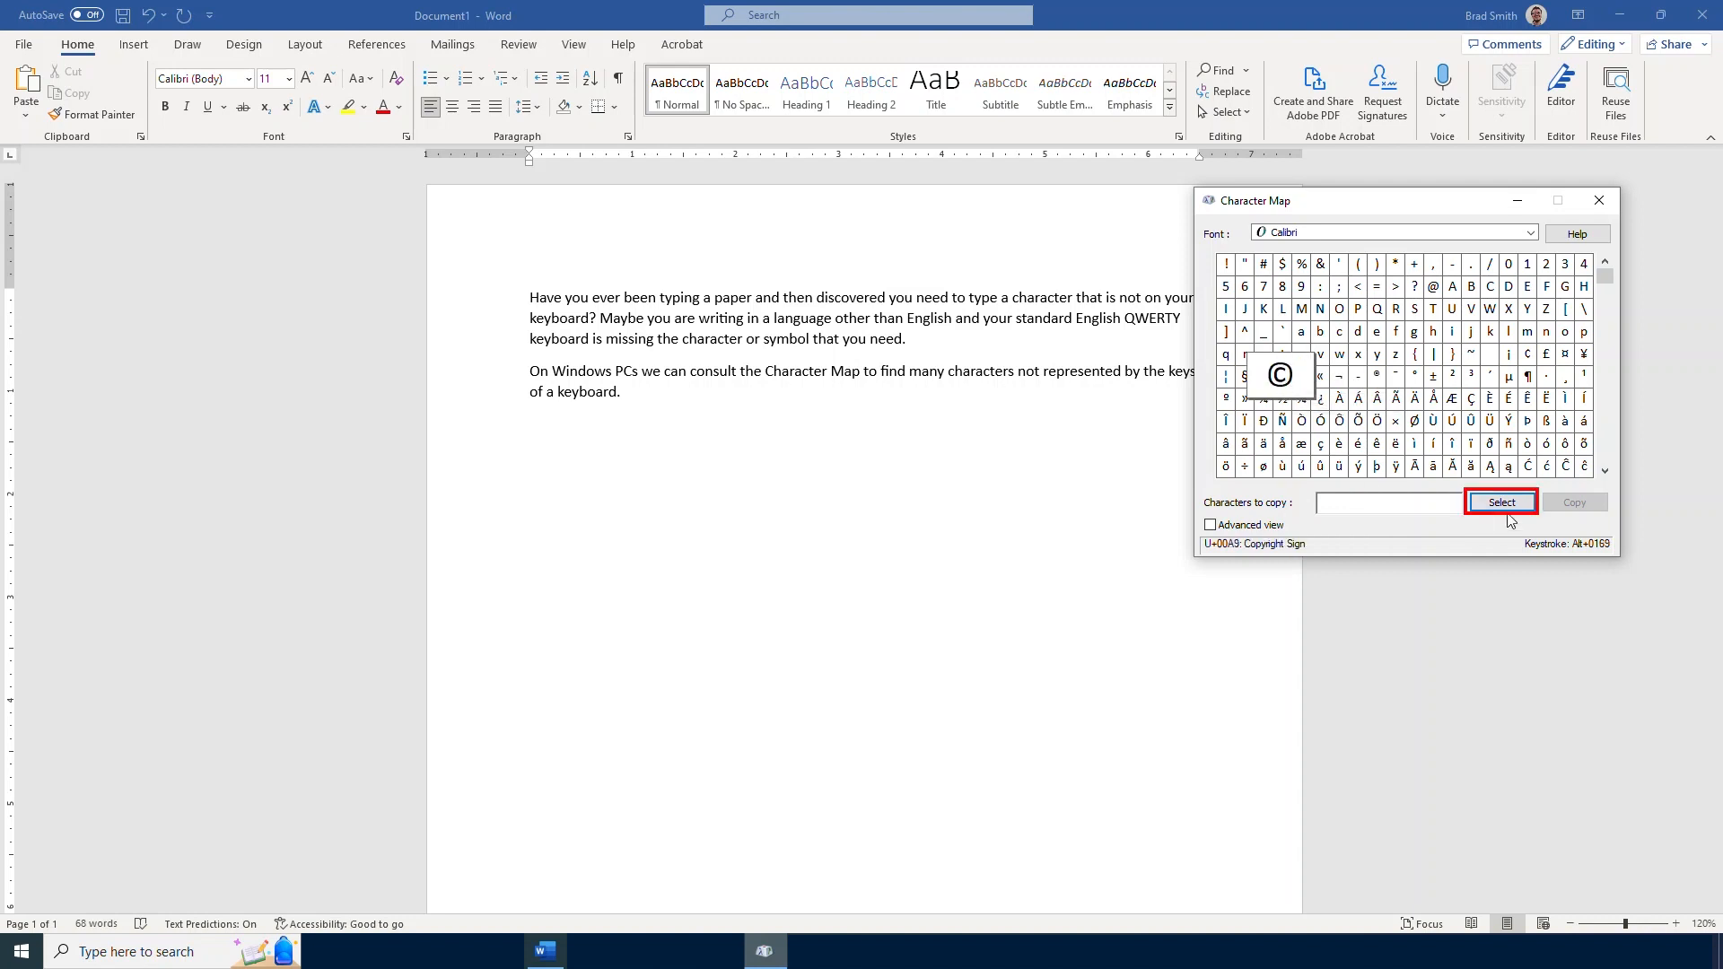
click(1501, 501)
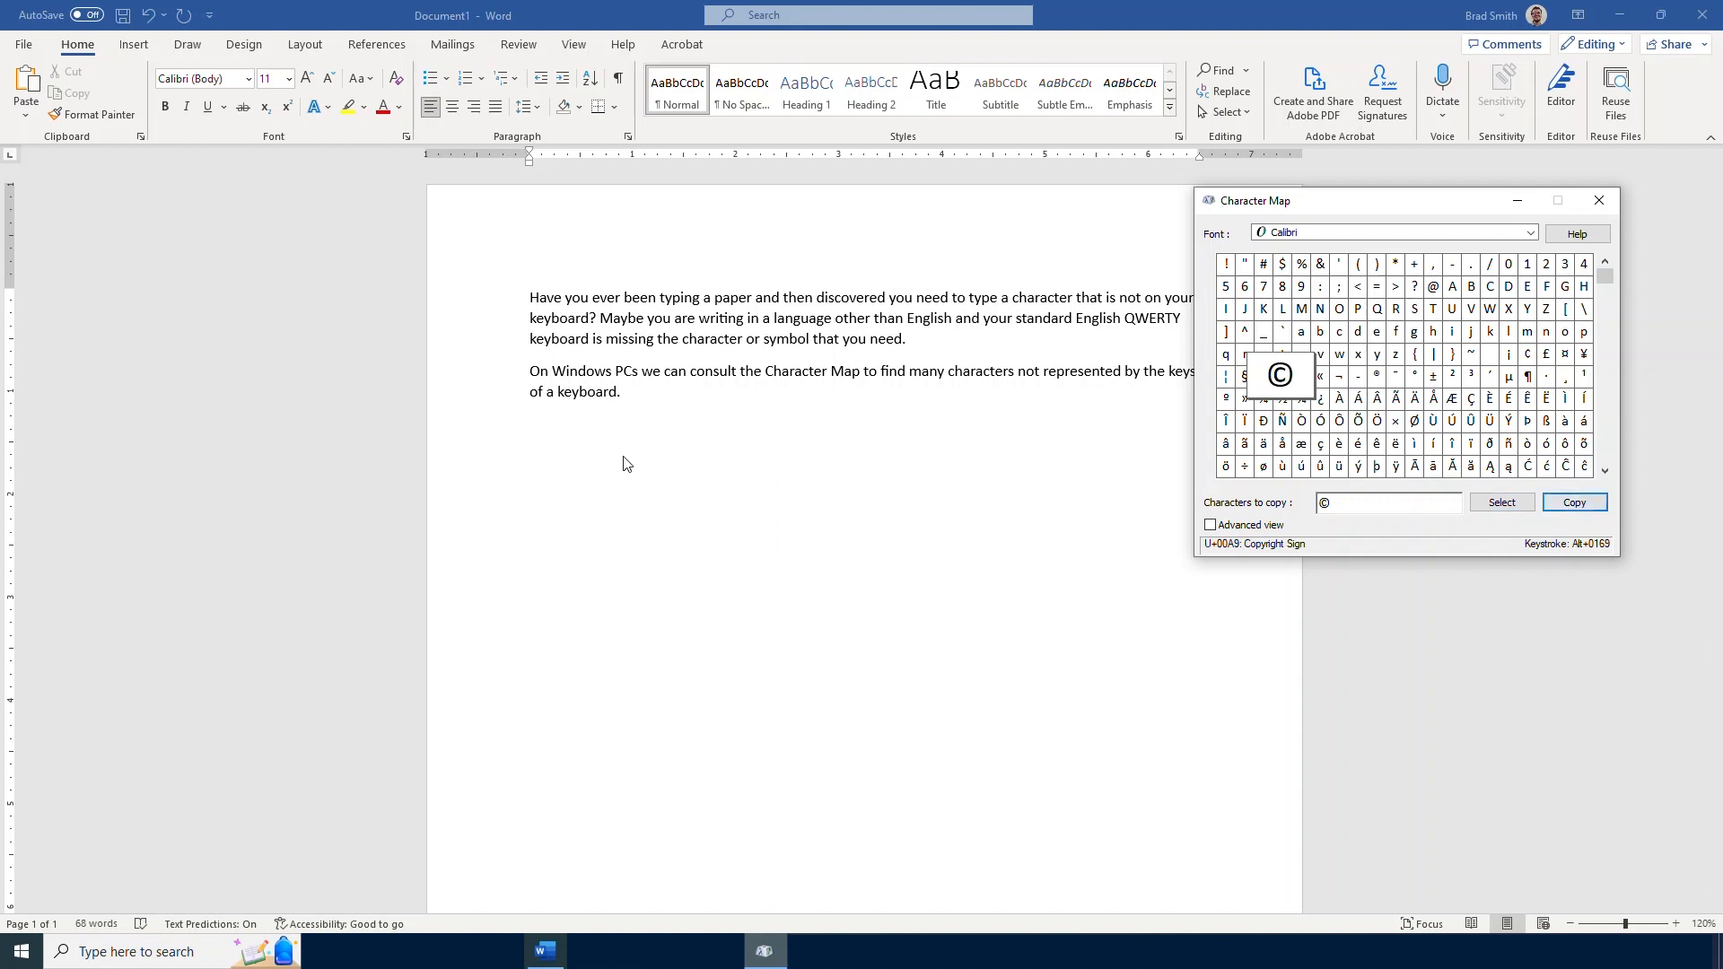
Return to the Word document's empty line and bring up the paste choices for ©
click(1598, 200)
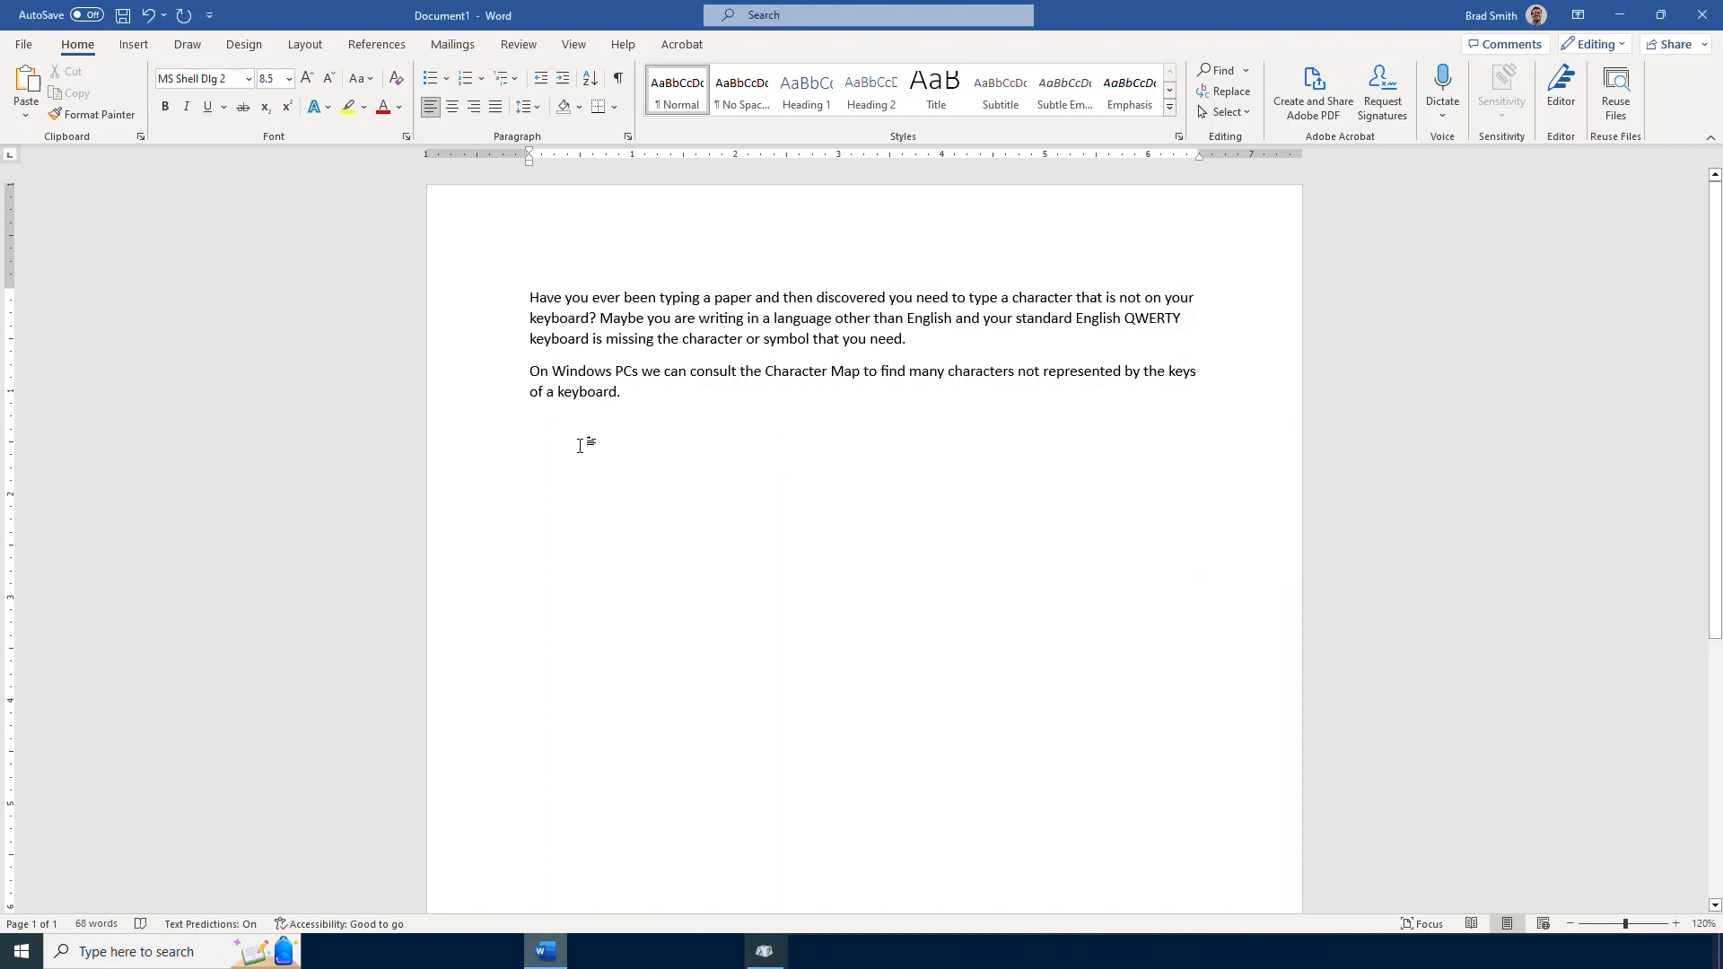
right_click(531, 420)
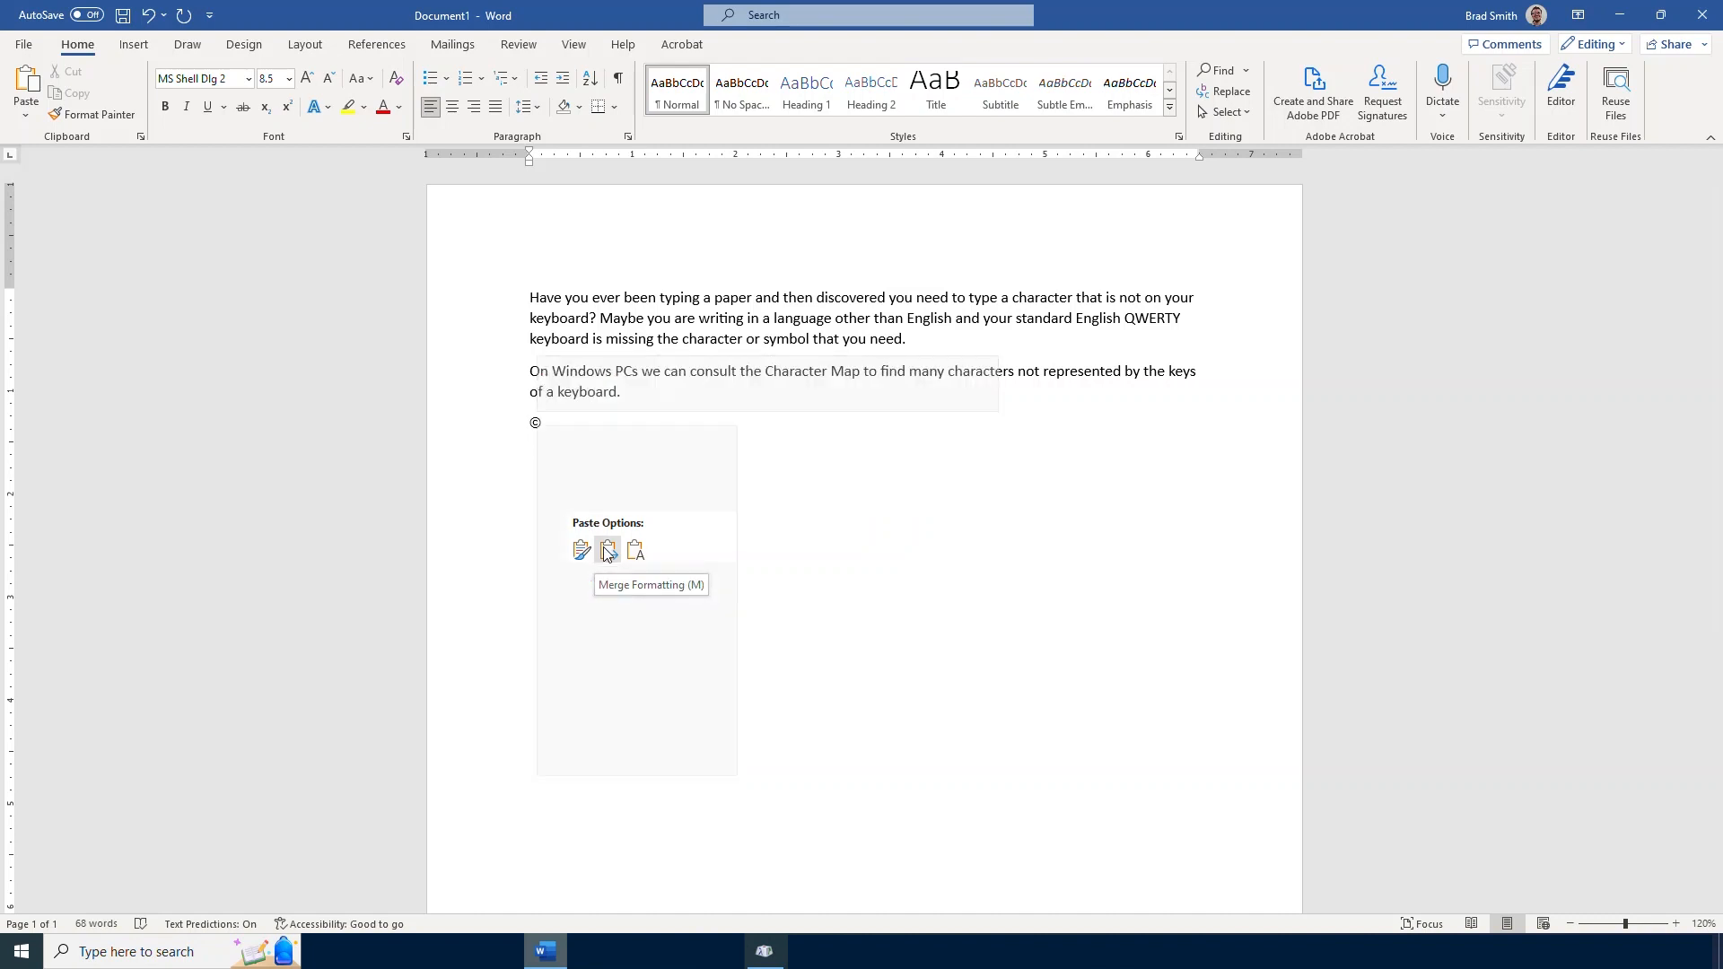
mouse_move(579, 549)
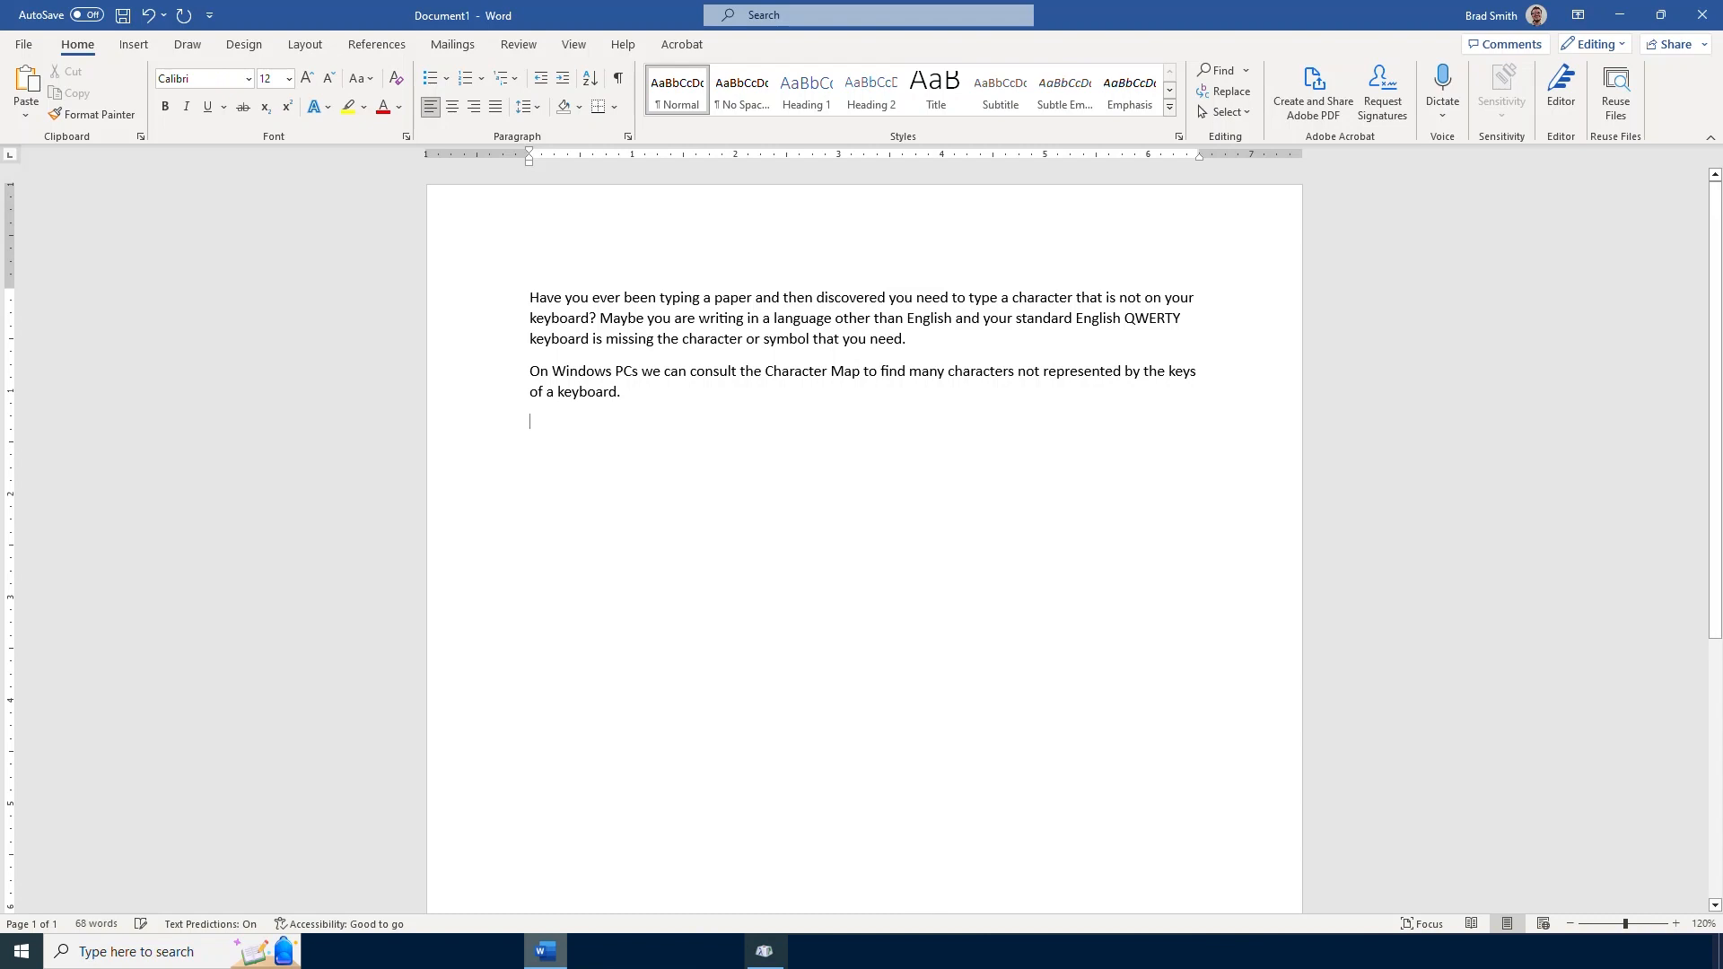
Turn on Advanced view and search Character Map for characters named 'tilde'
click(765, 952)
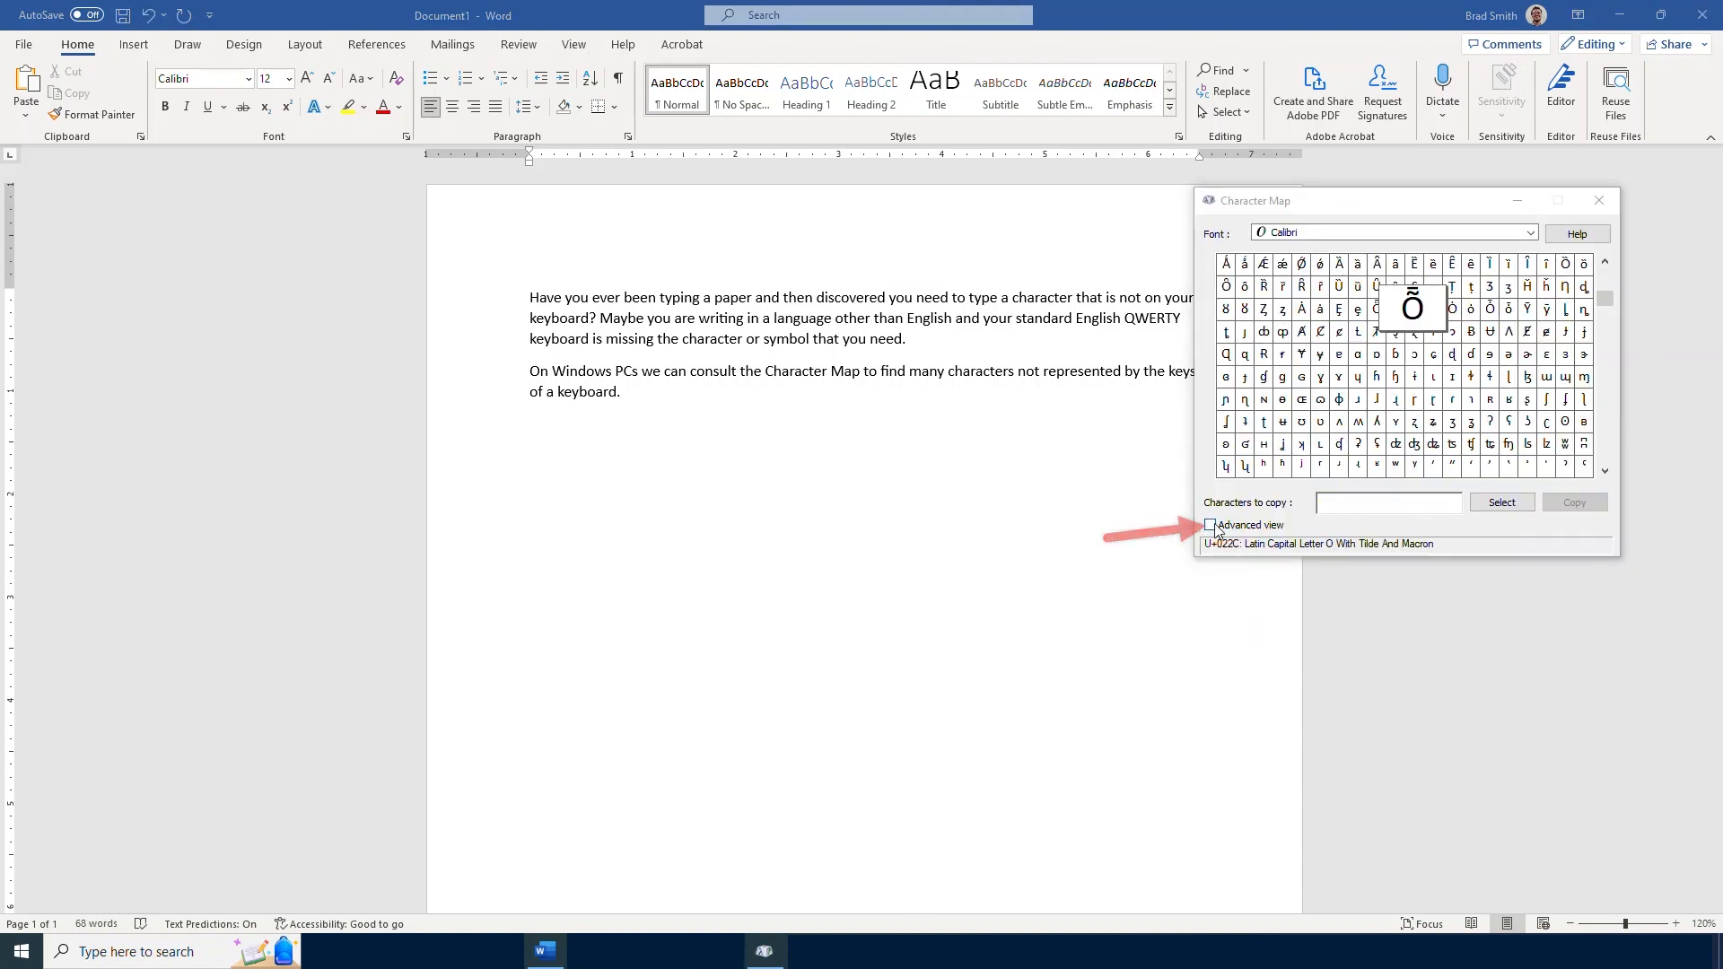
click(1210, 526)
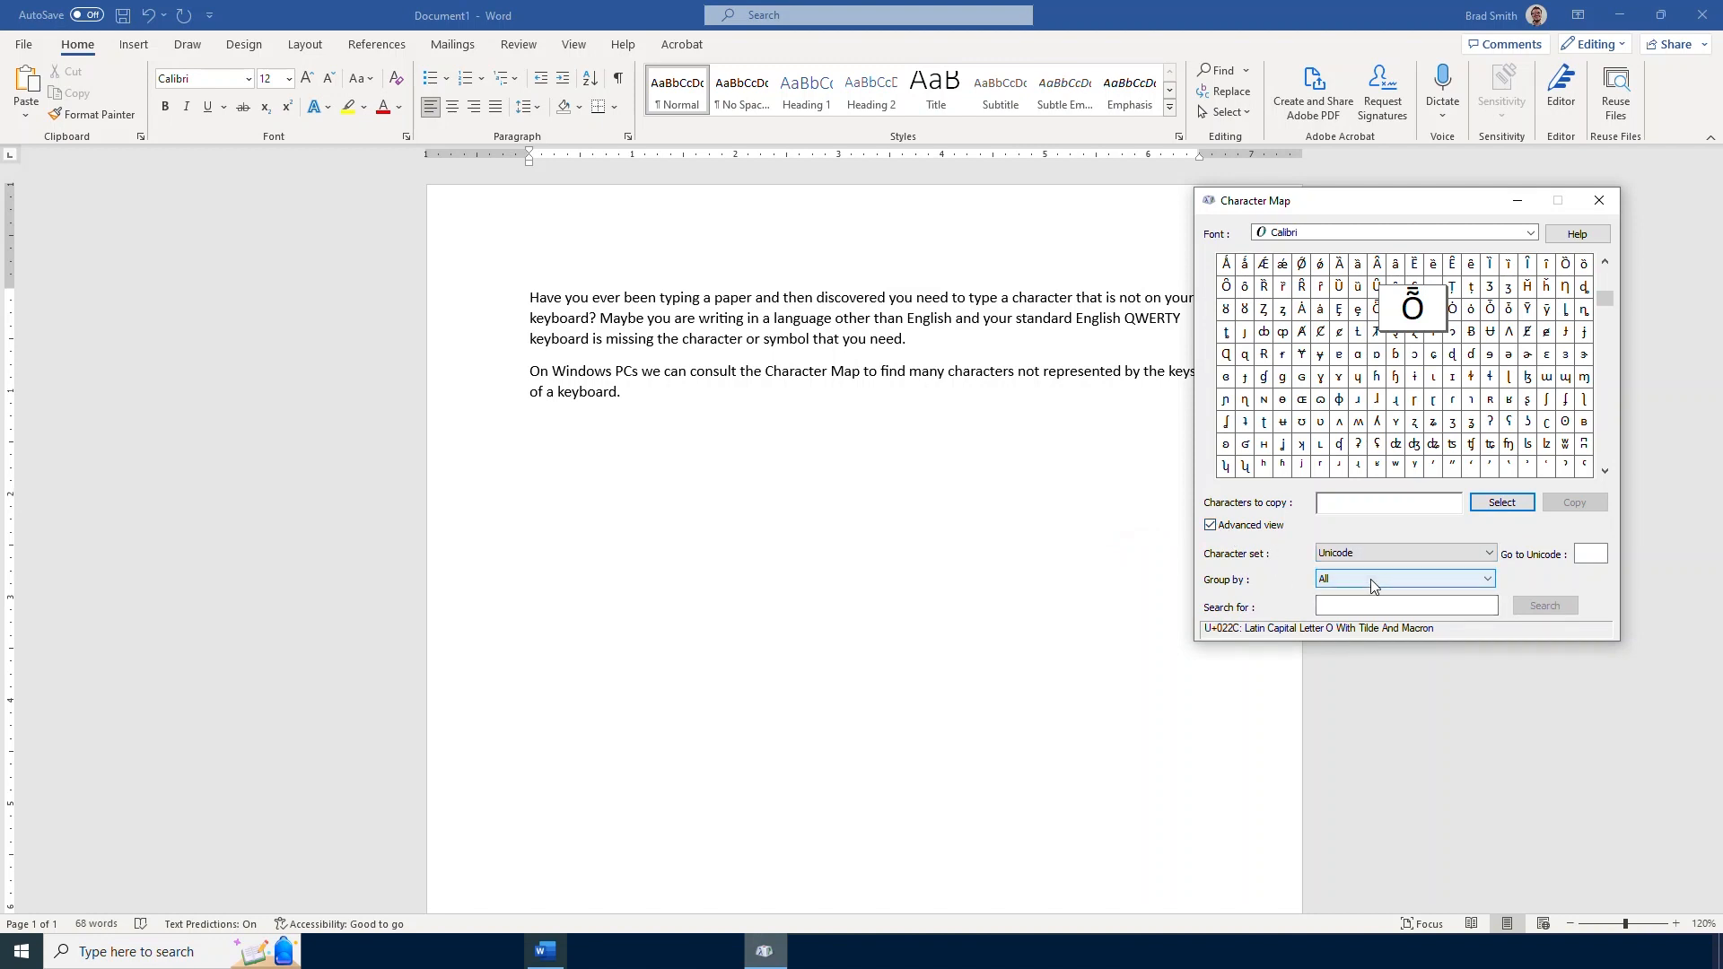
click(1407, 605)
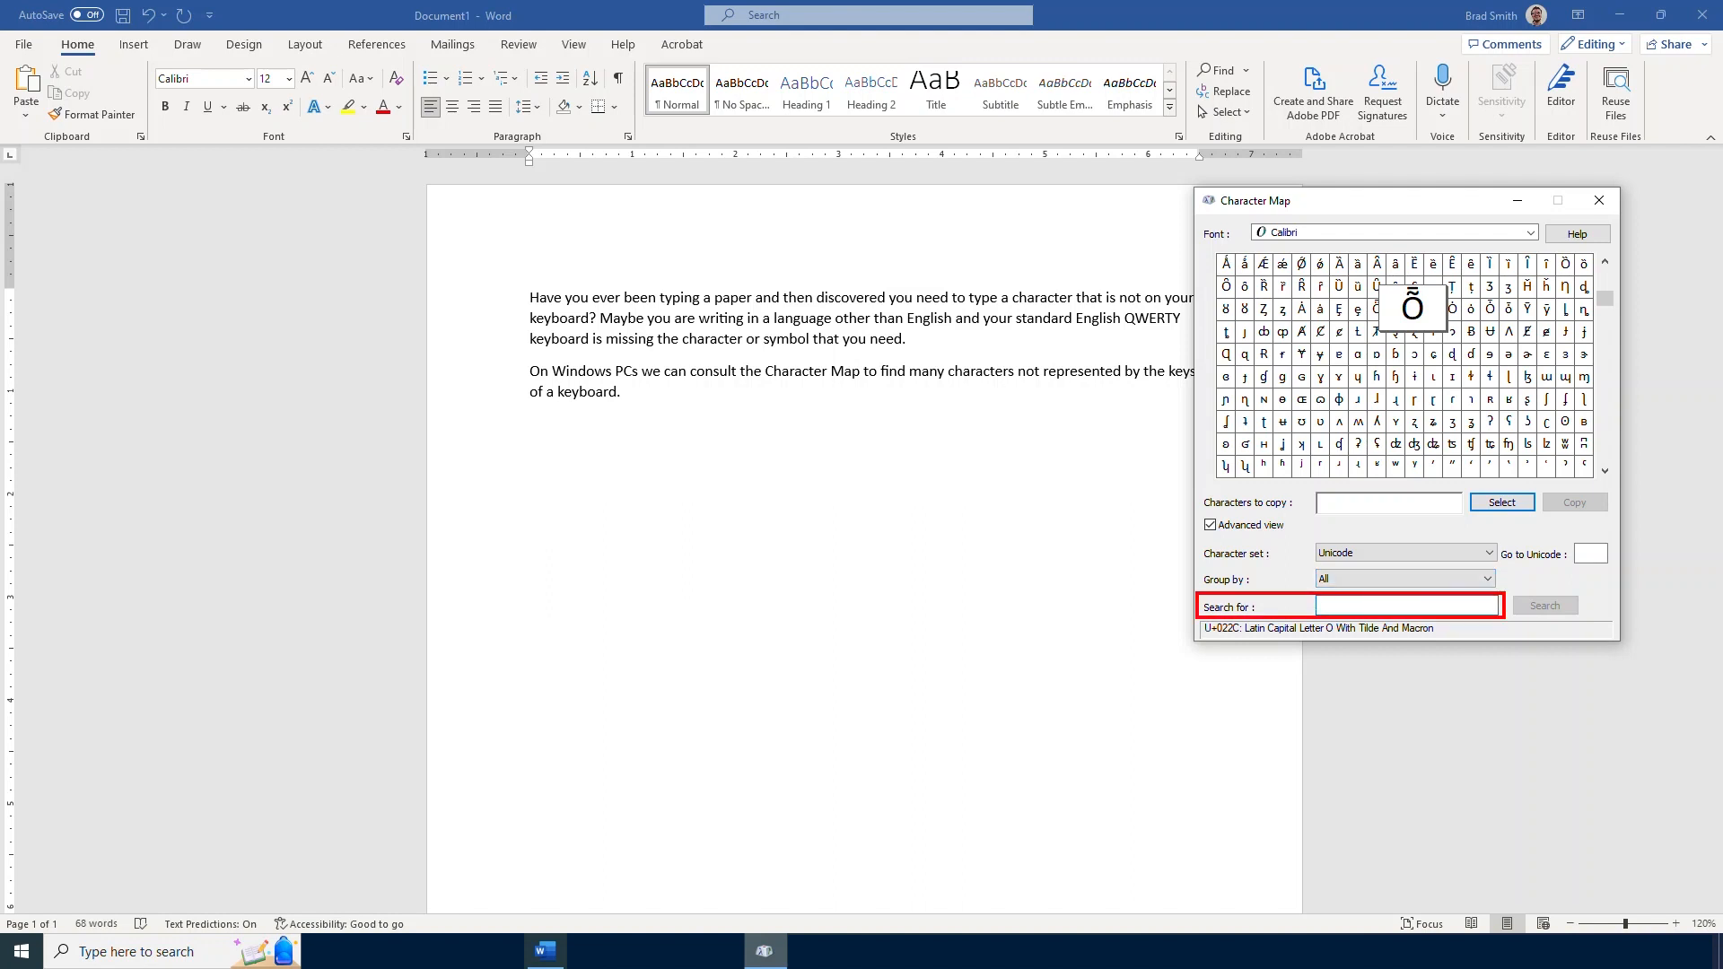
text(tilde)
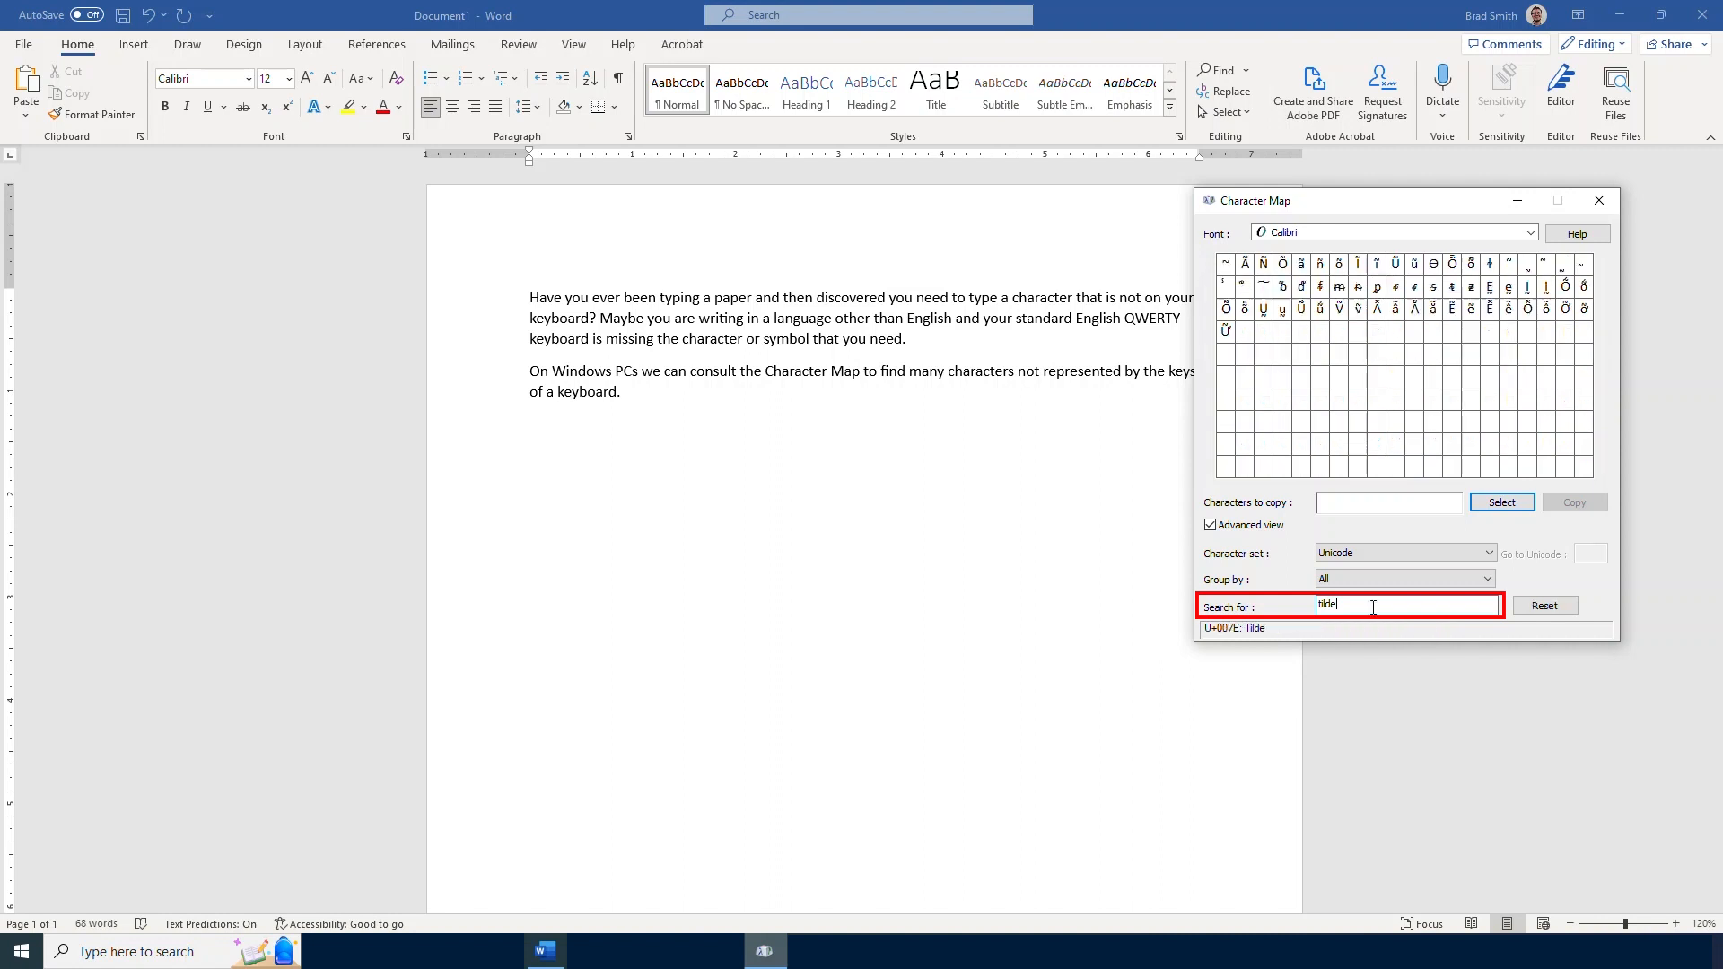
key(Return)
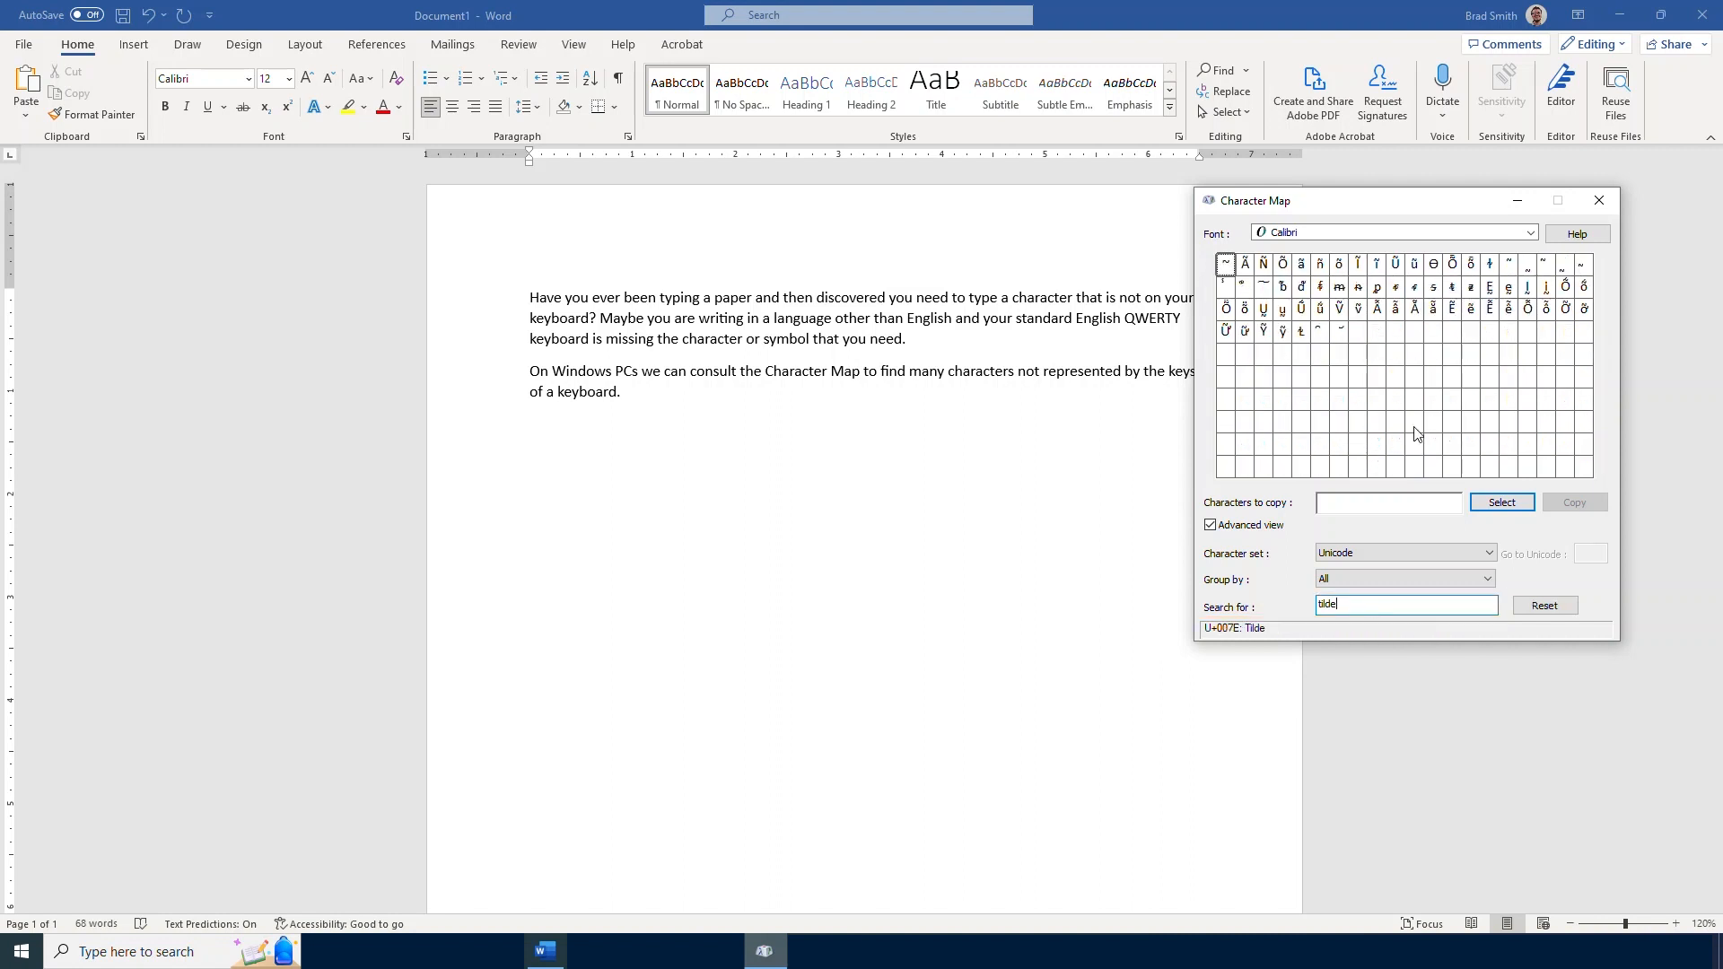
mouse_move(1244, 264)
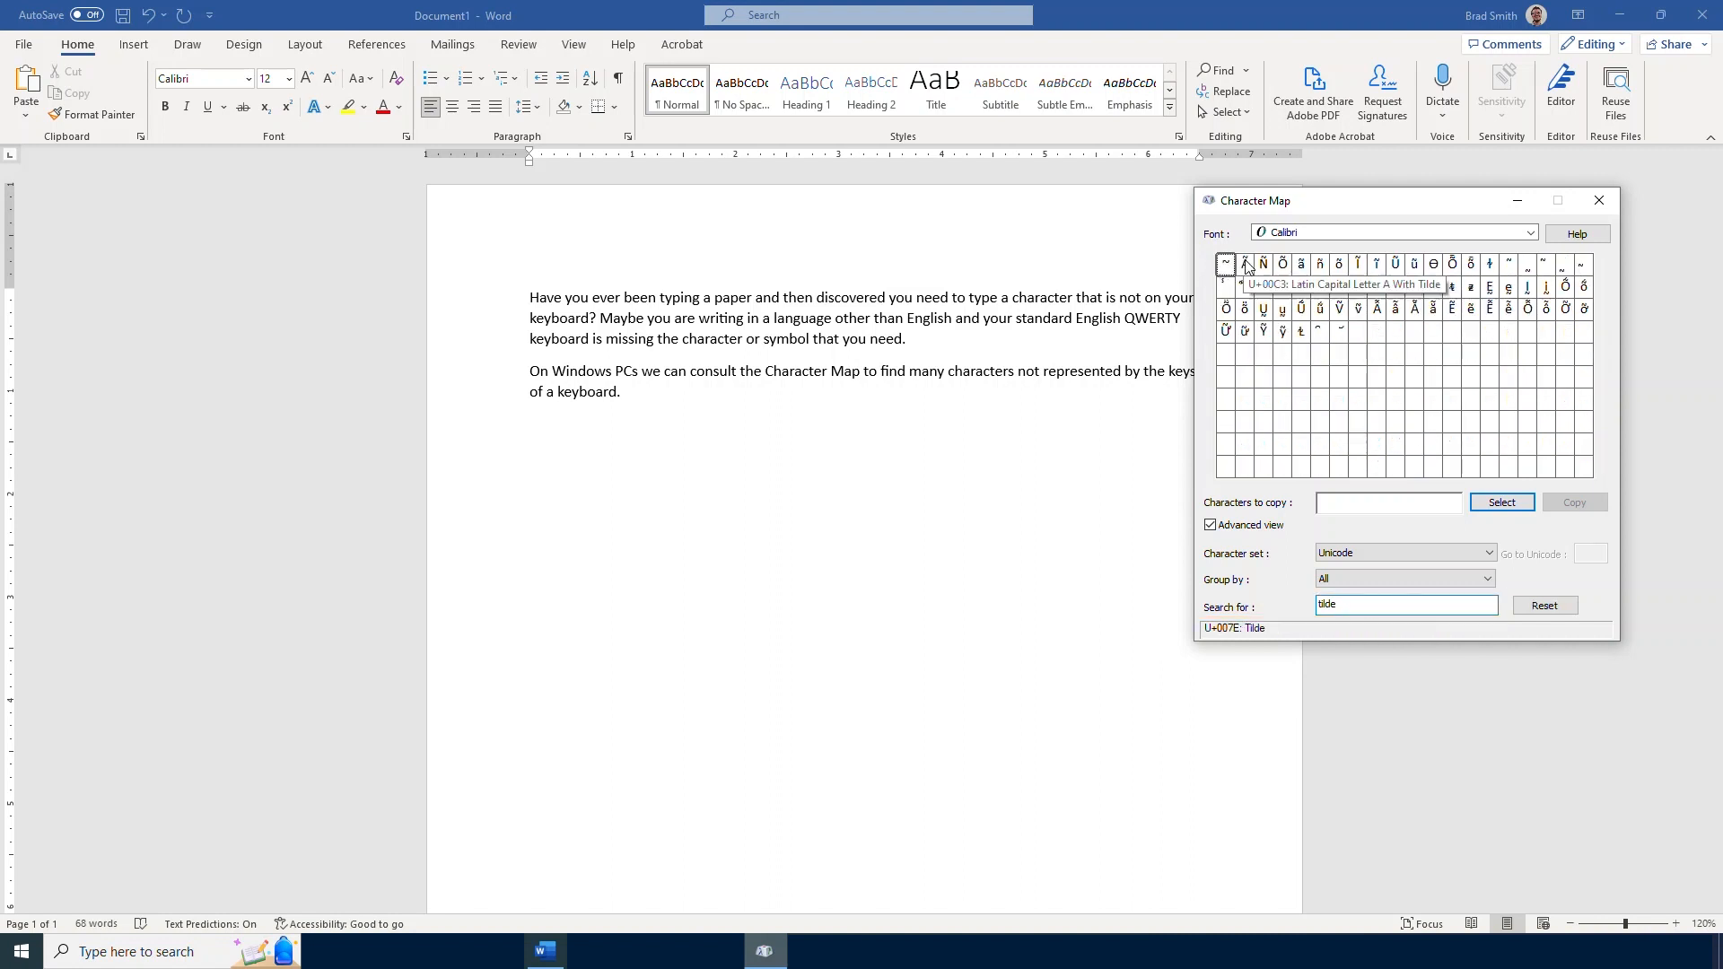
mouse_move(1362, 624)
text(repl)
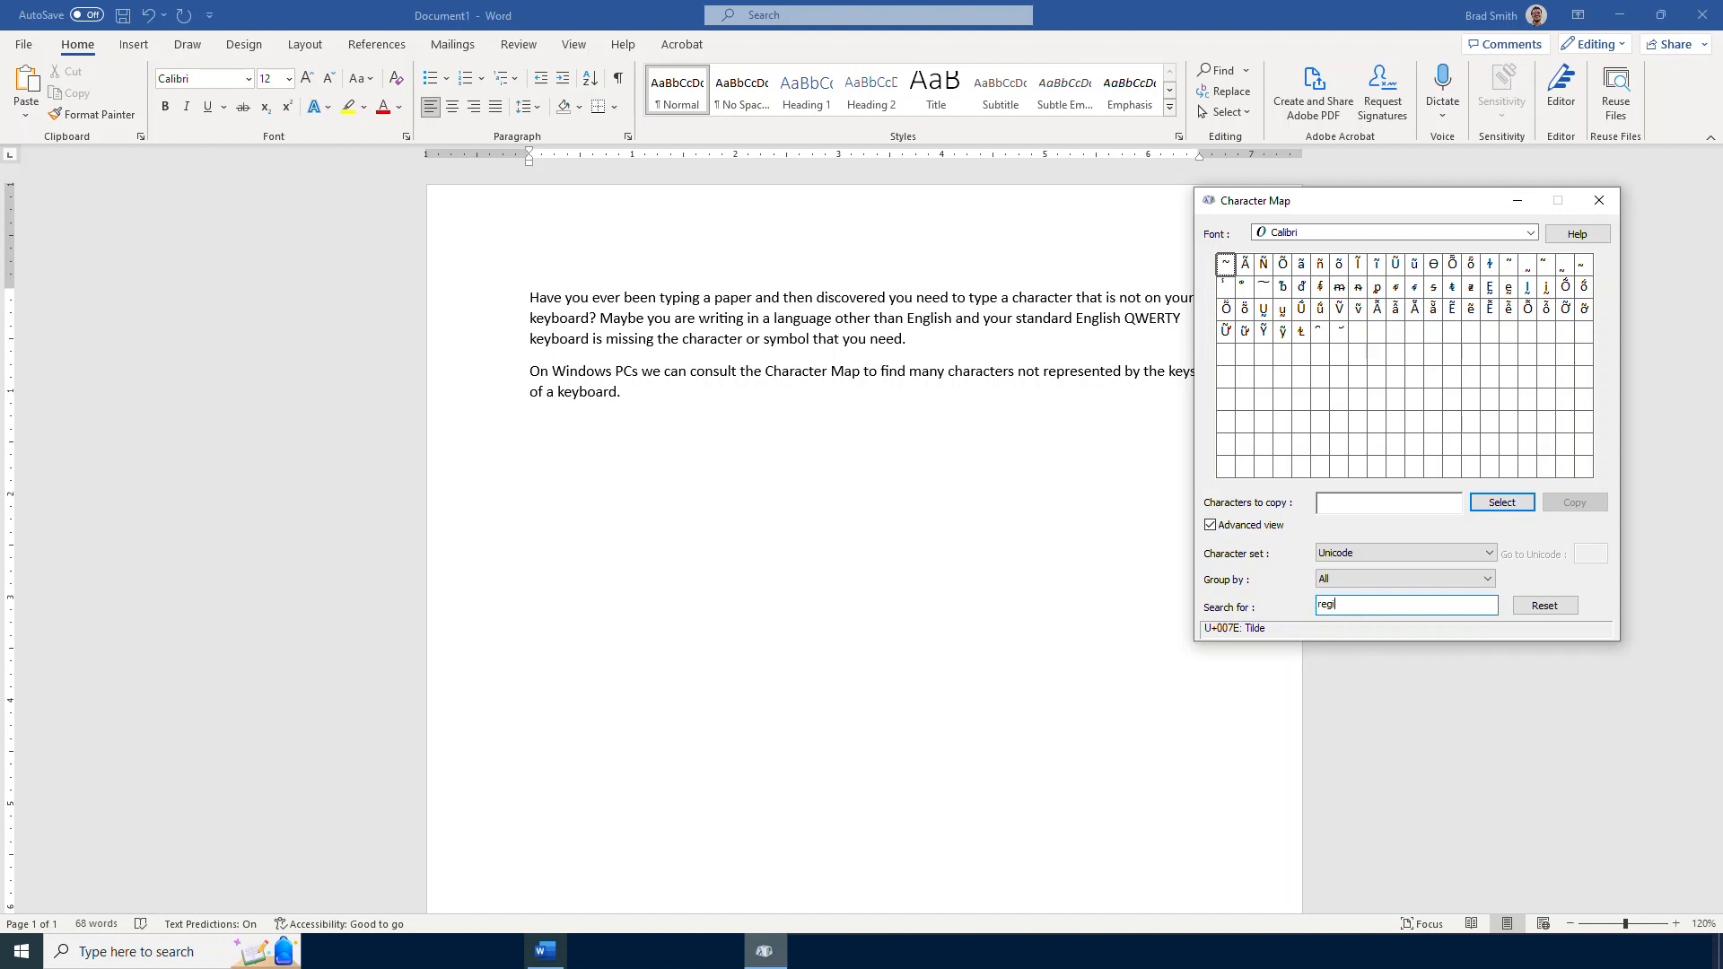
Search for 'reg', queue the registered sign ® for copying, then reset the grid
click(1544, 605)
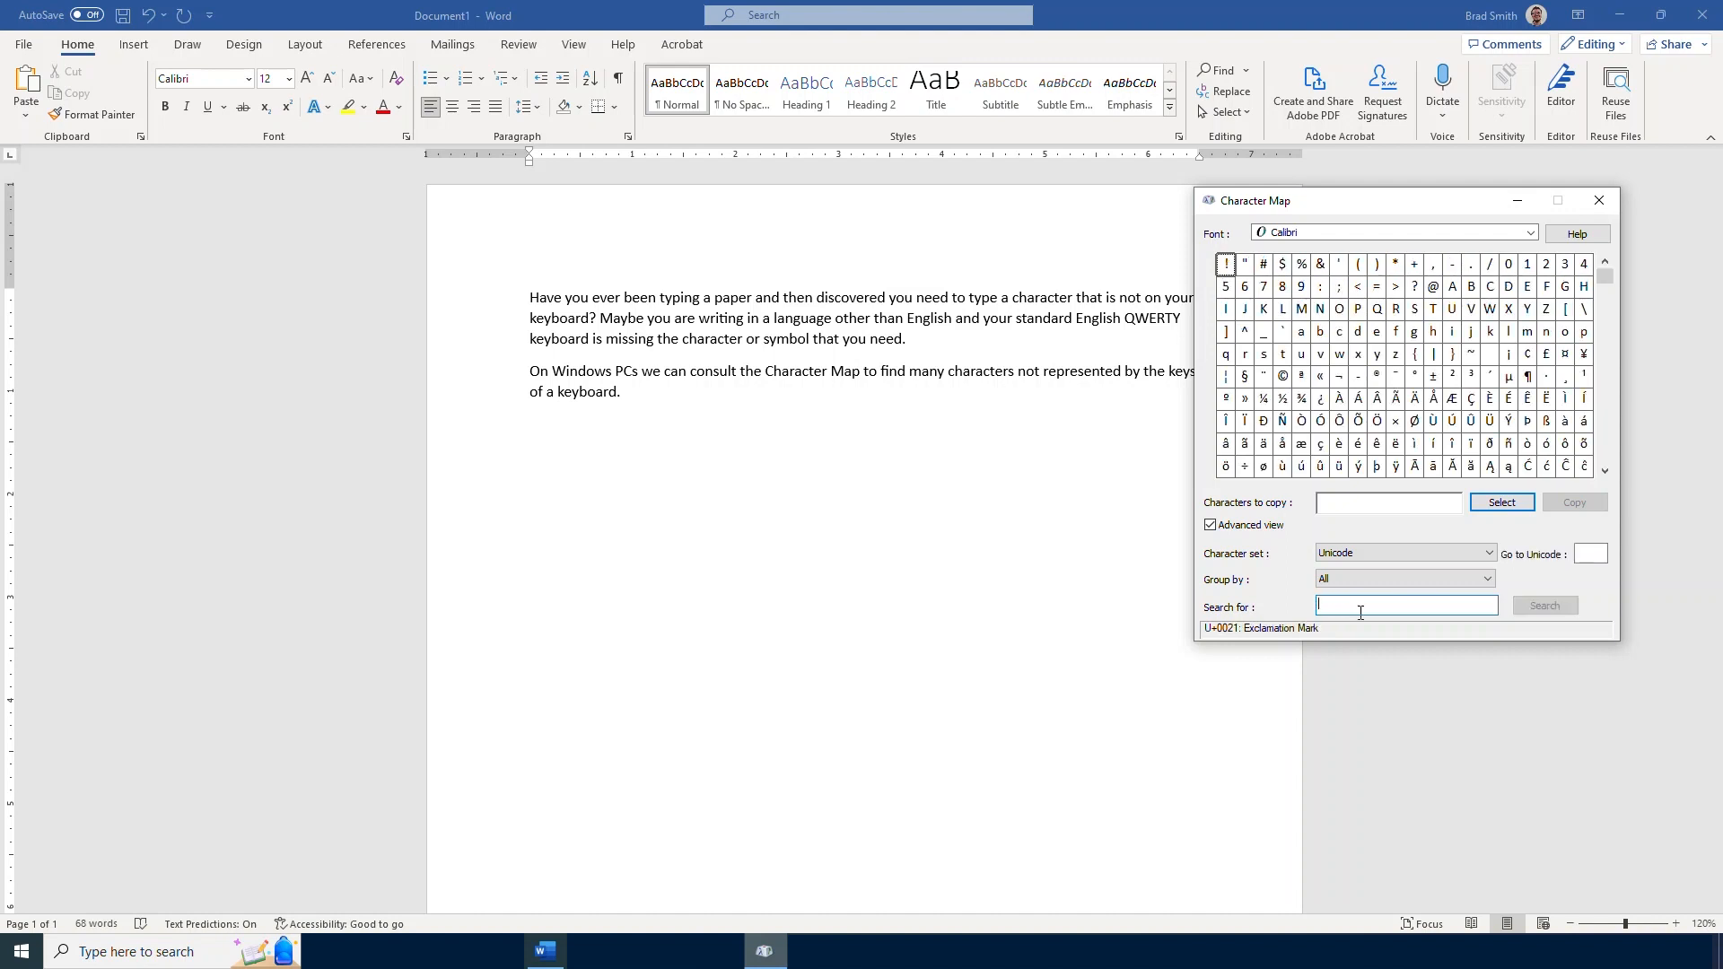
text(registered)
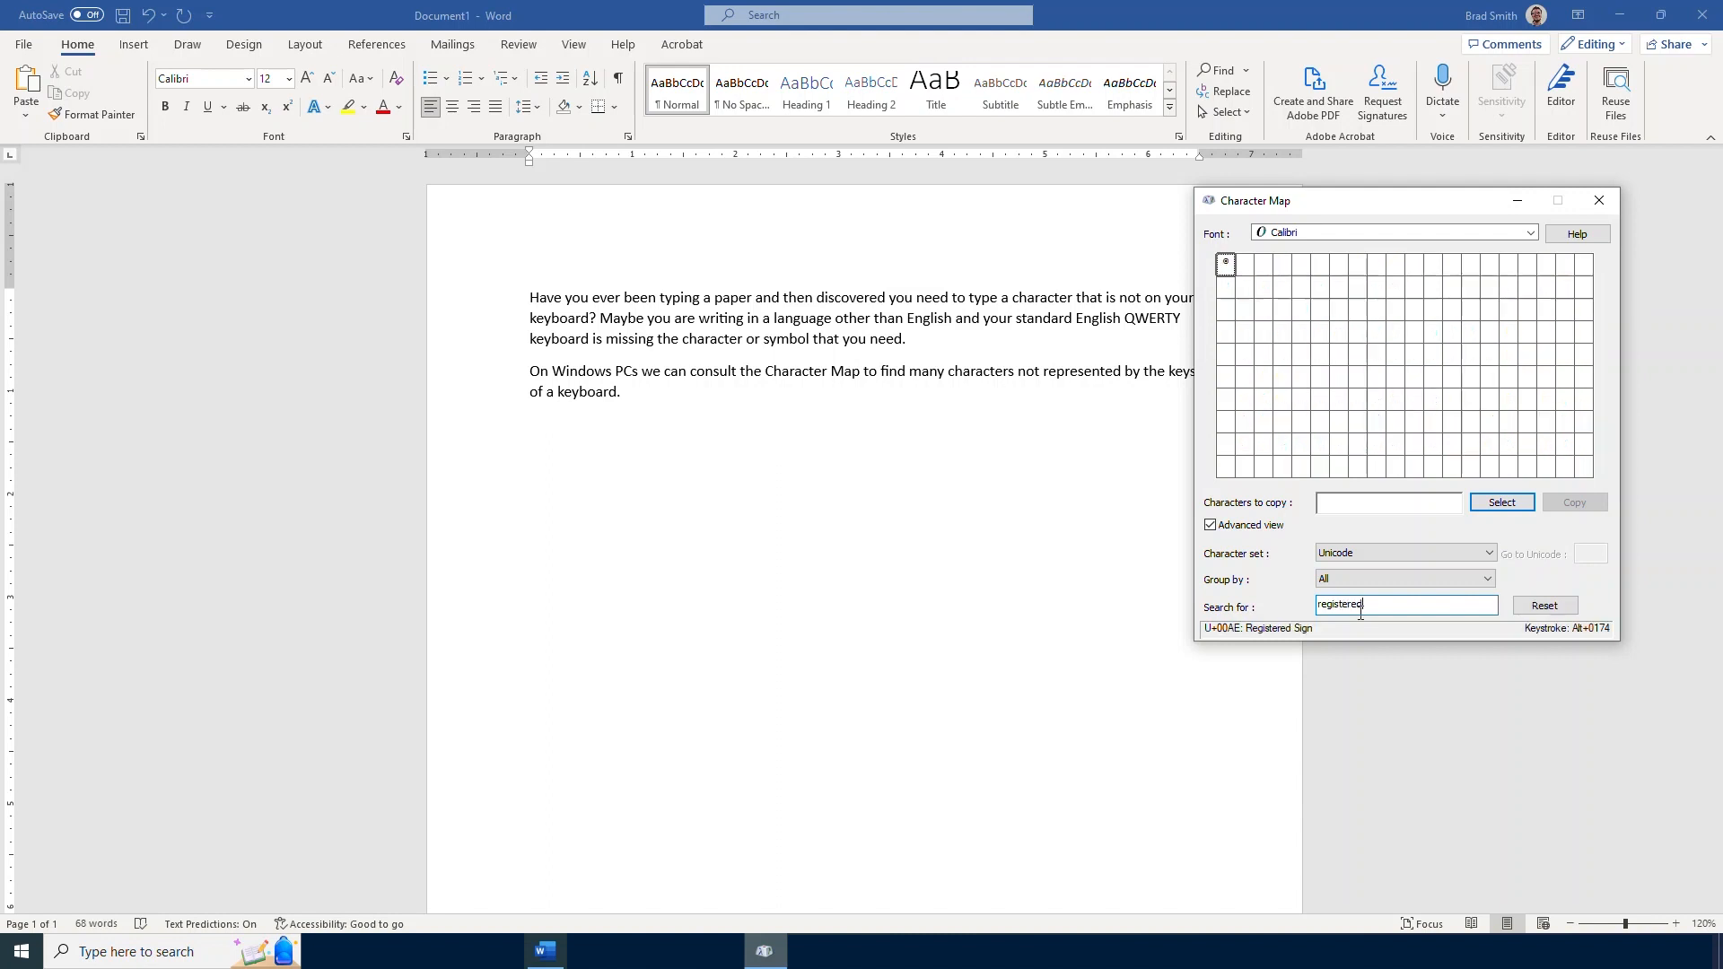
mouse_move(1203, 286)
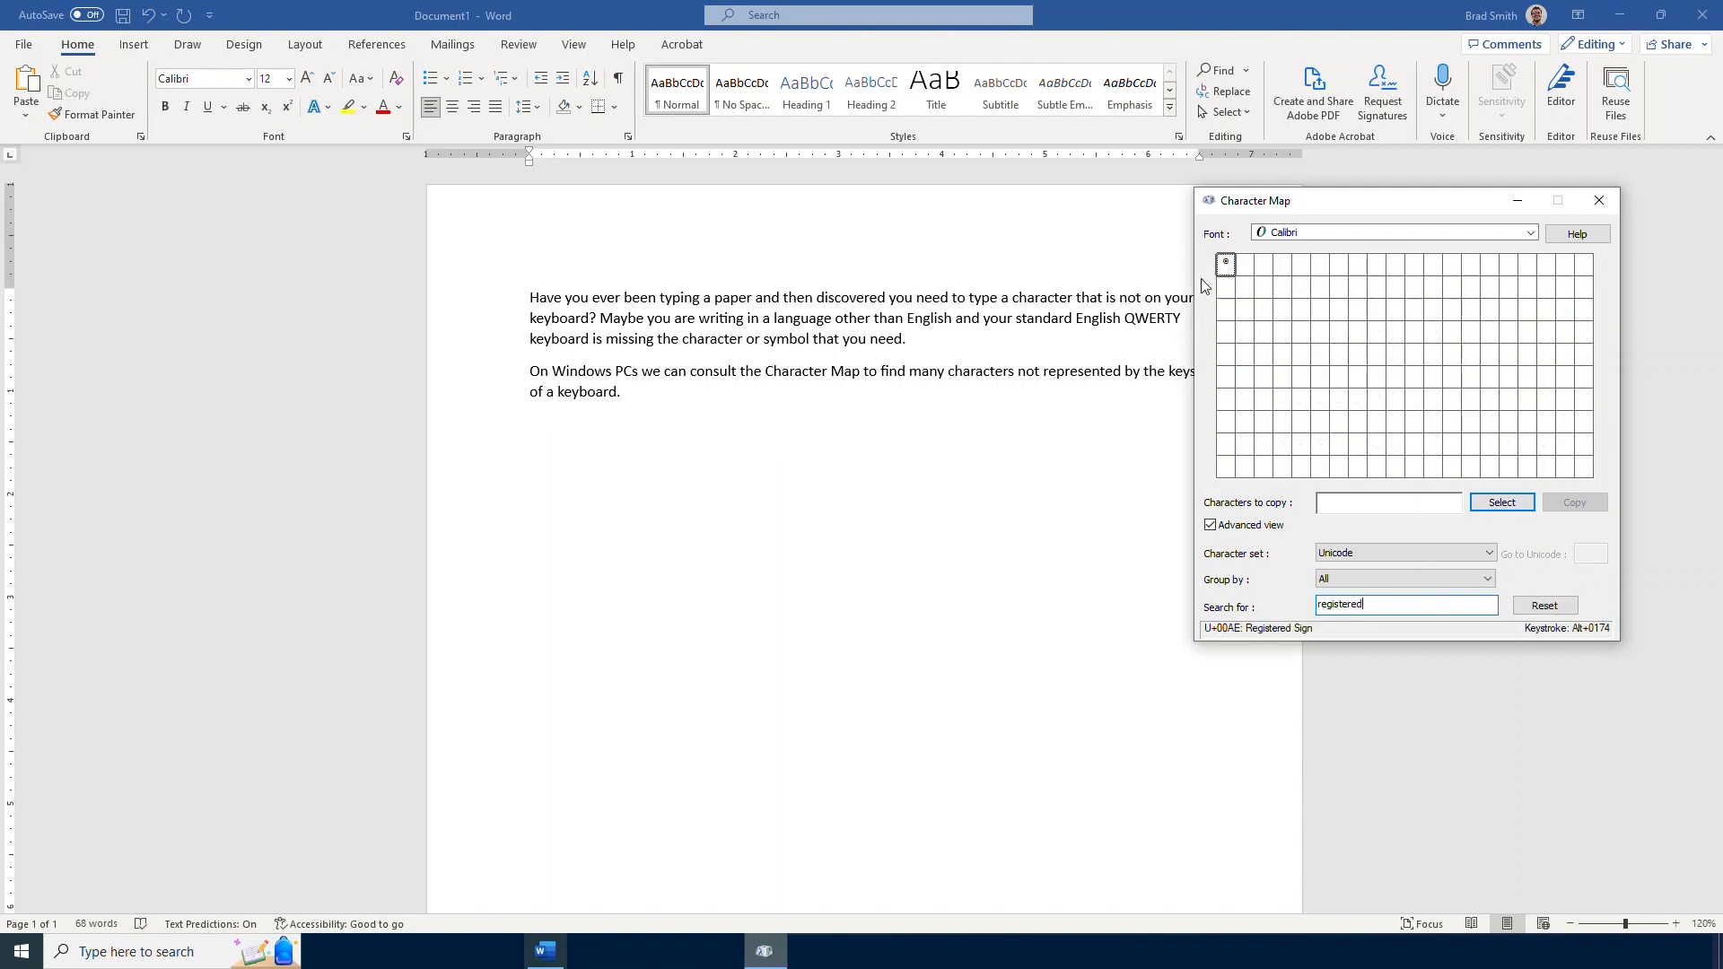
mouse_move(1224, 264)
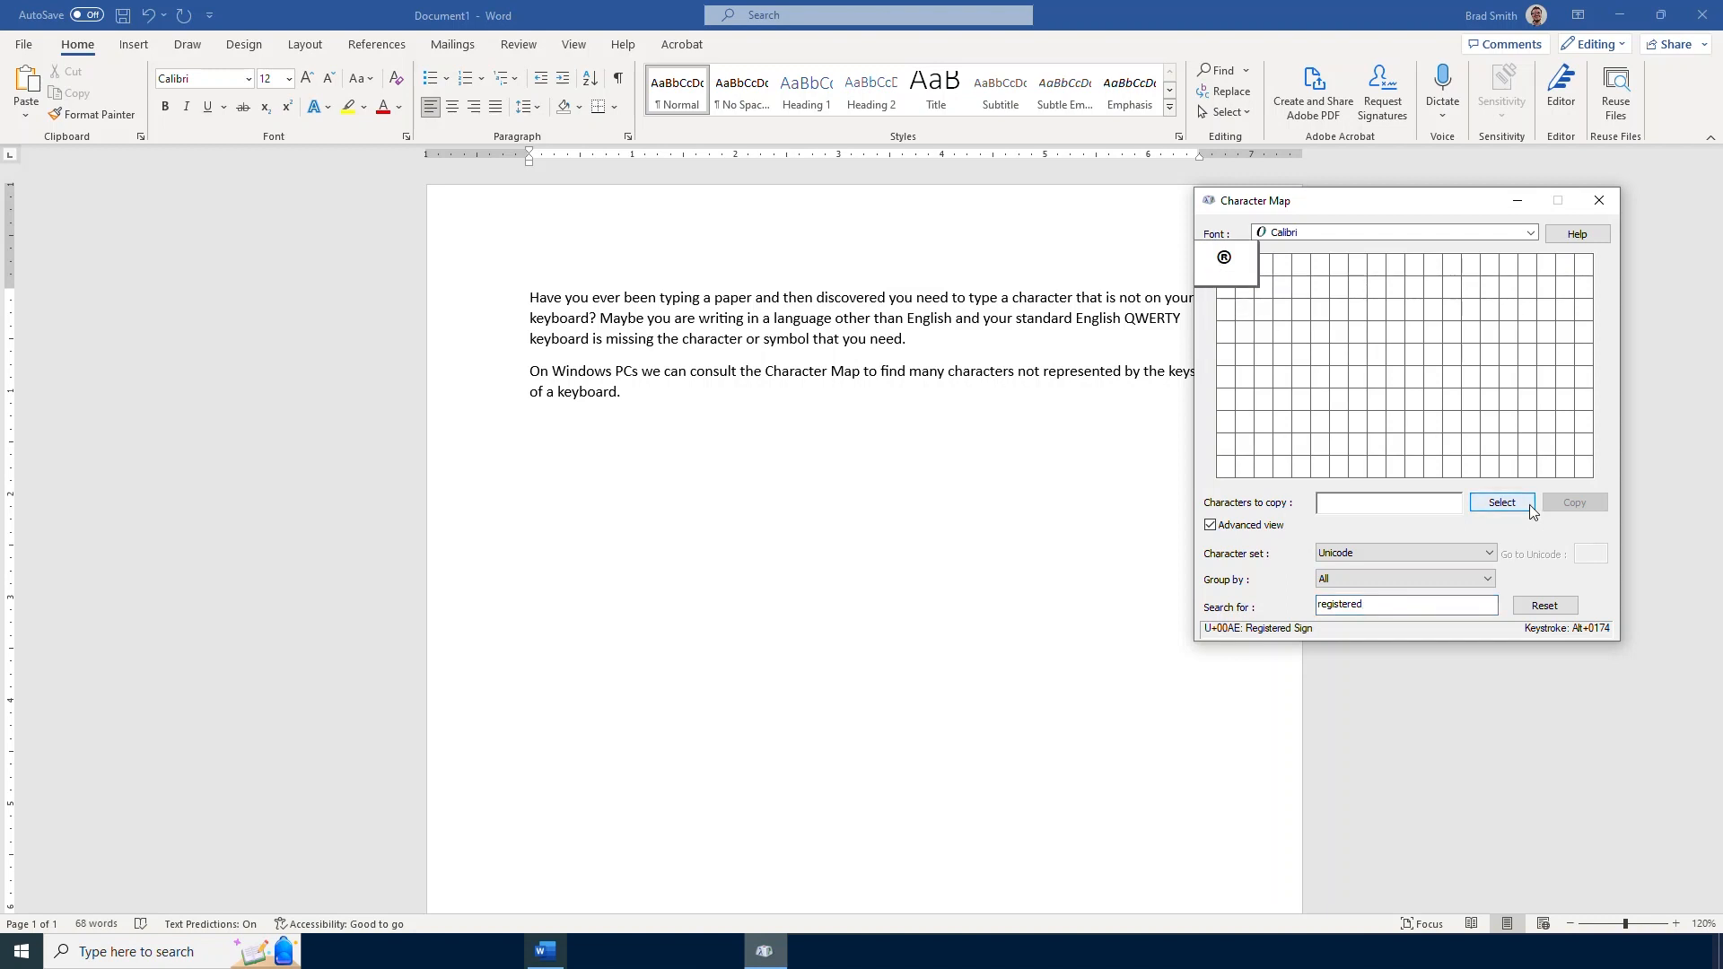
click(1500, 502)
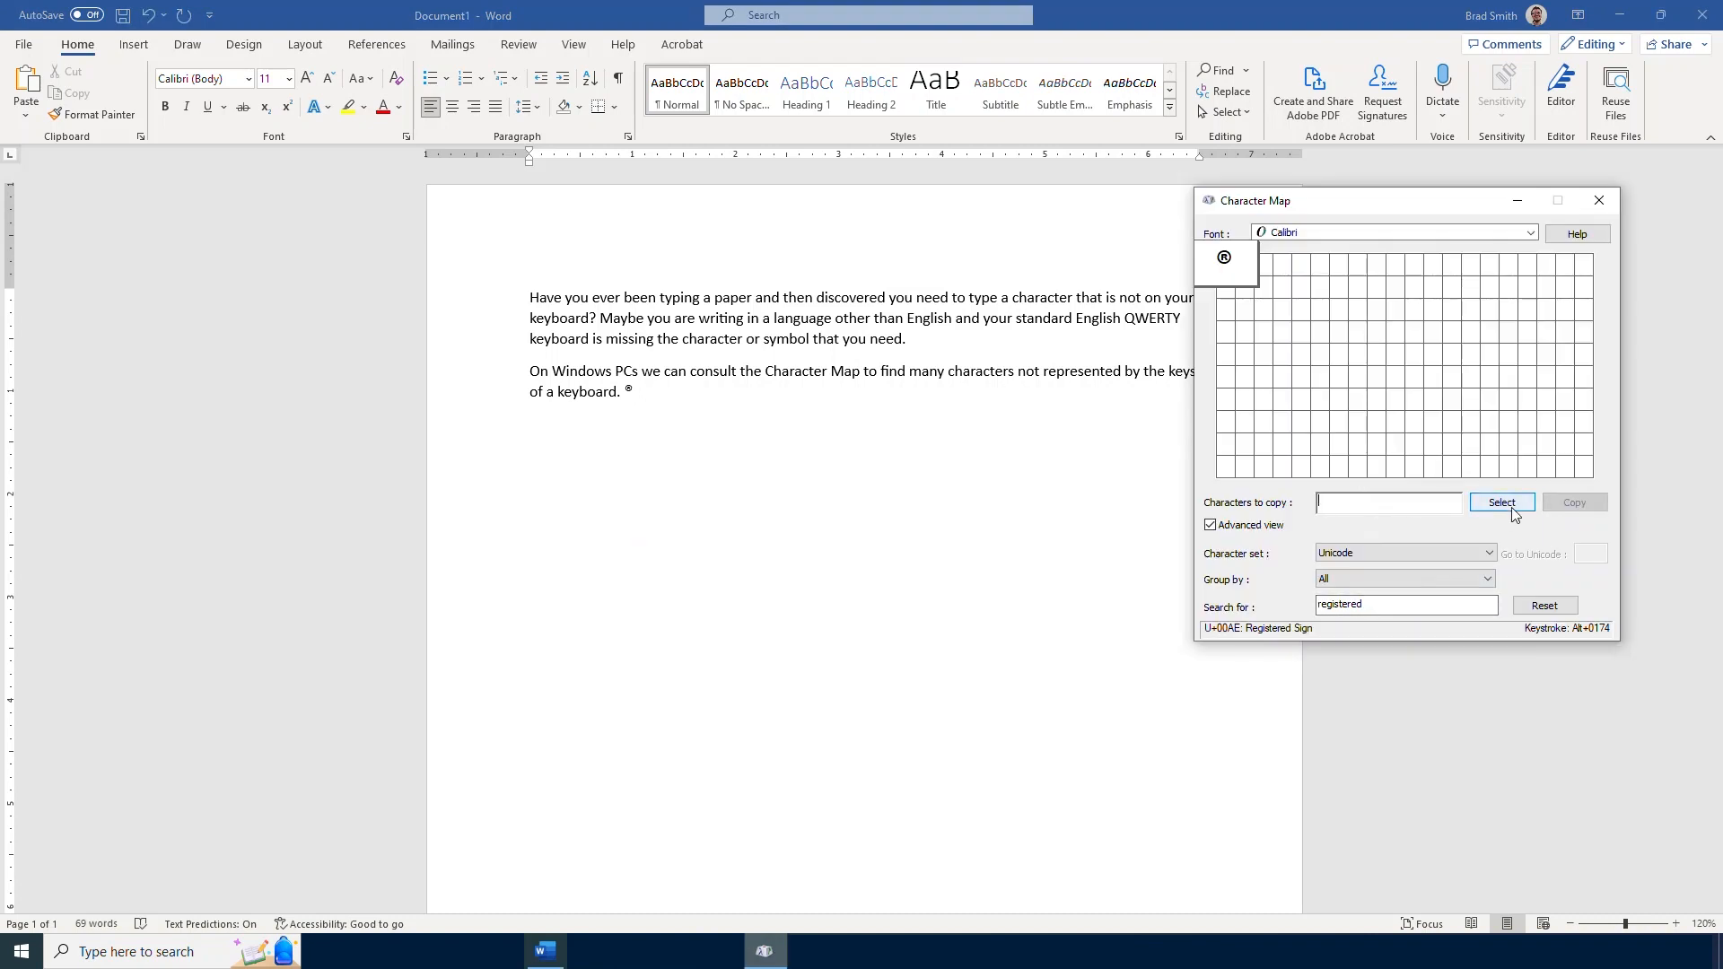
click(1500, 503)
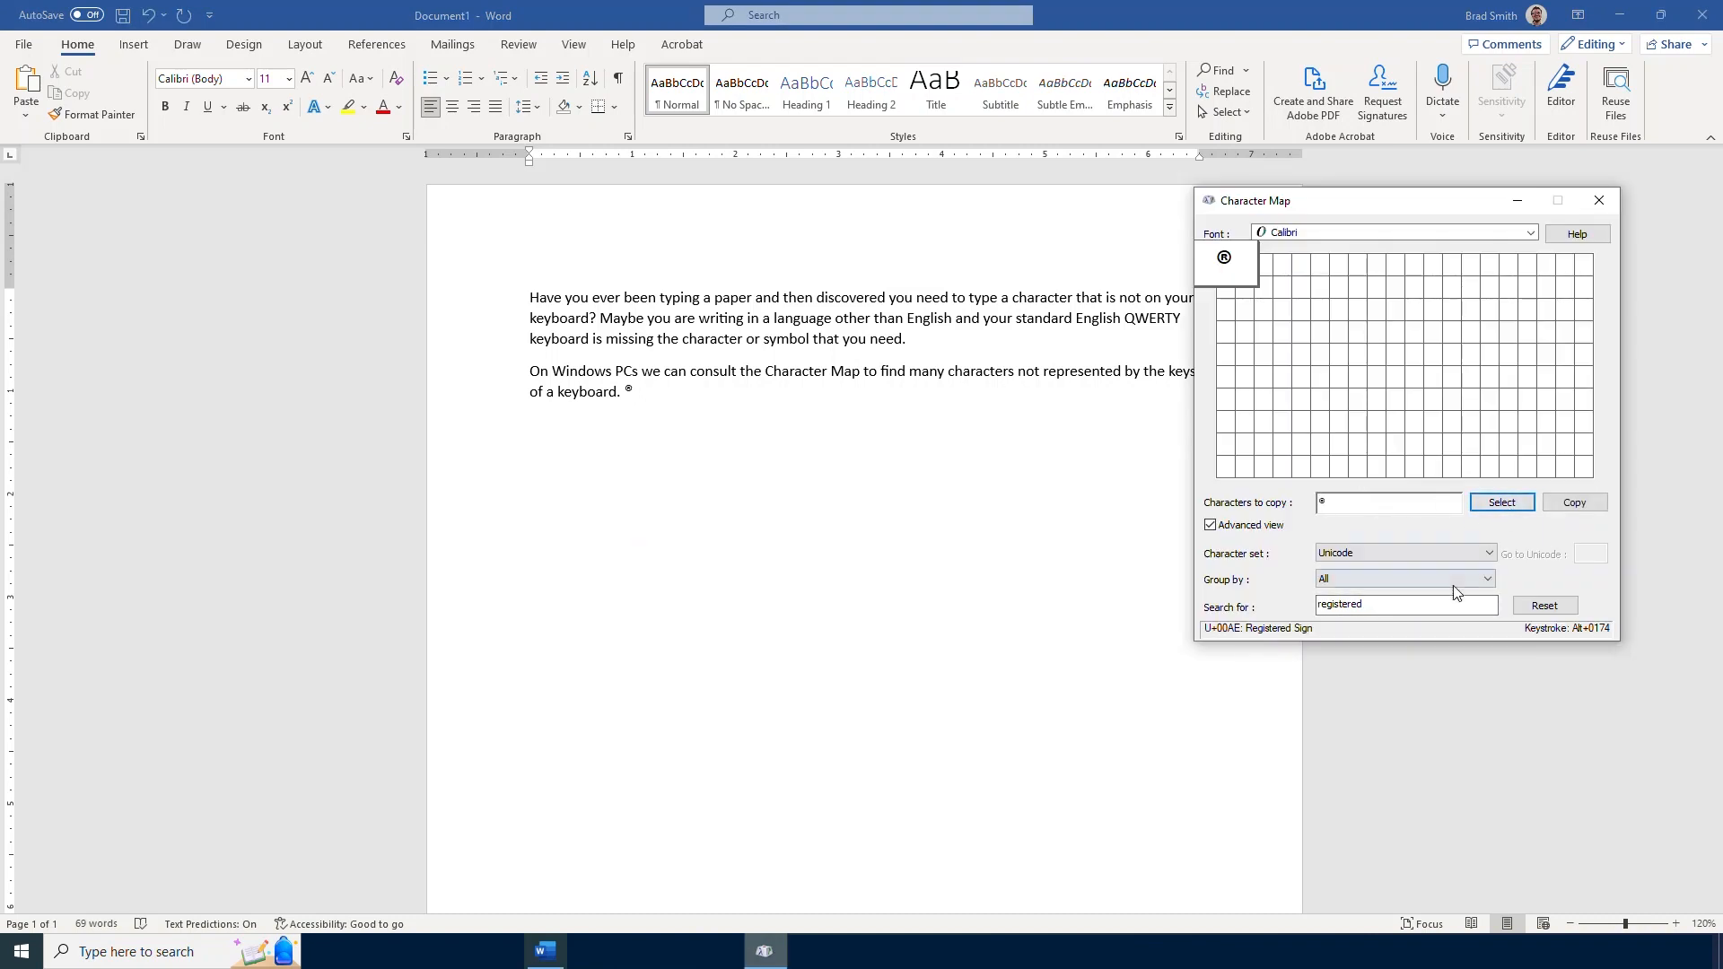
click(1544, 605)
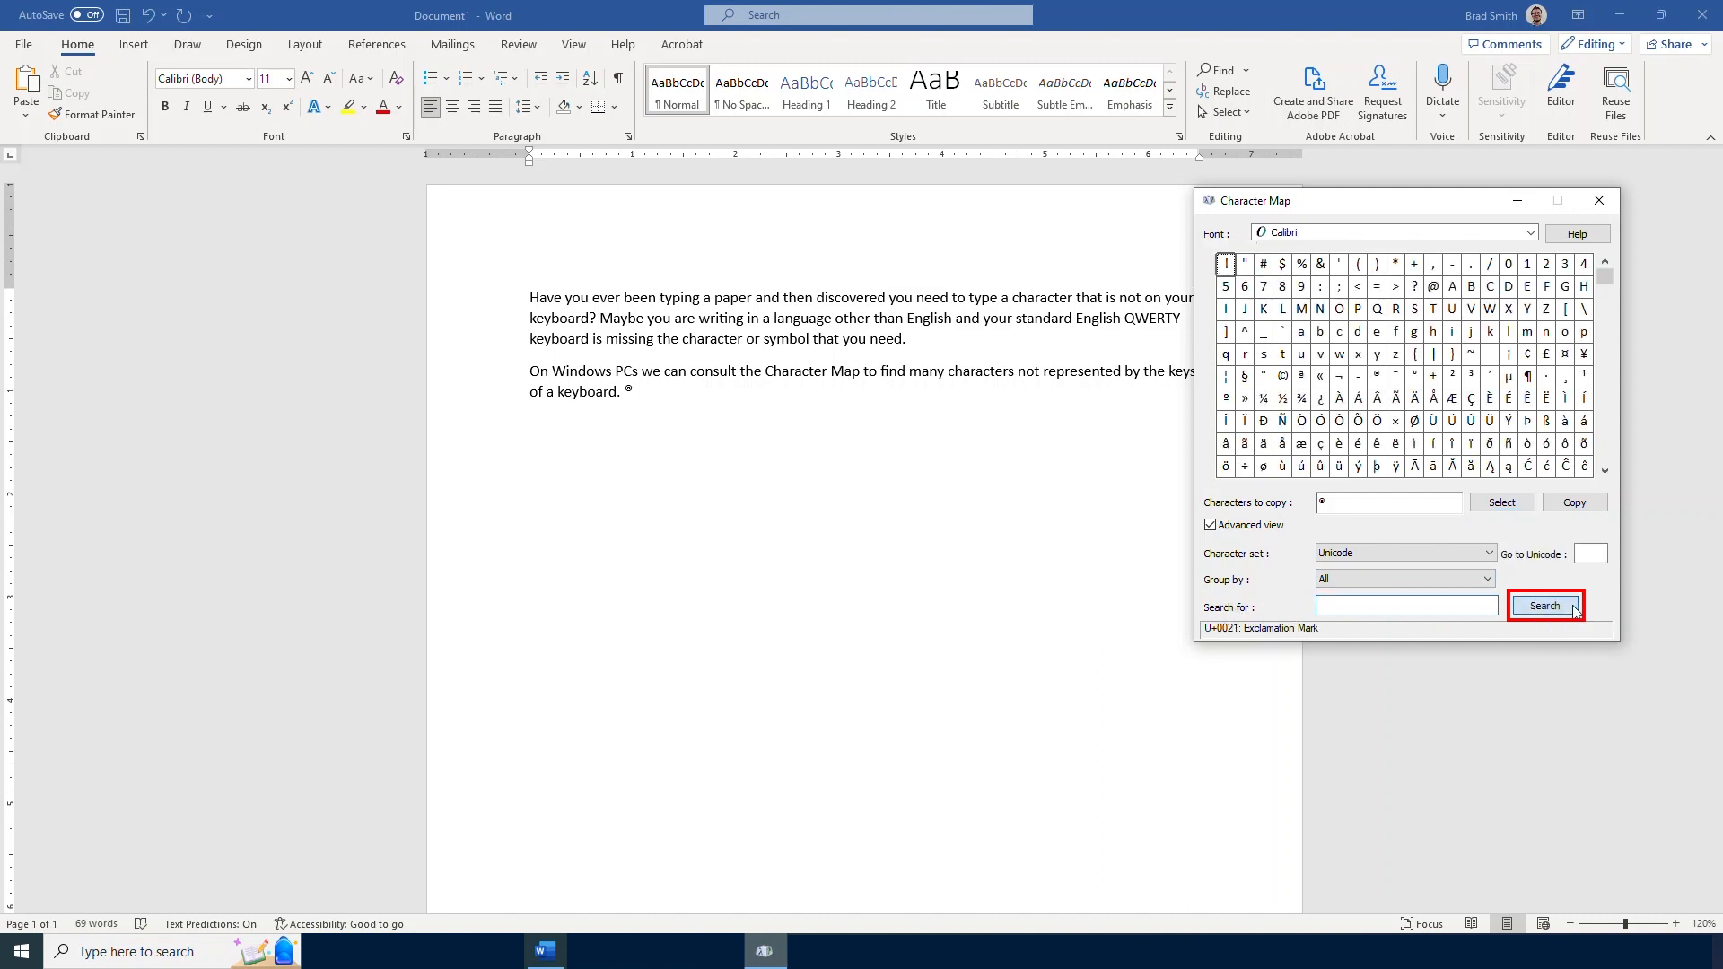
Preview the DOS: Arabic and Windows: Central Europe character sets, then return to Unicode
click(1546, 605)
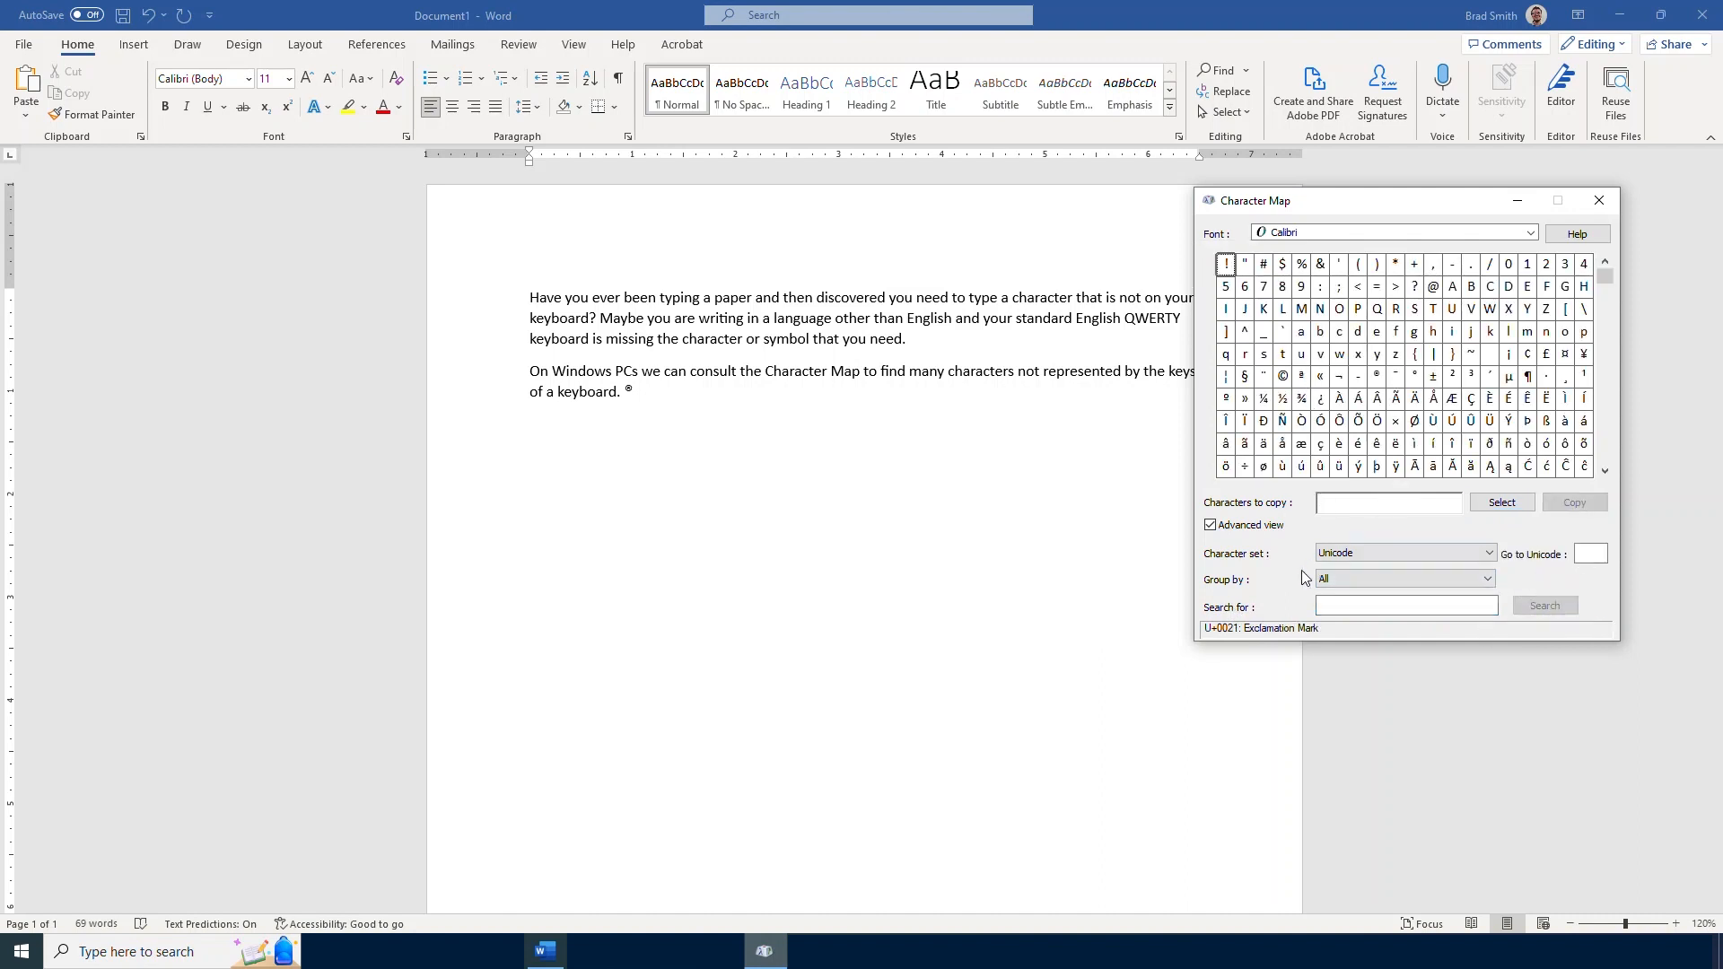
click(1407, 605)
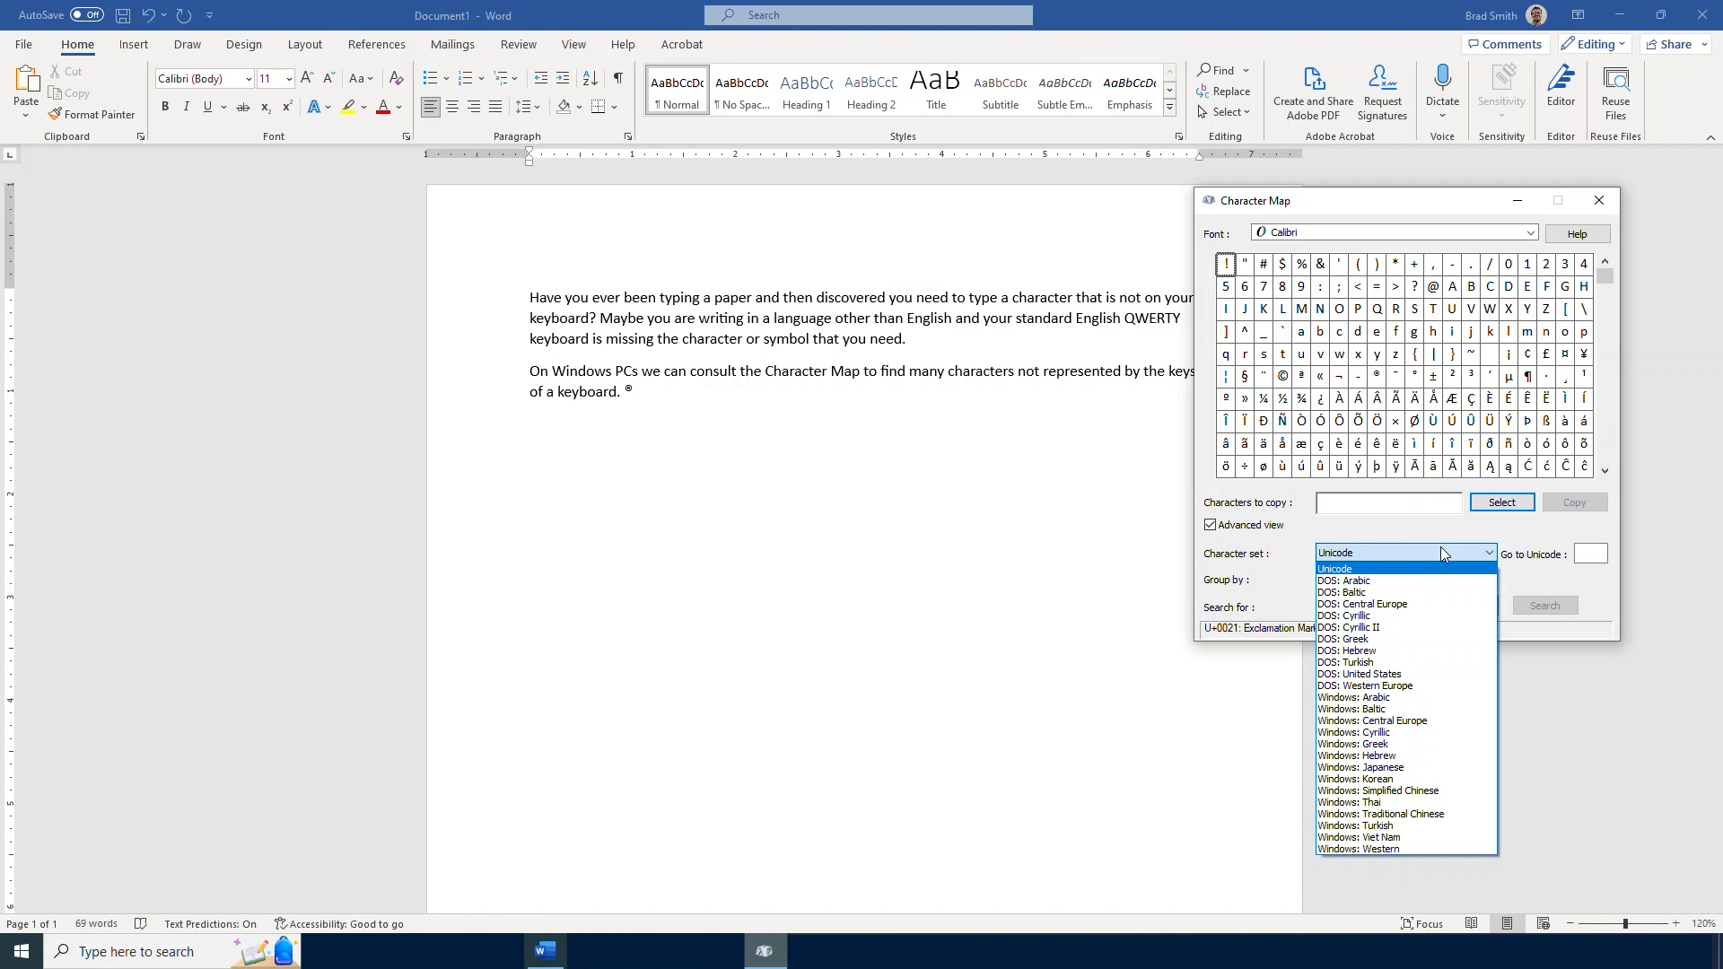
mouse_move(1456, 580)
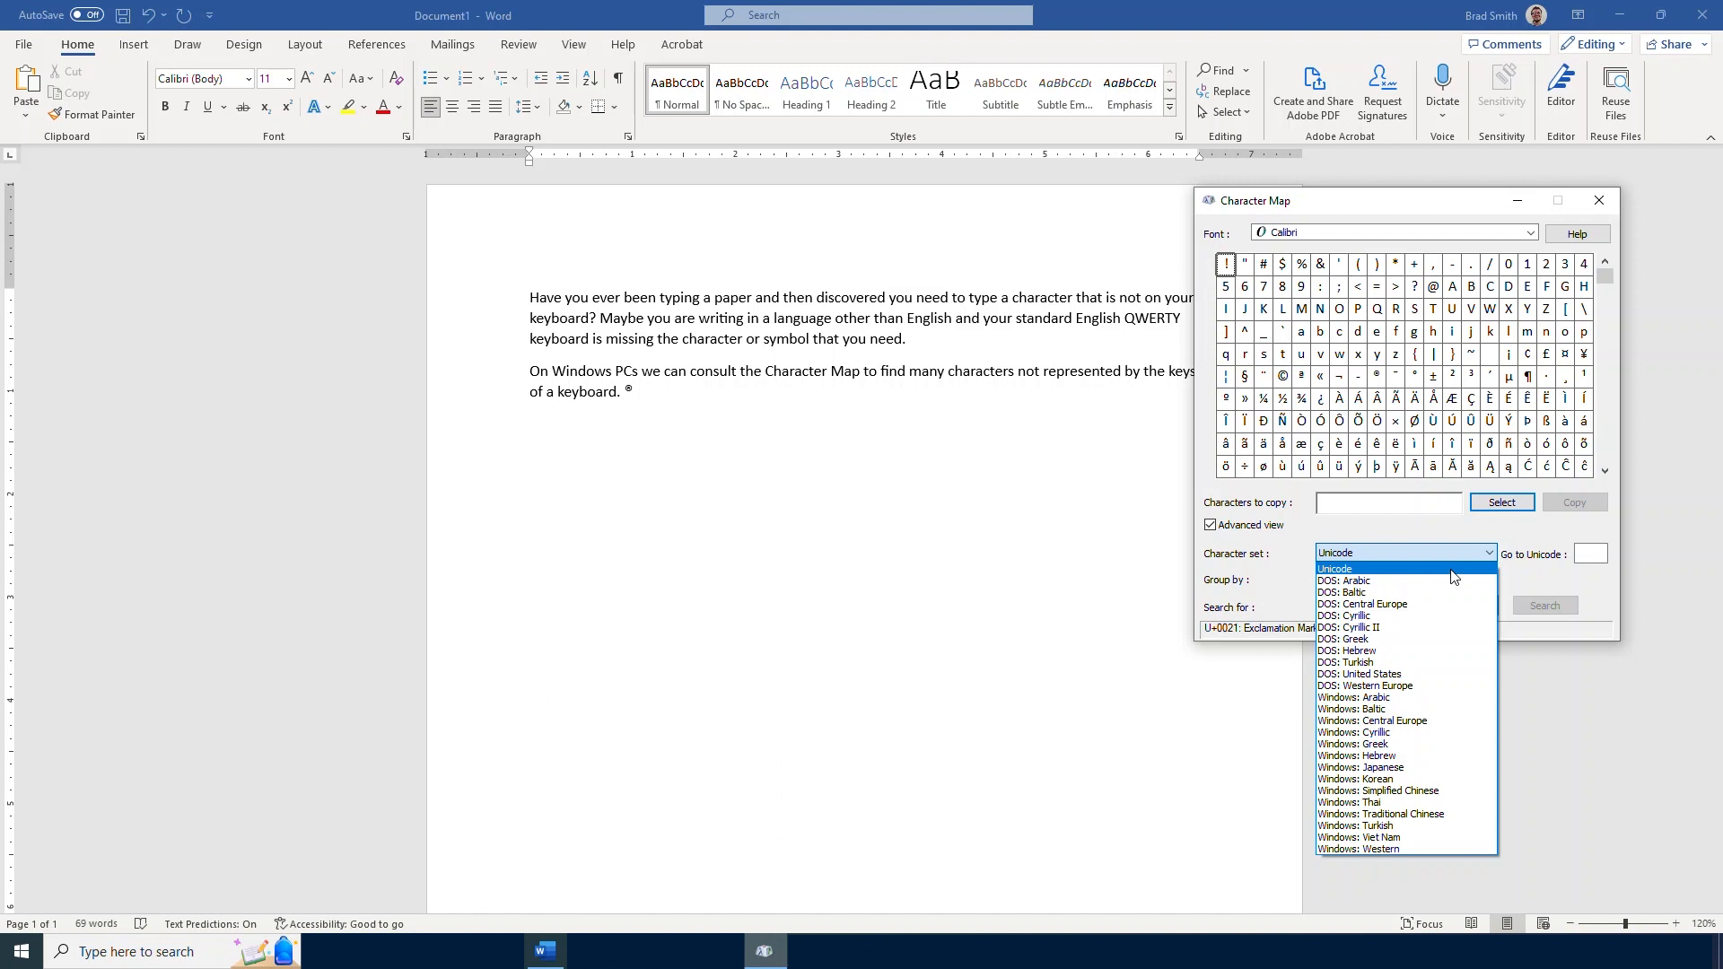
click(1343, 580)
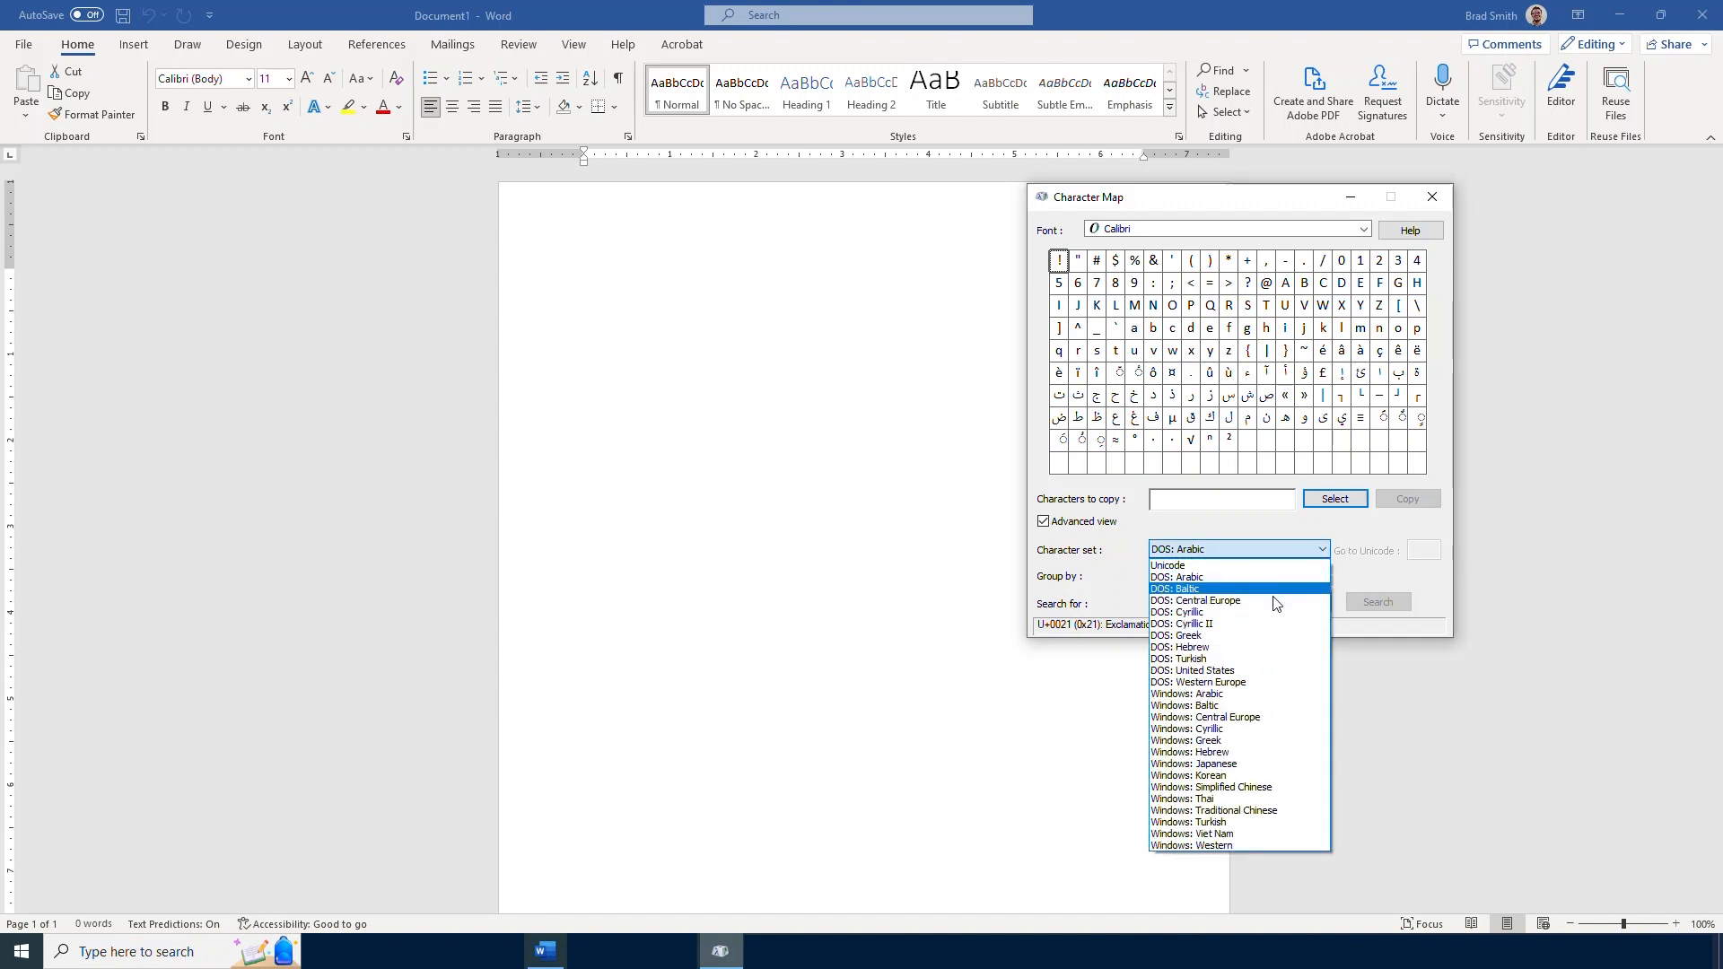
click(1205, 716)
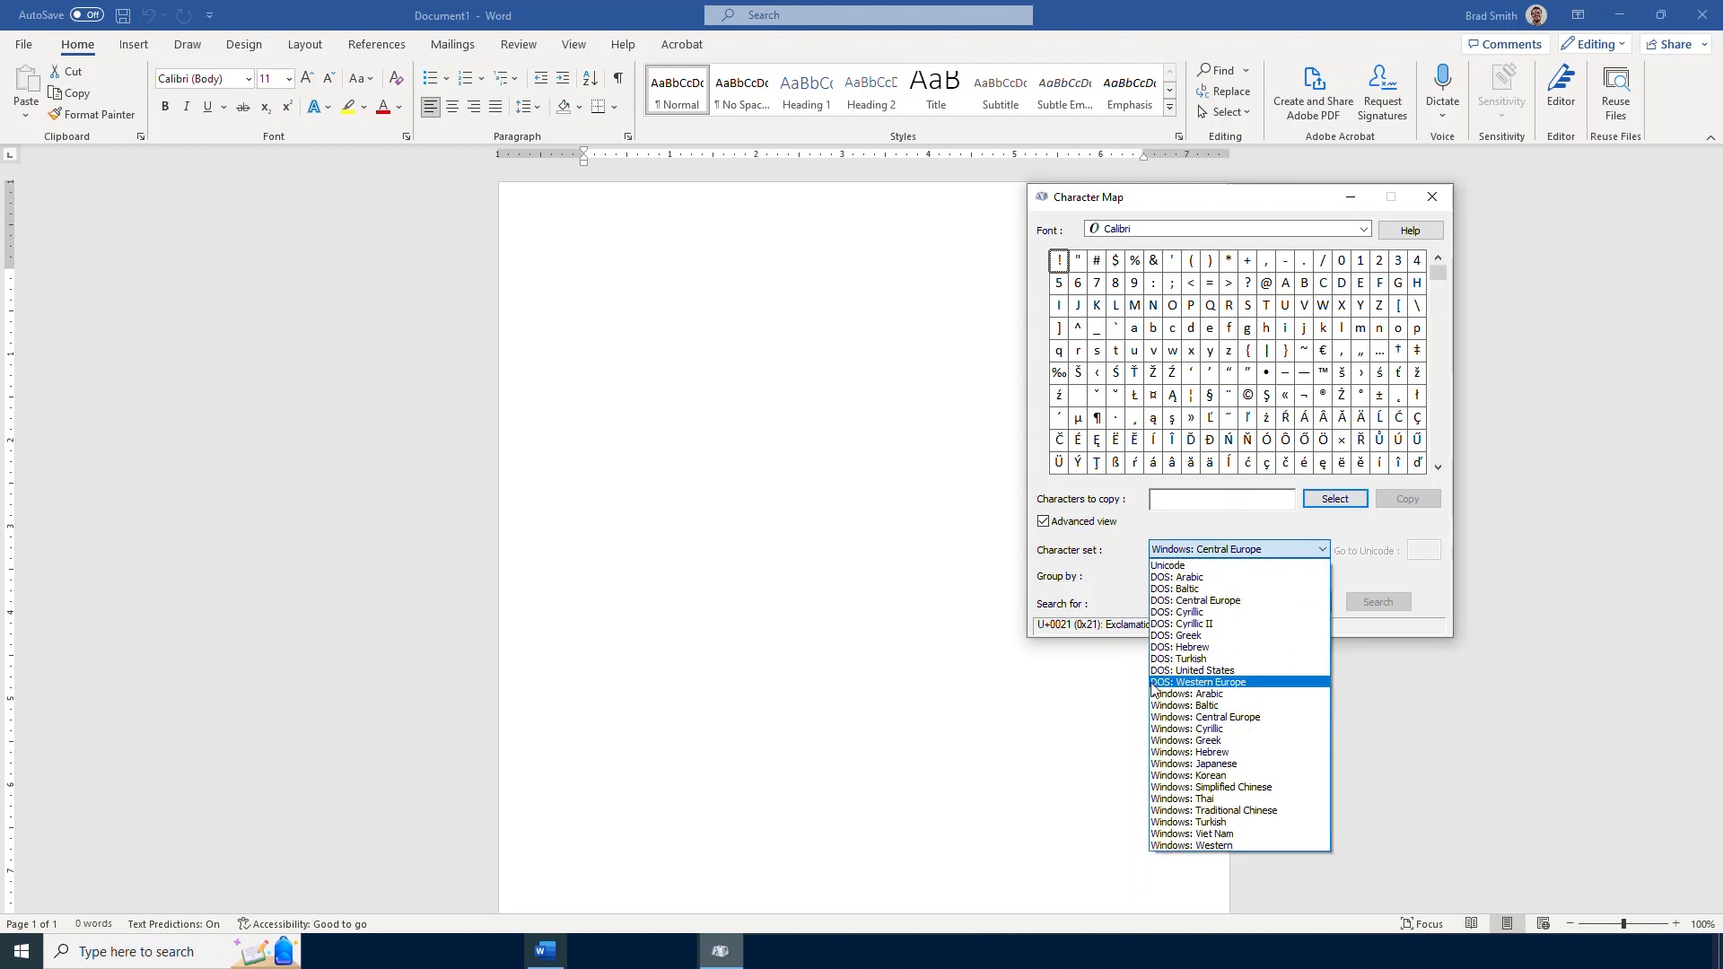
mouse_move(1214, 809)
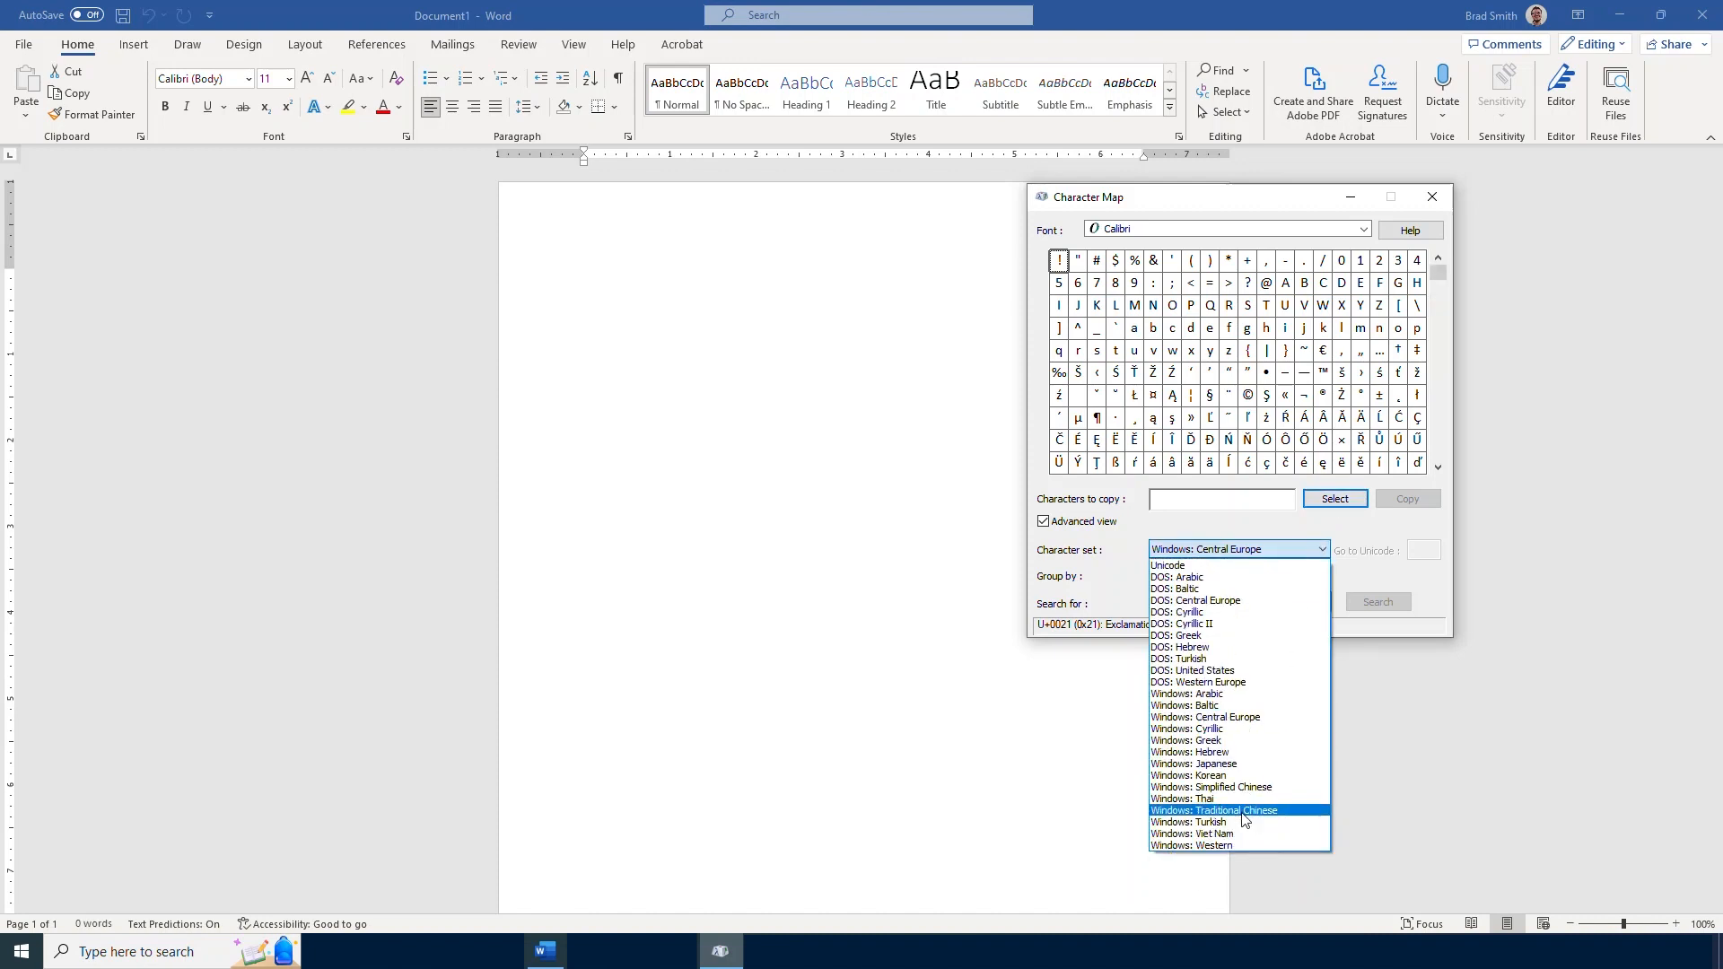
mouse_move(1238, 693)
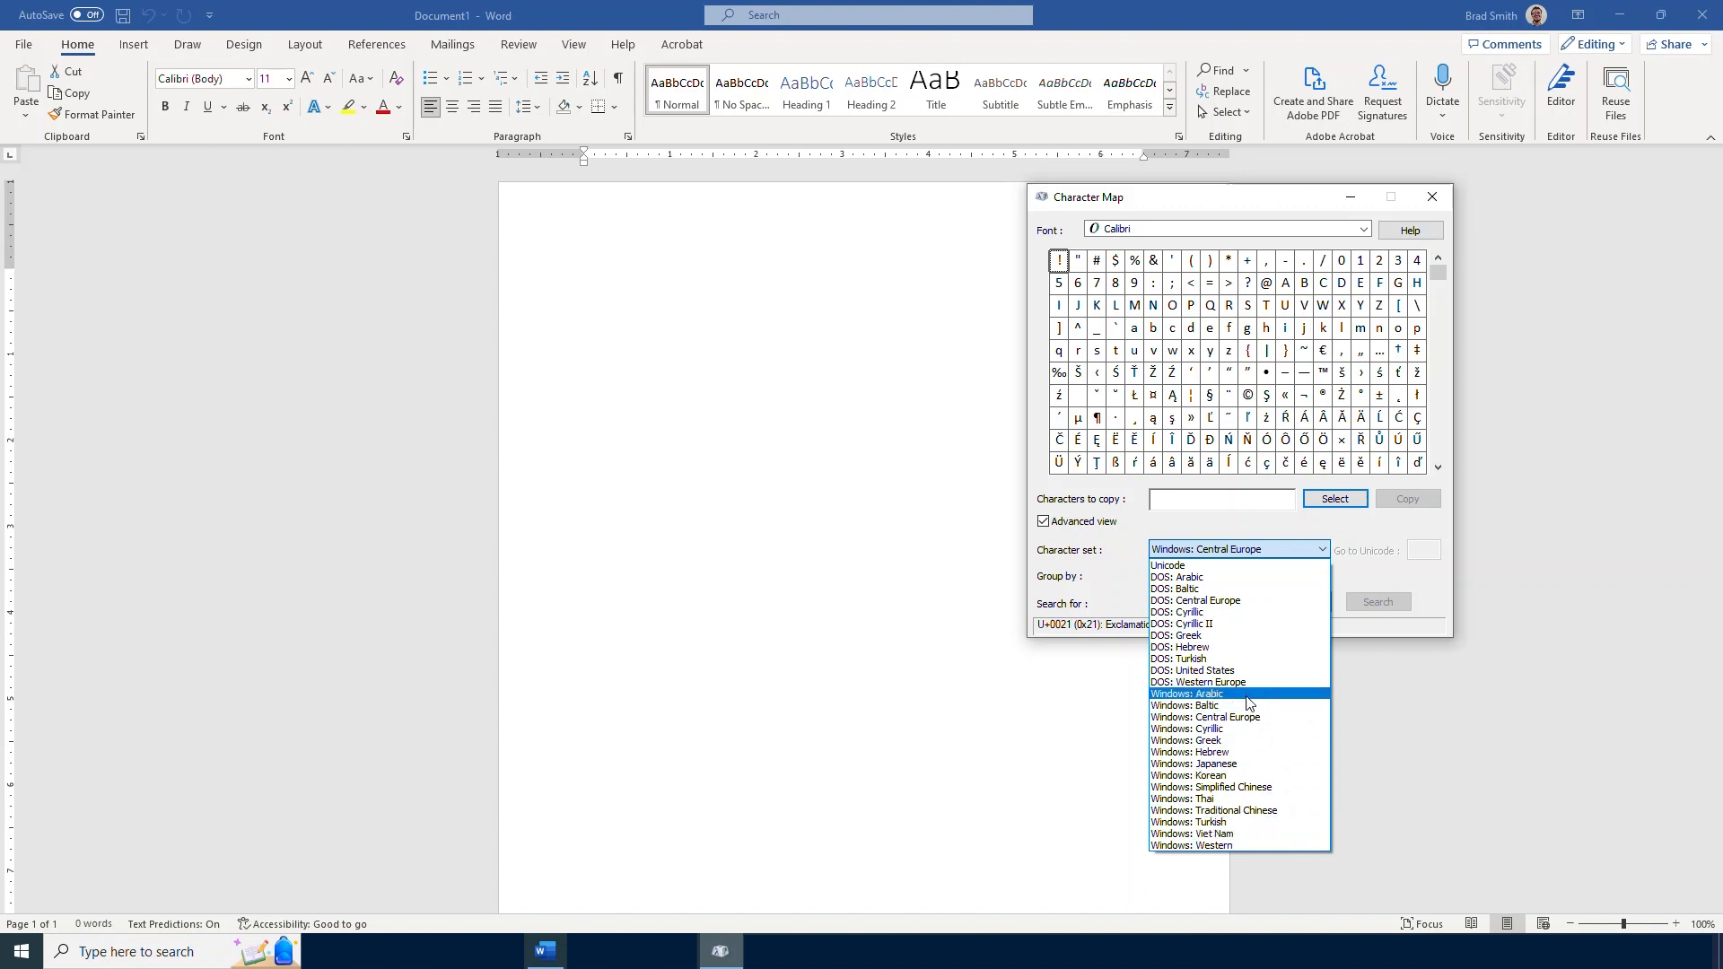
click(1188, 739)
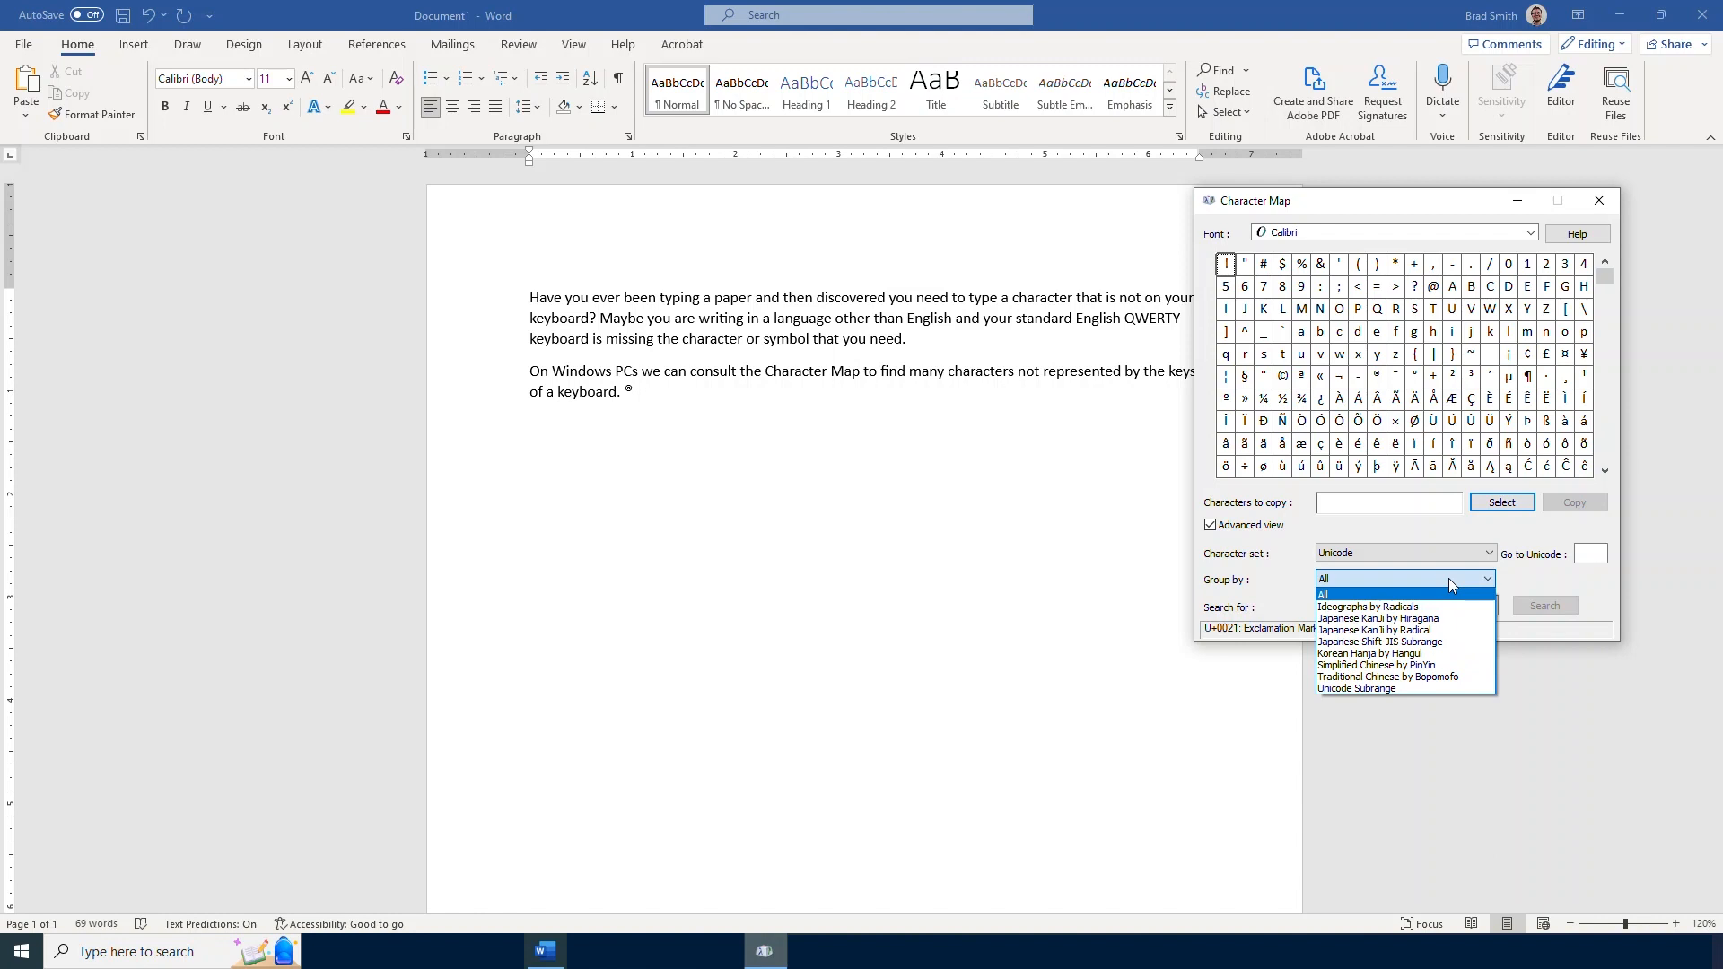
Keep characters ungrouped and pick capital R to read its code U+0052
click(1363, 580)
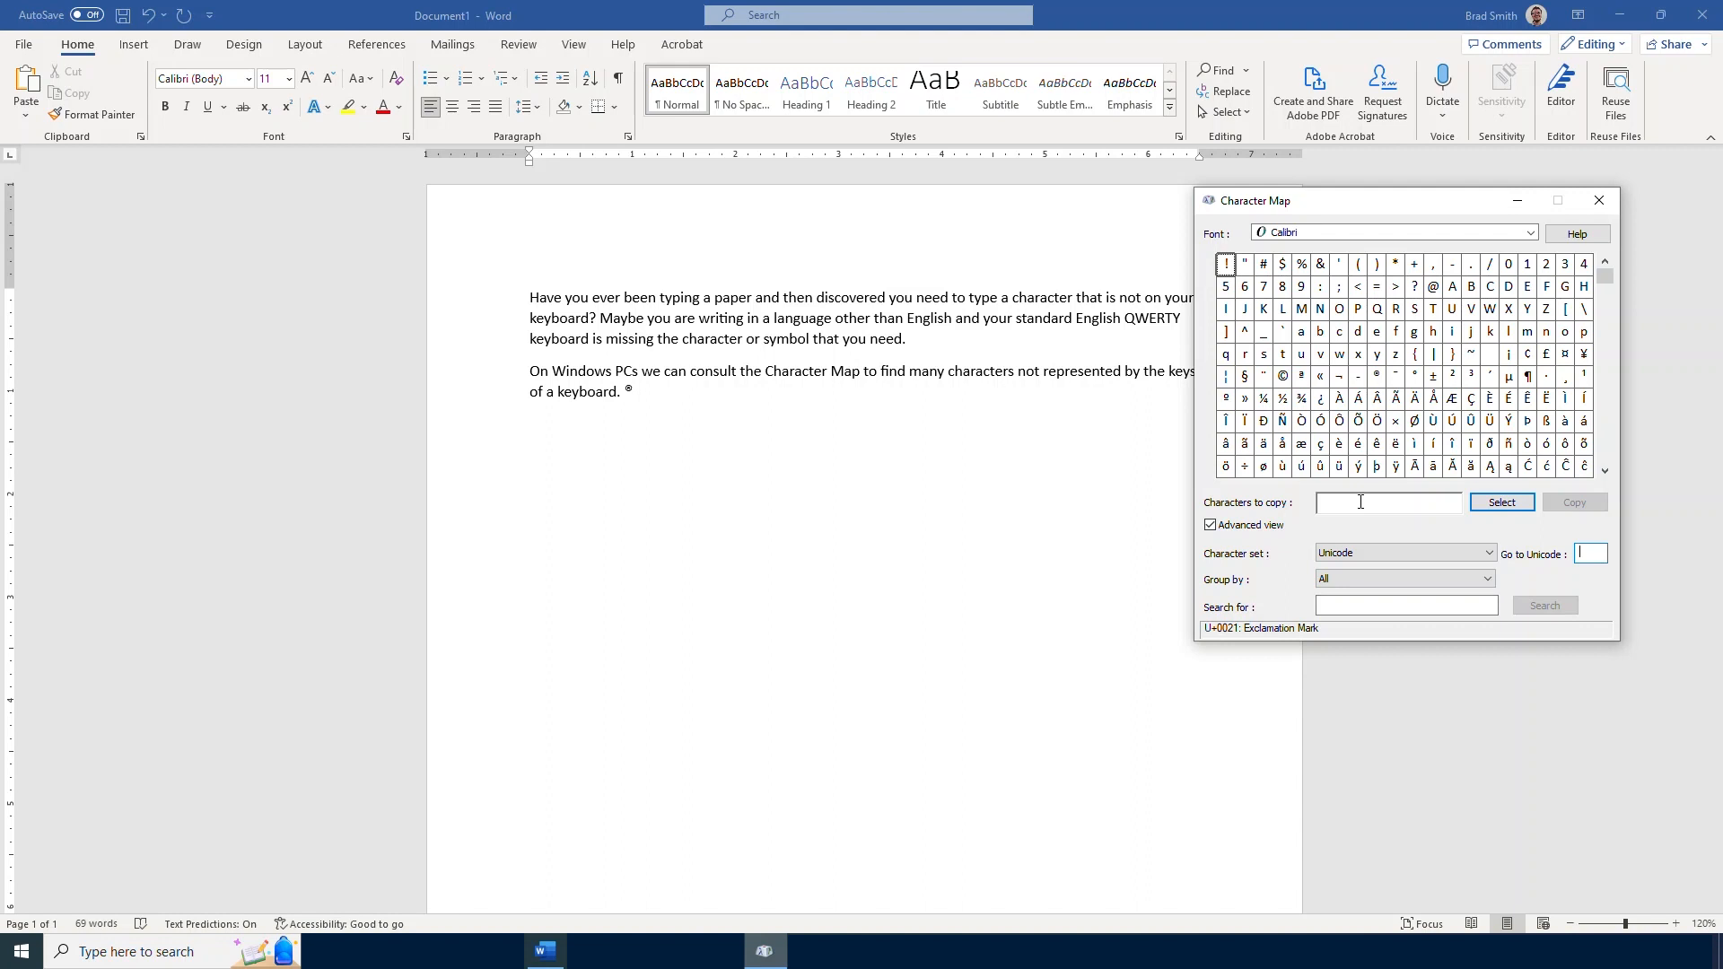
mouse_move(1271, 526)
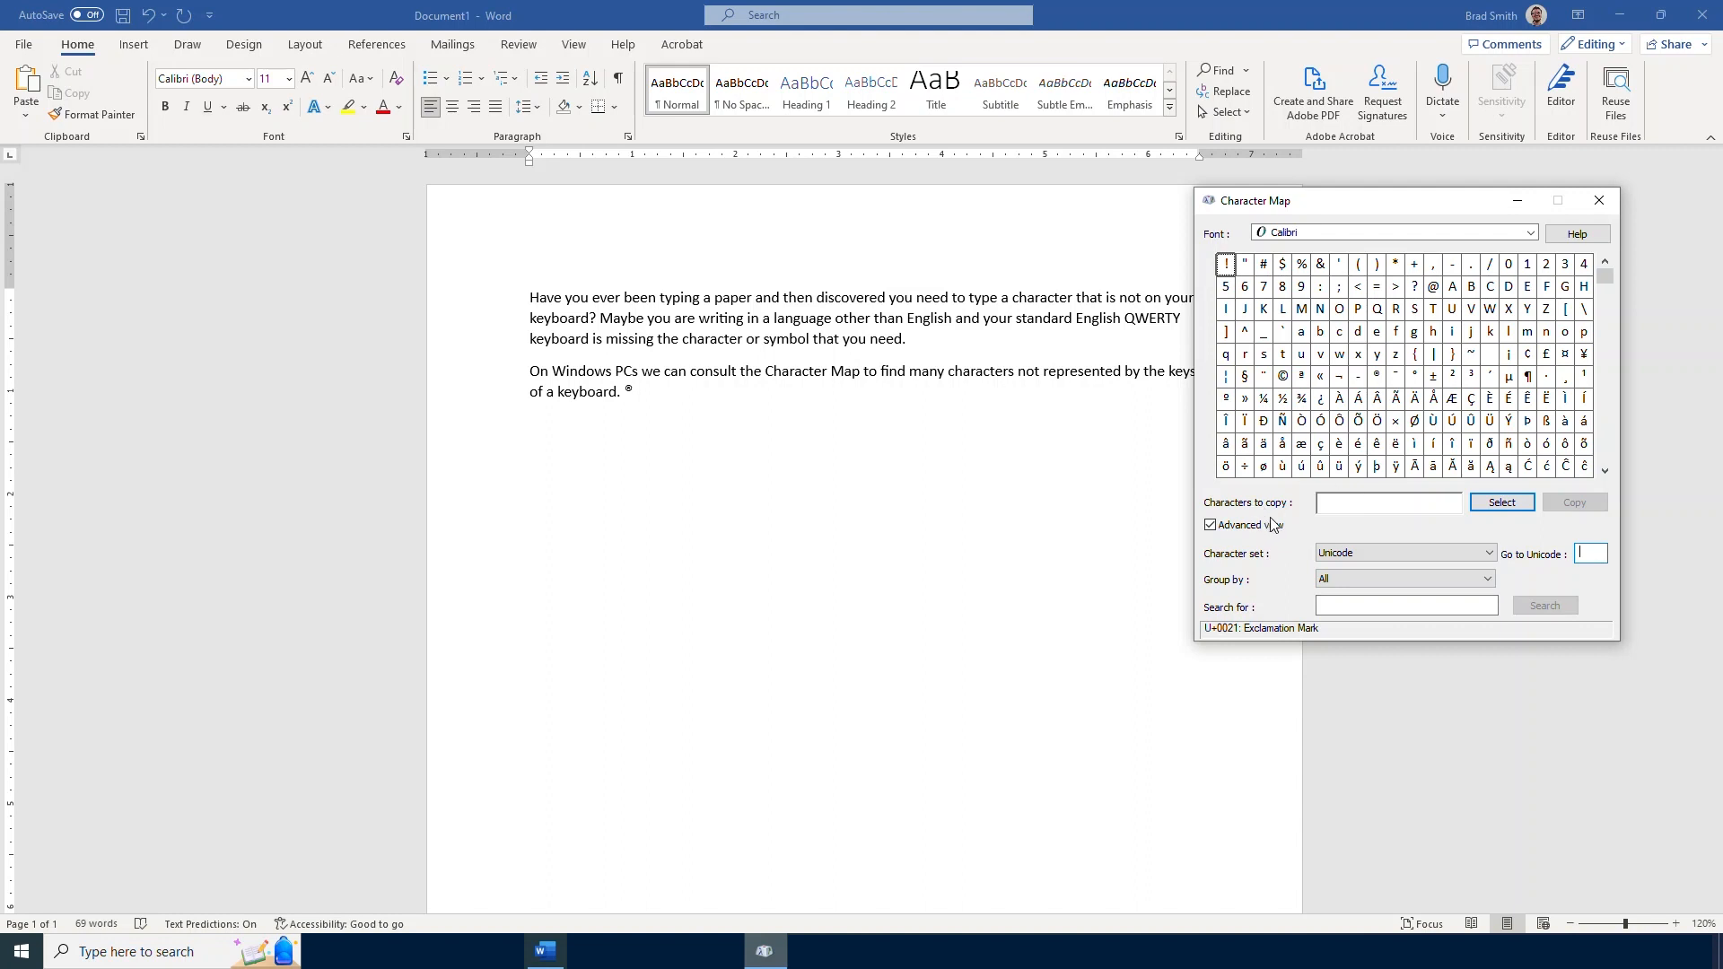
mouse_move(1540, 553)
text(0055)
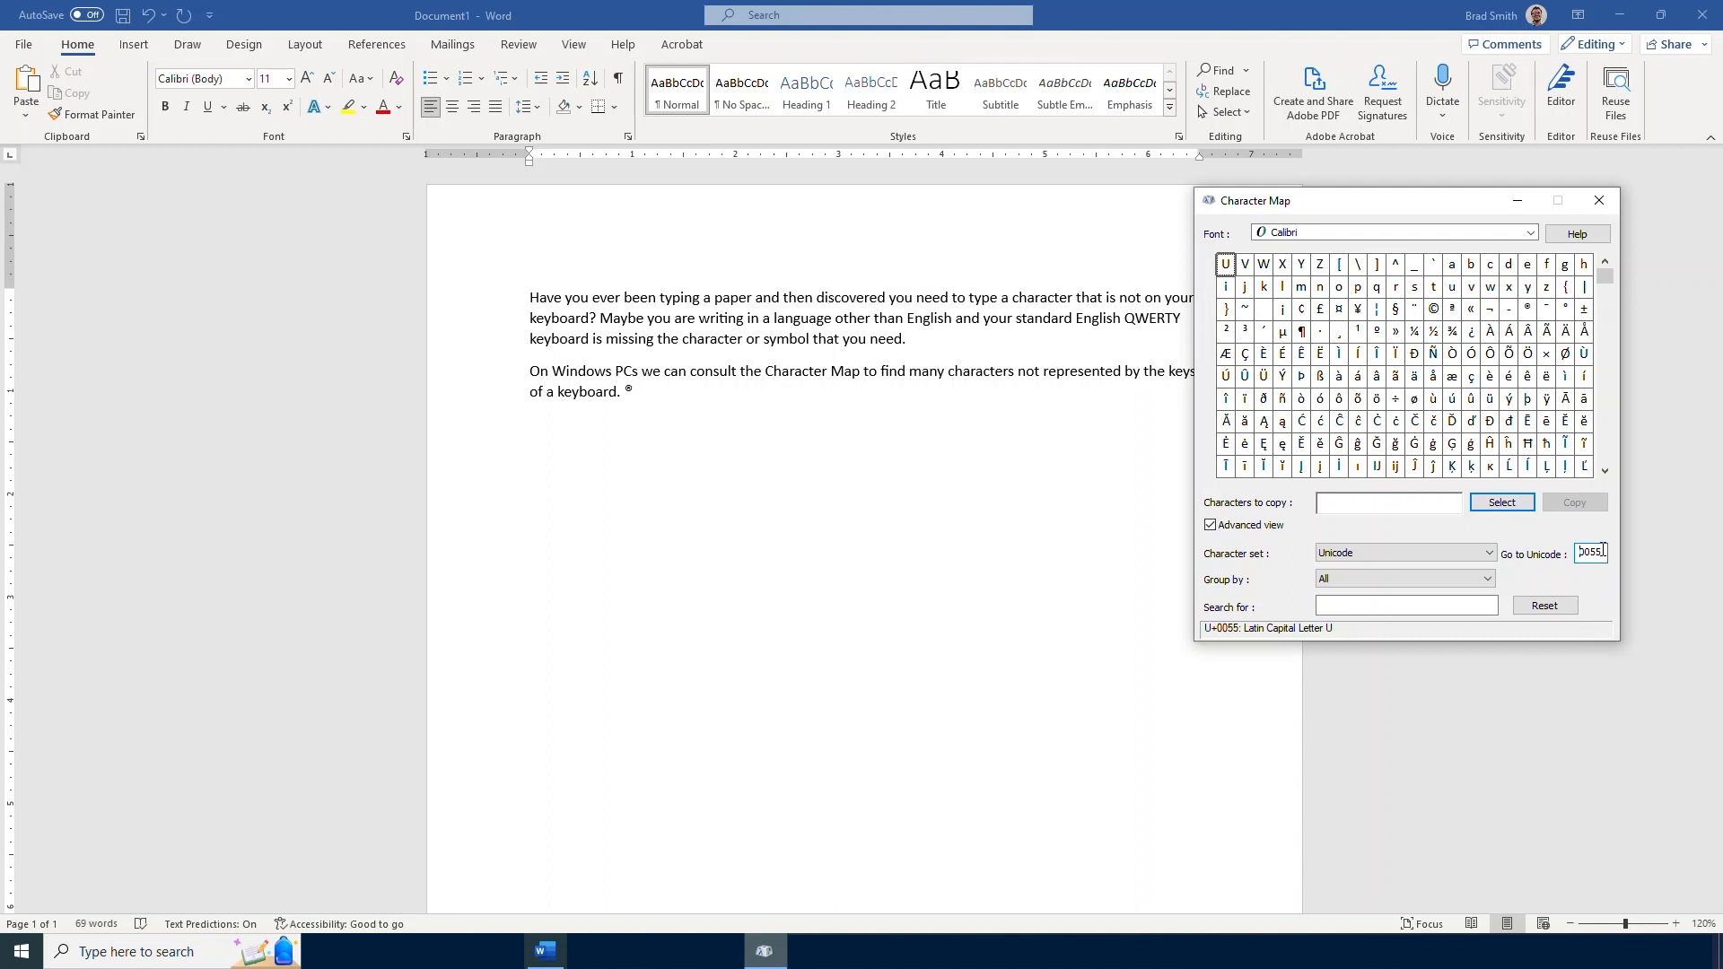
click(1544, 605)
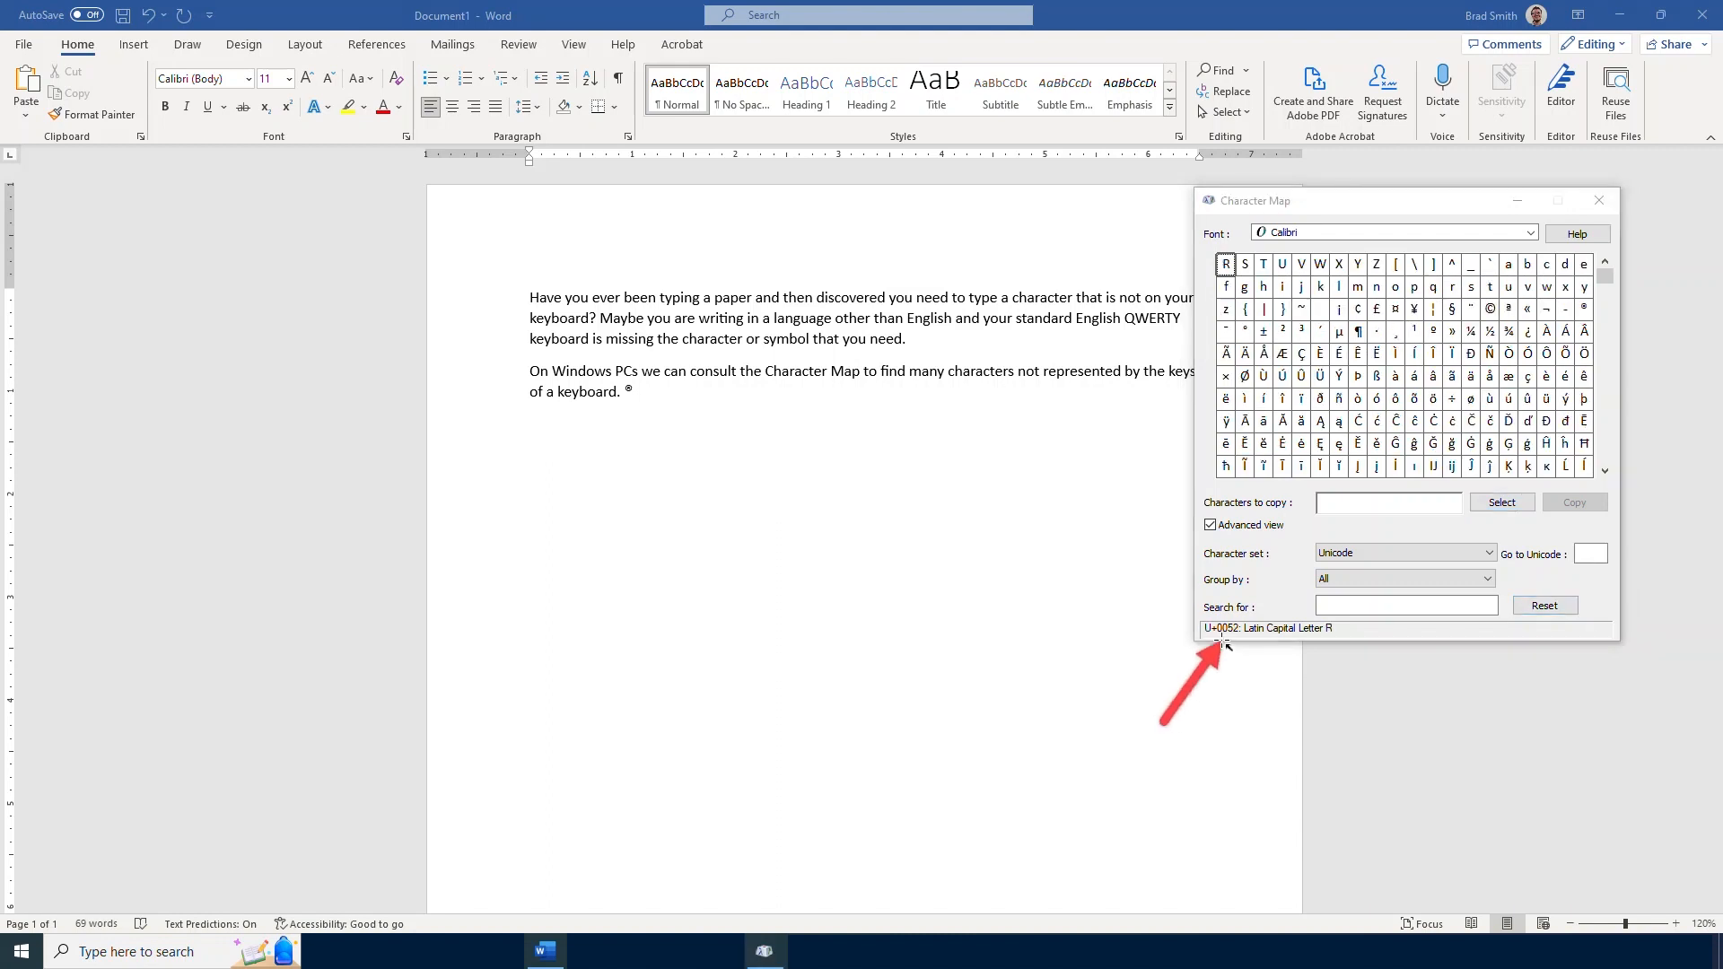
mouse_move(1339, 815)
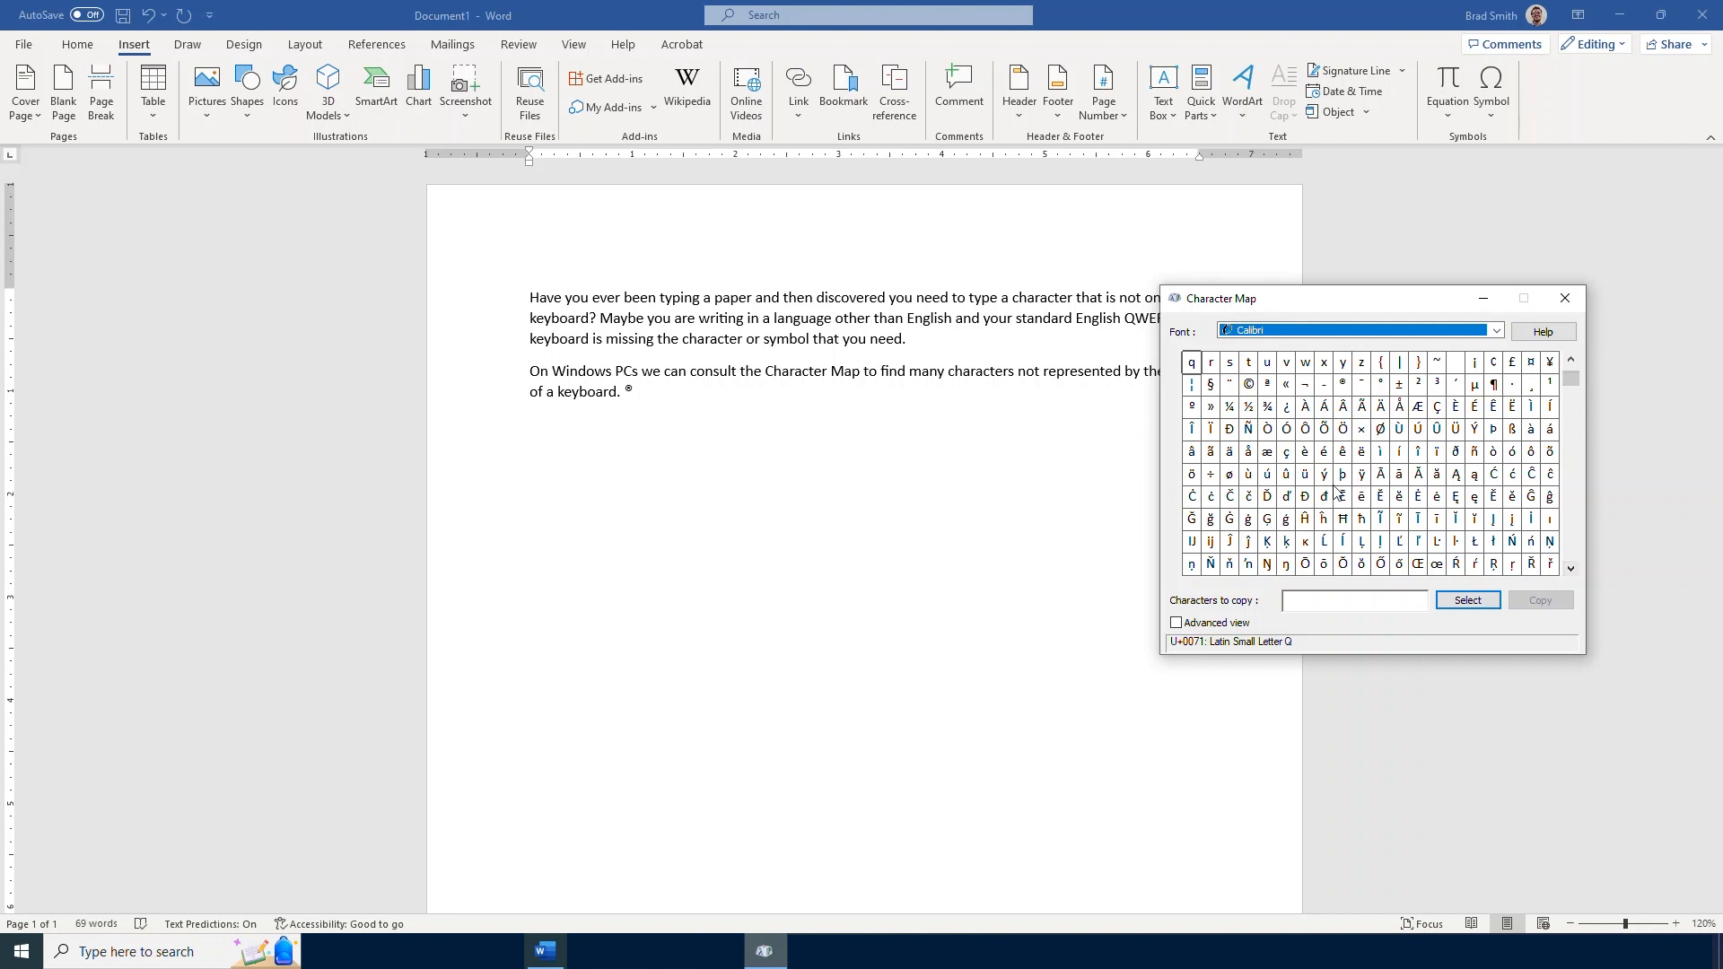
mouse_move(1341, 496)
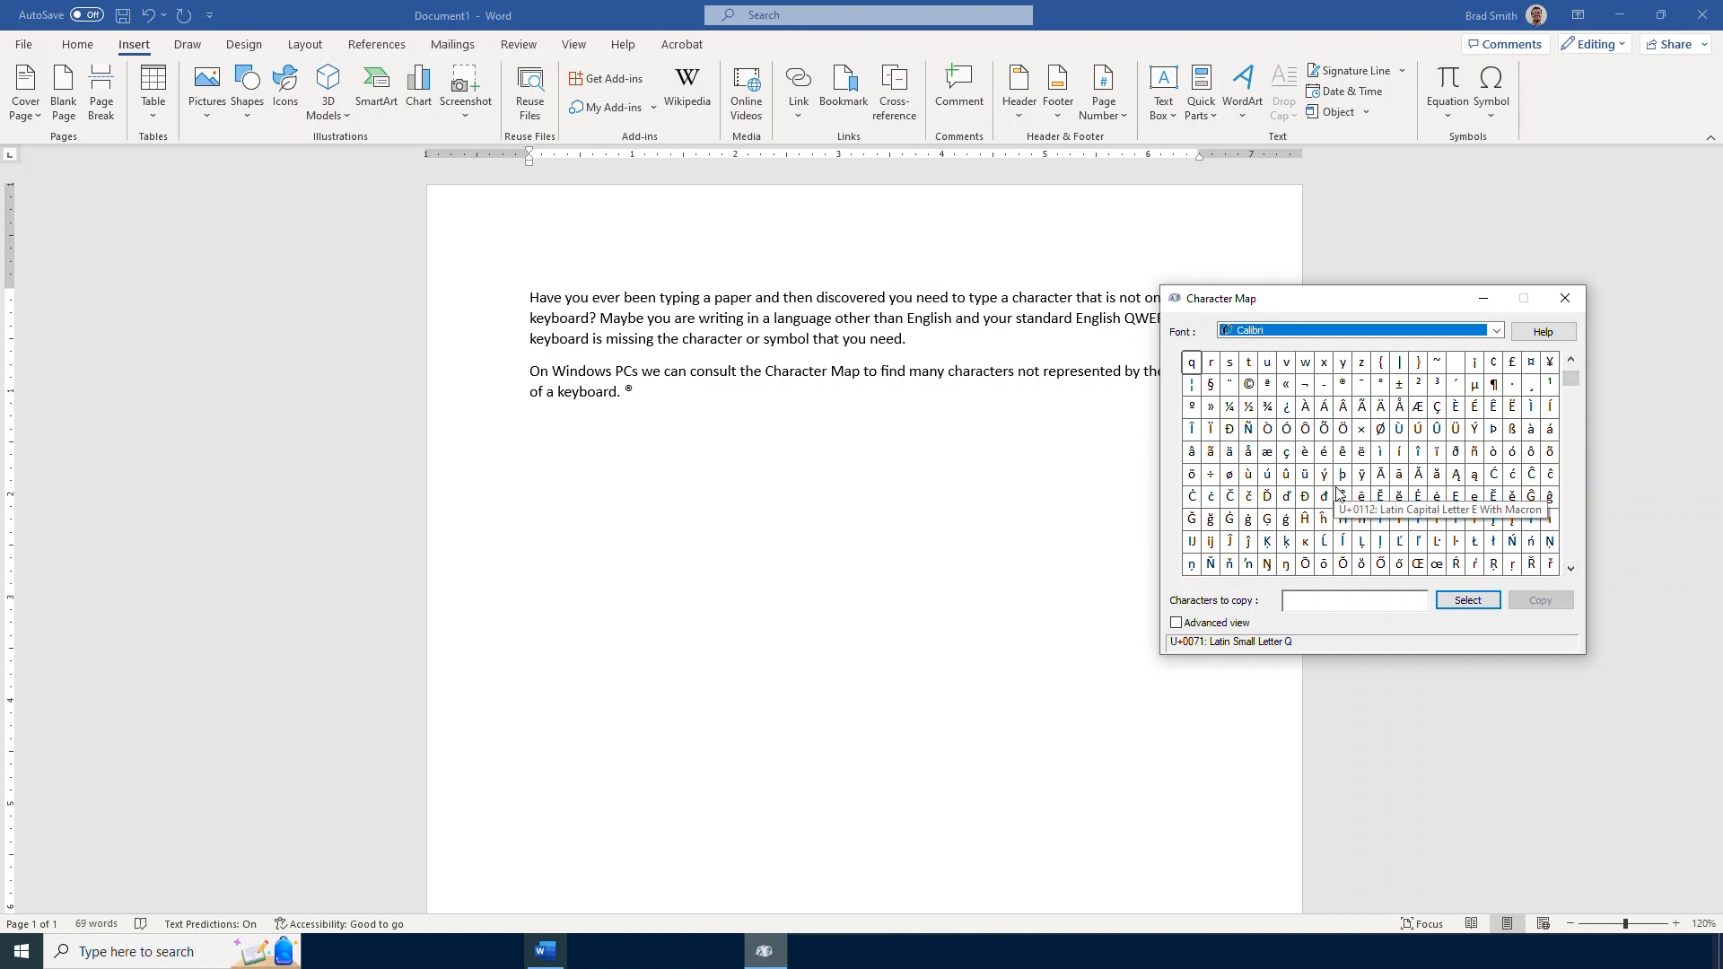